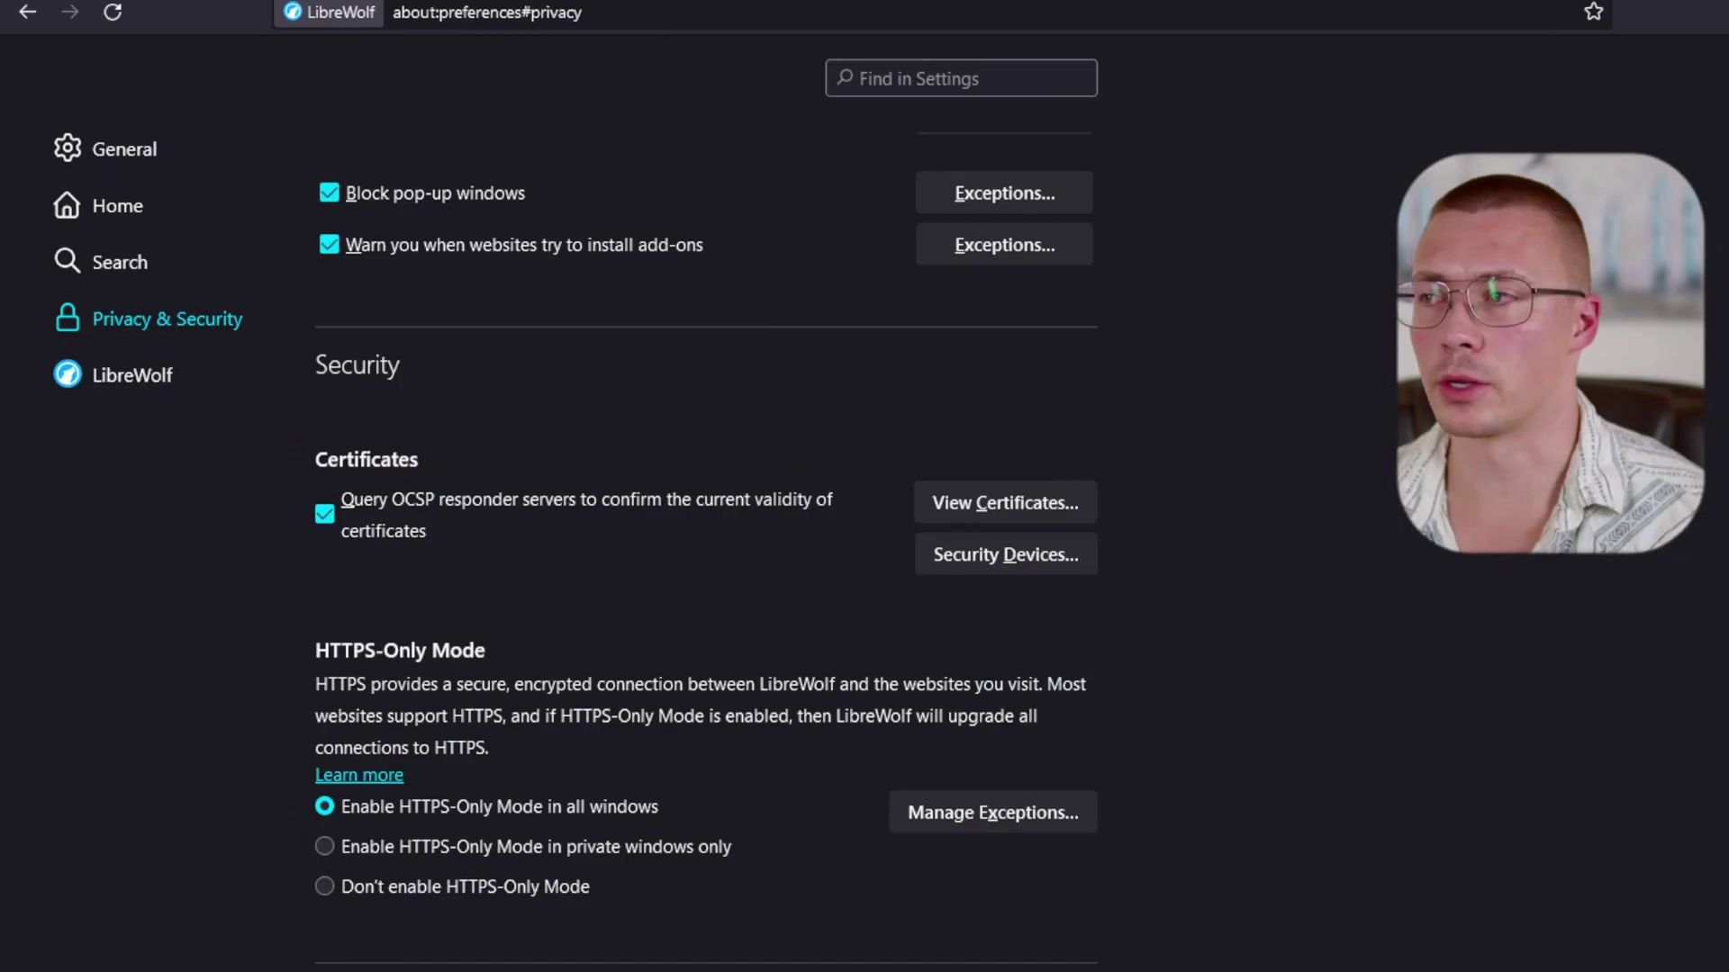
mouse_move(250, 61)
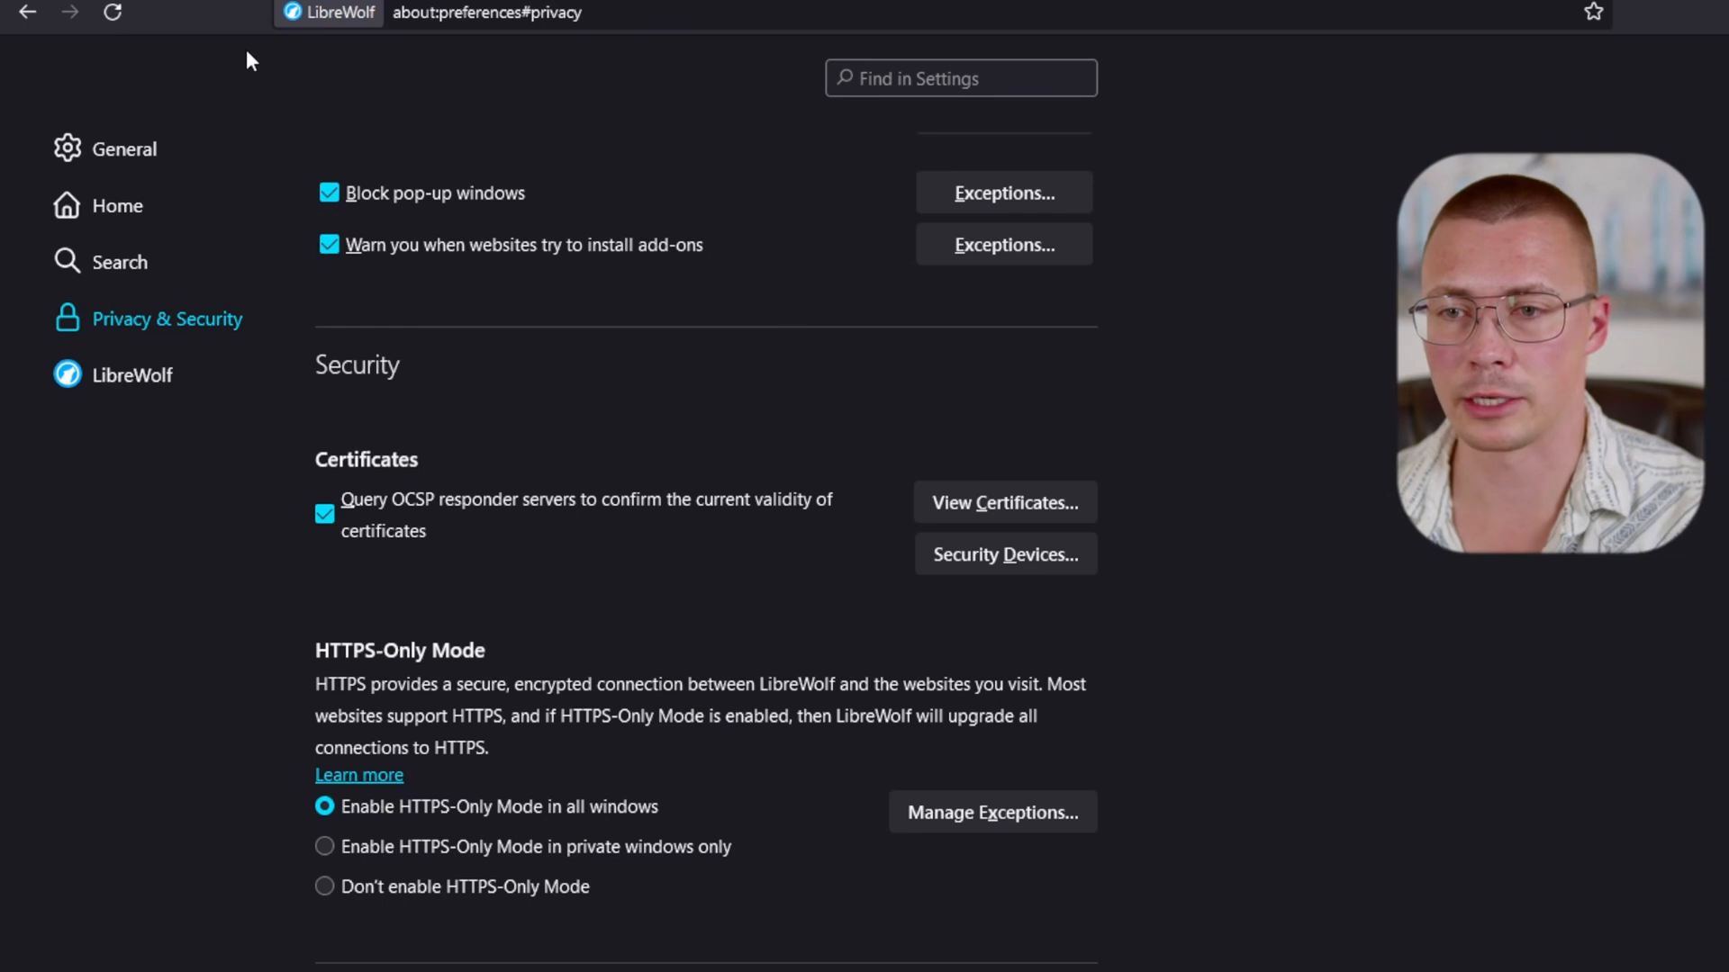
mouse_move(281, 68)
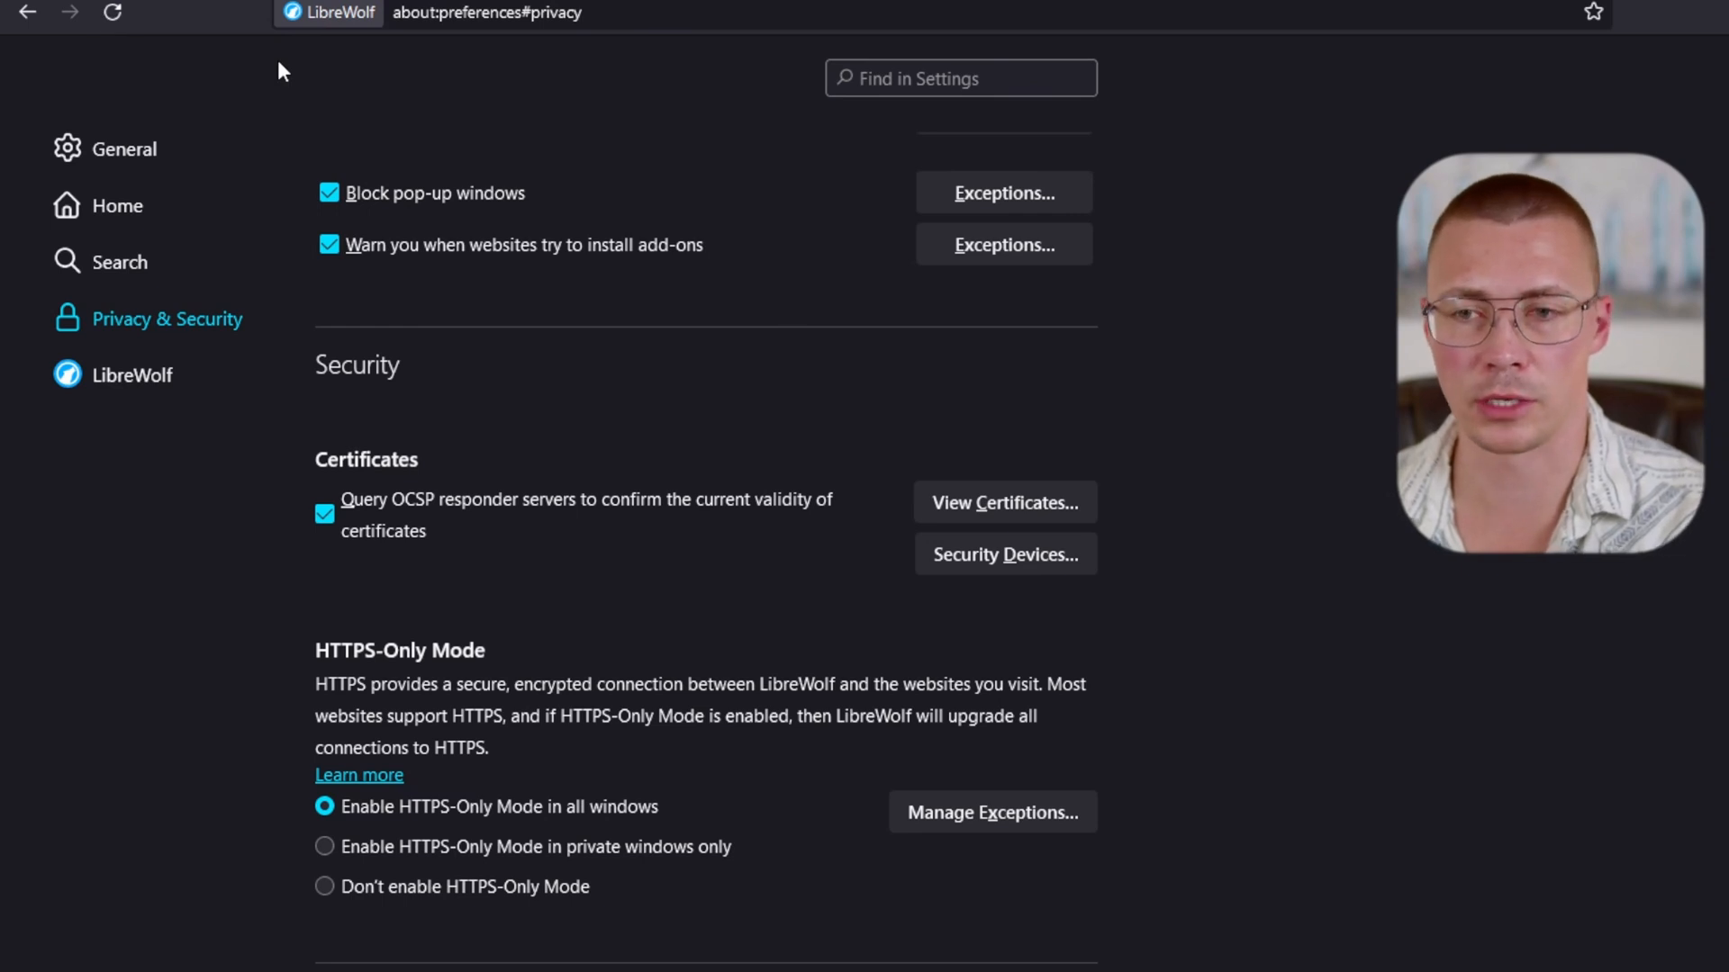
mouse_move(259, 79)
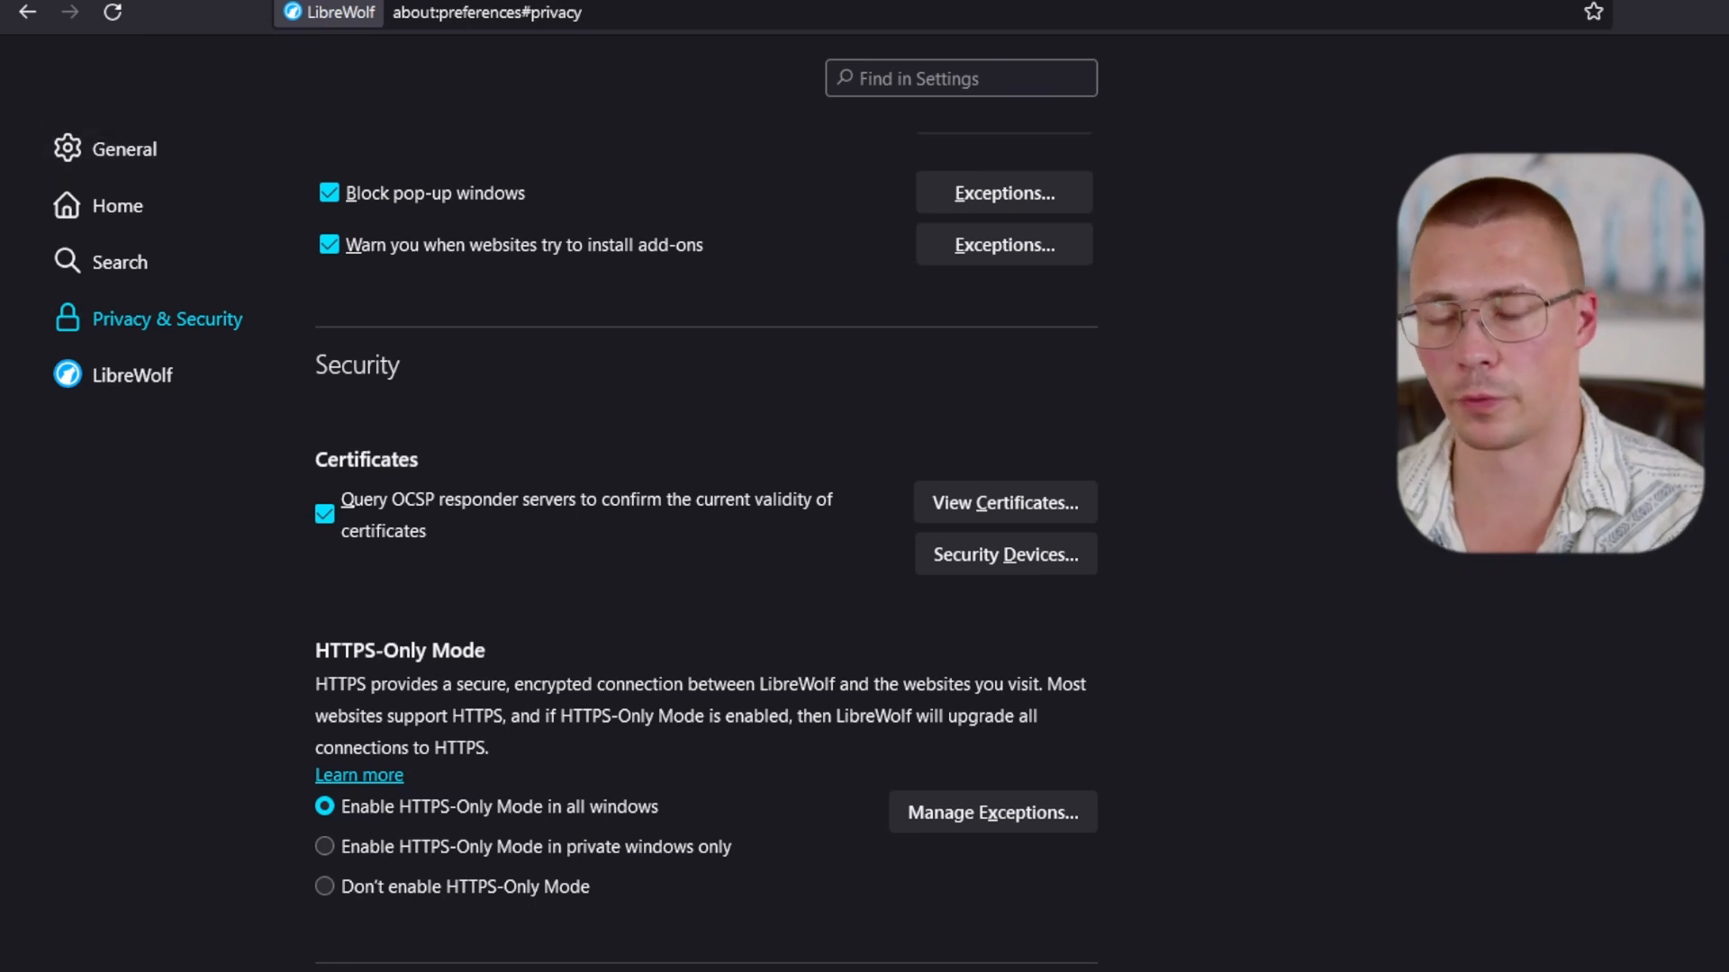
mouse_move(75, 423)
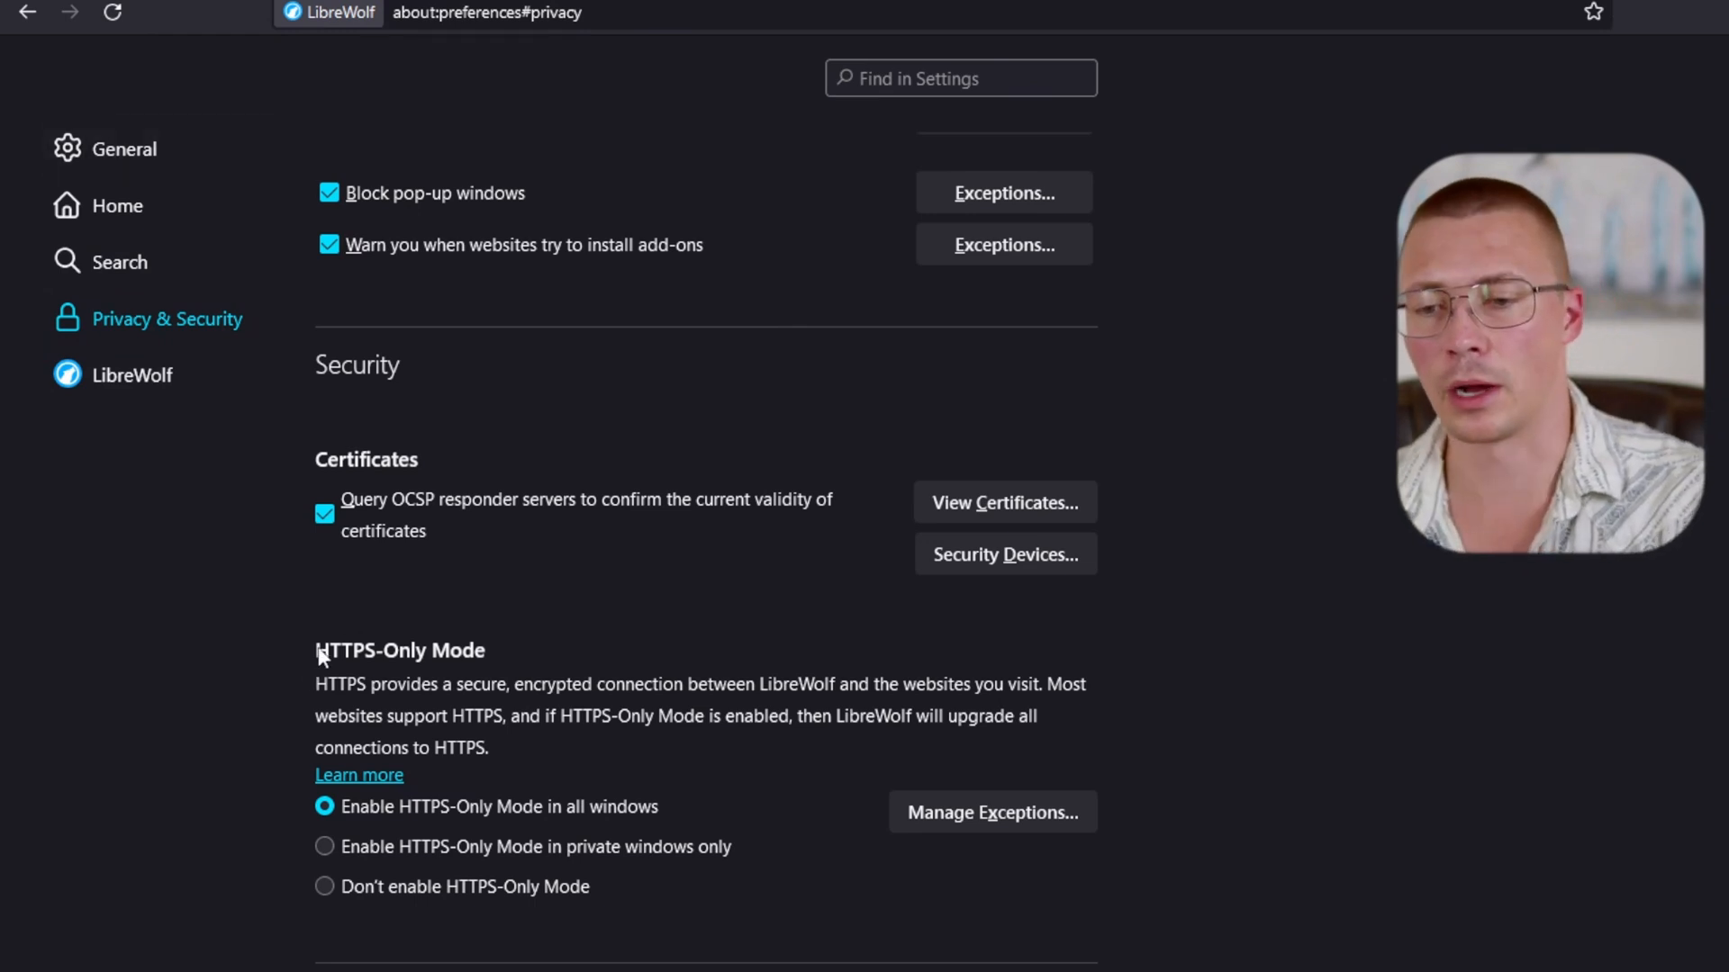
mouse_move(425, 673)
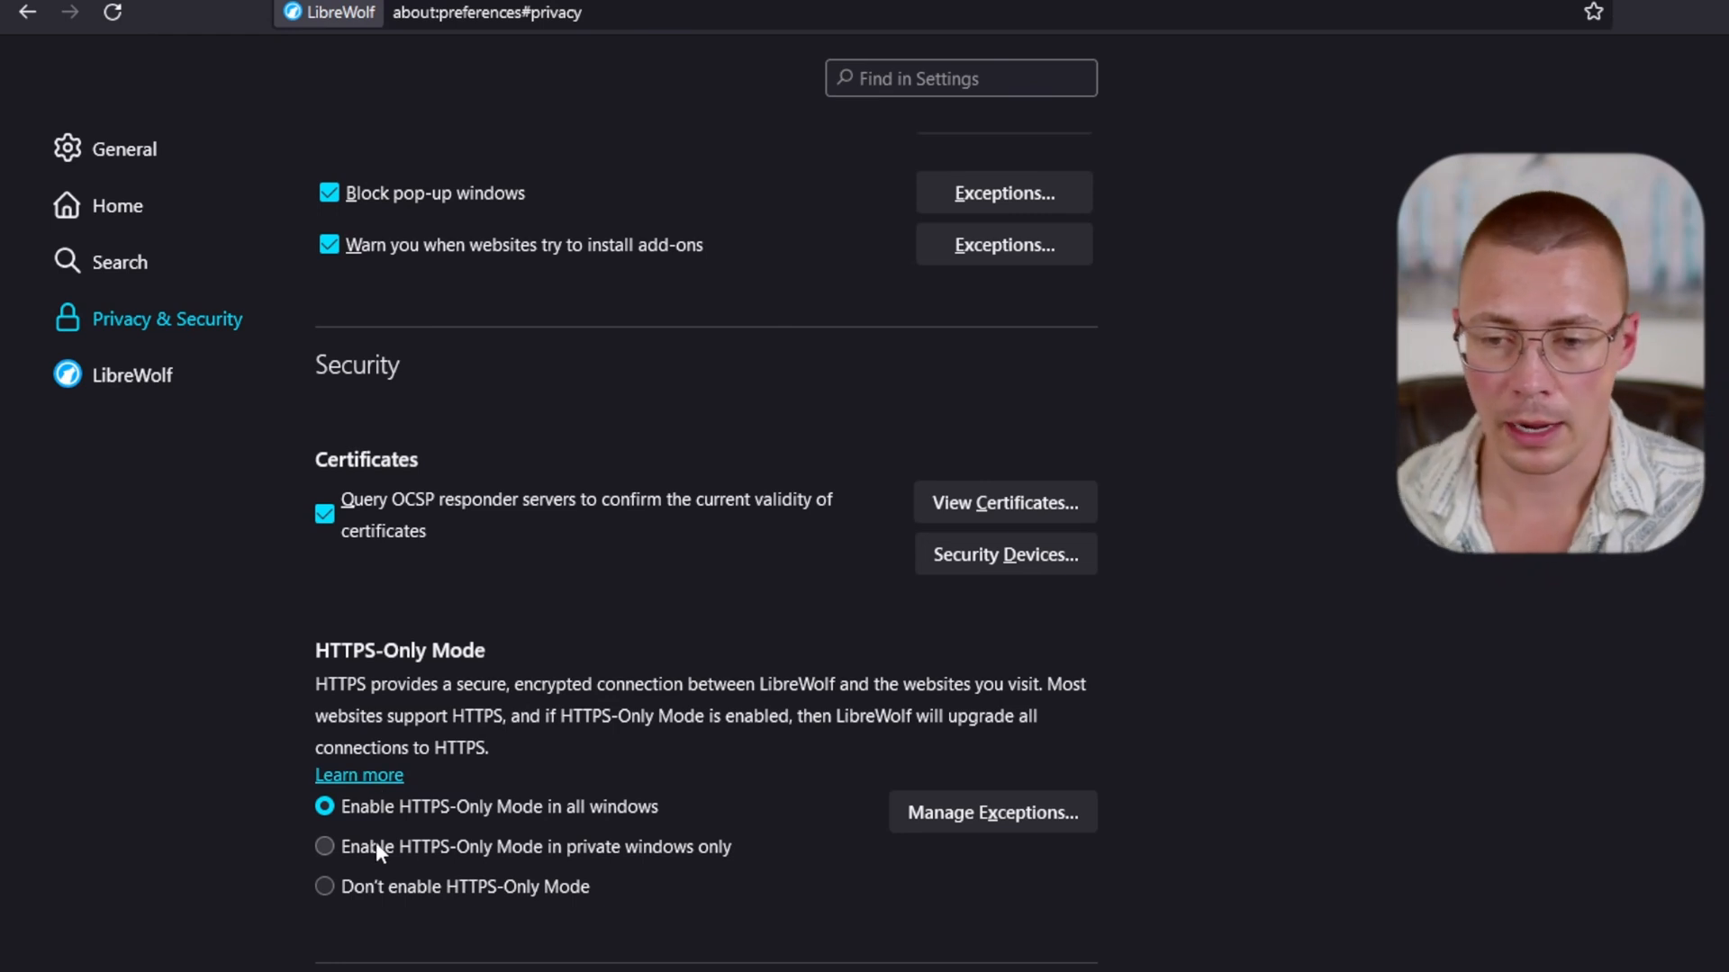
mouse_move(398, 853)
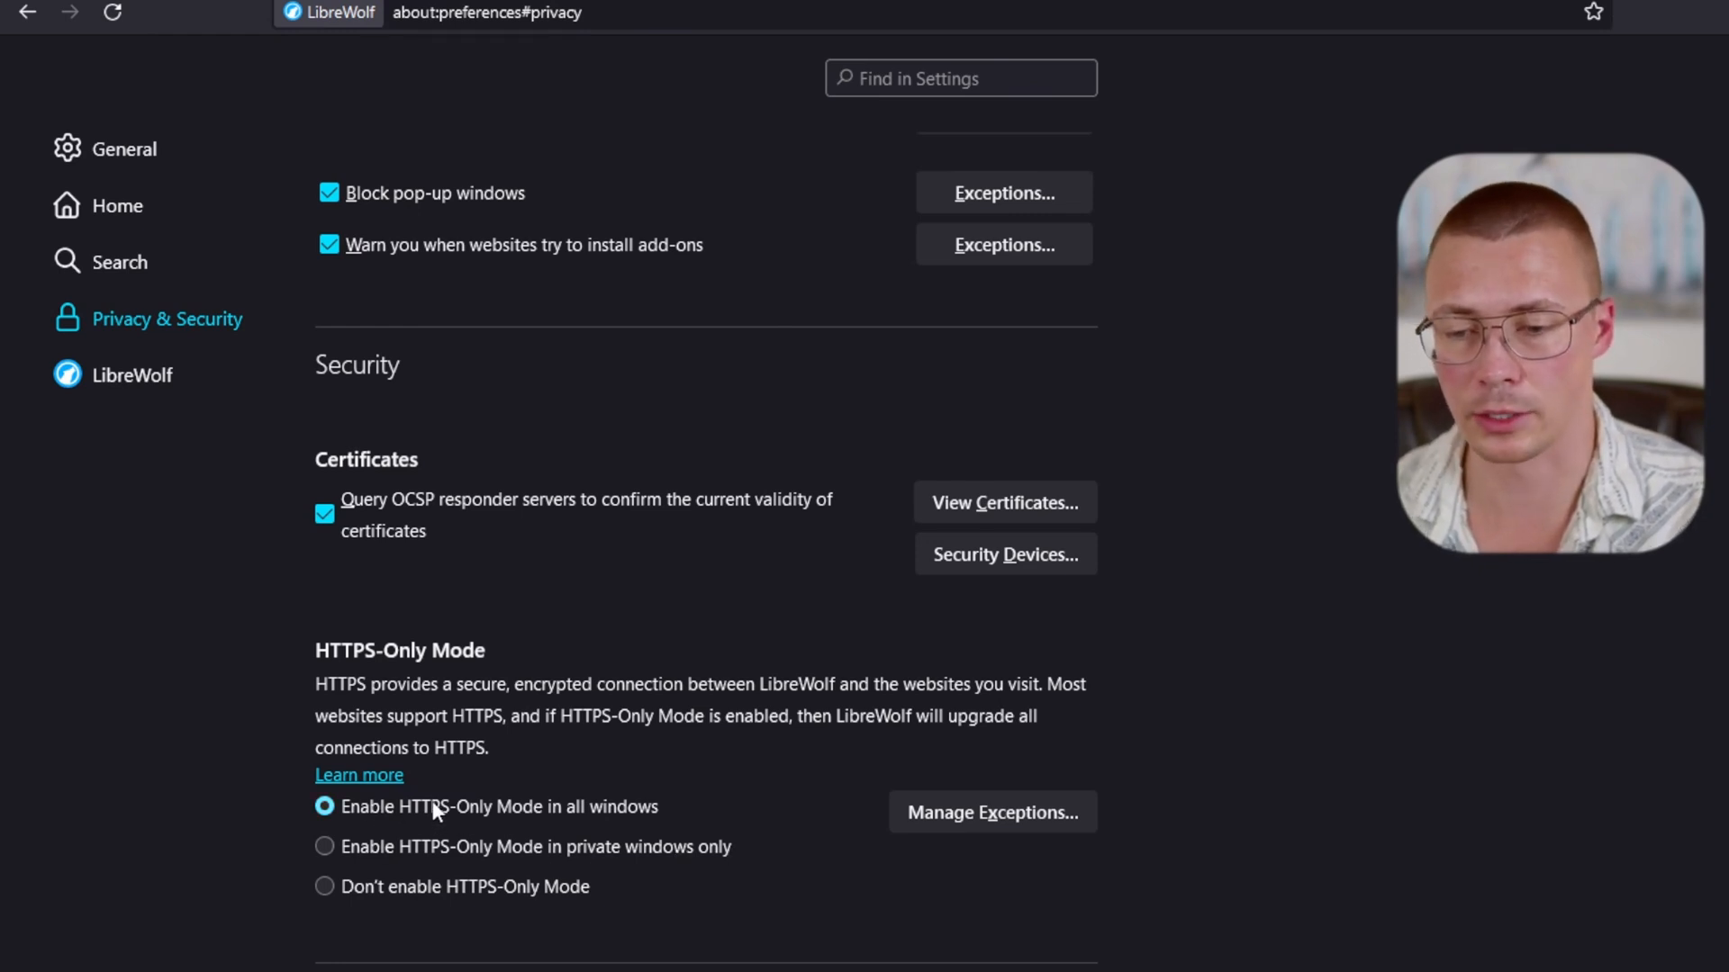
mouse_move(596, 823)
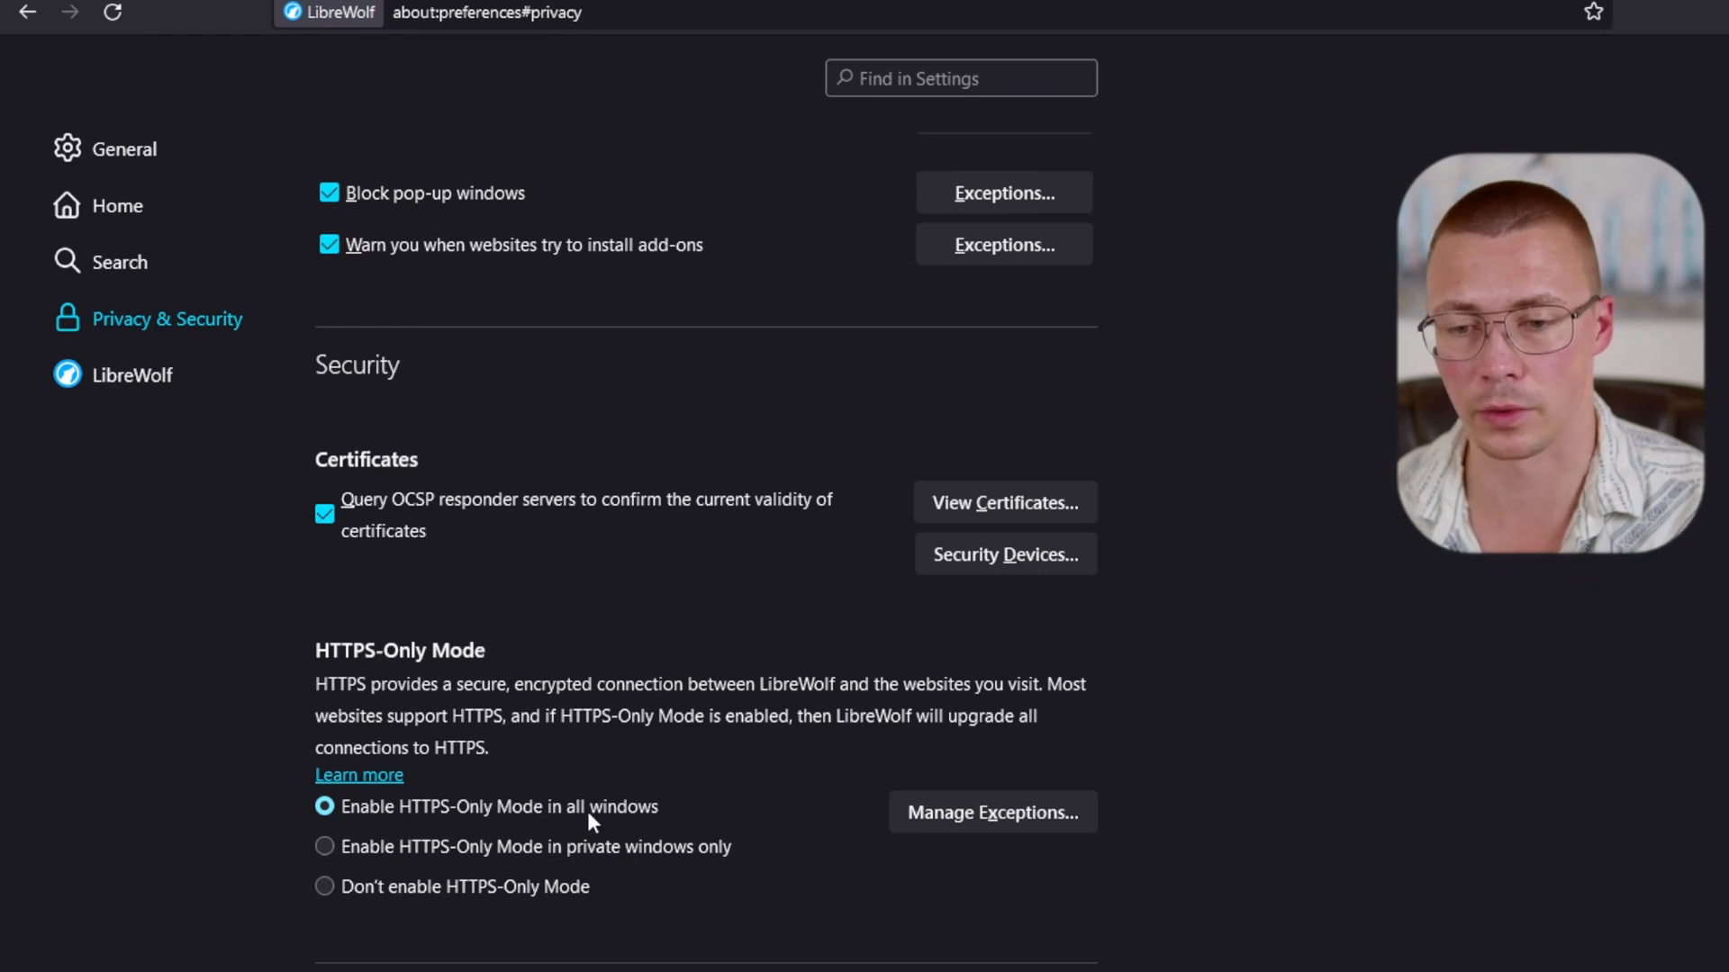
mouse_move(522, 866)
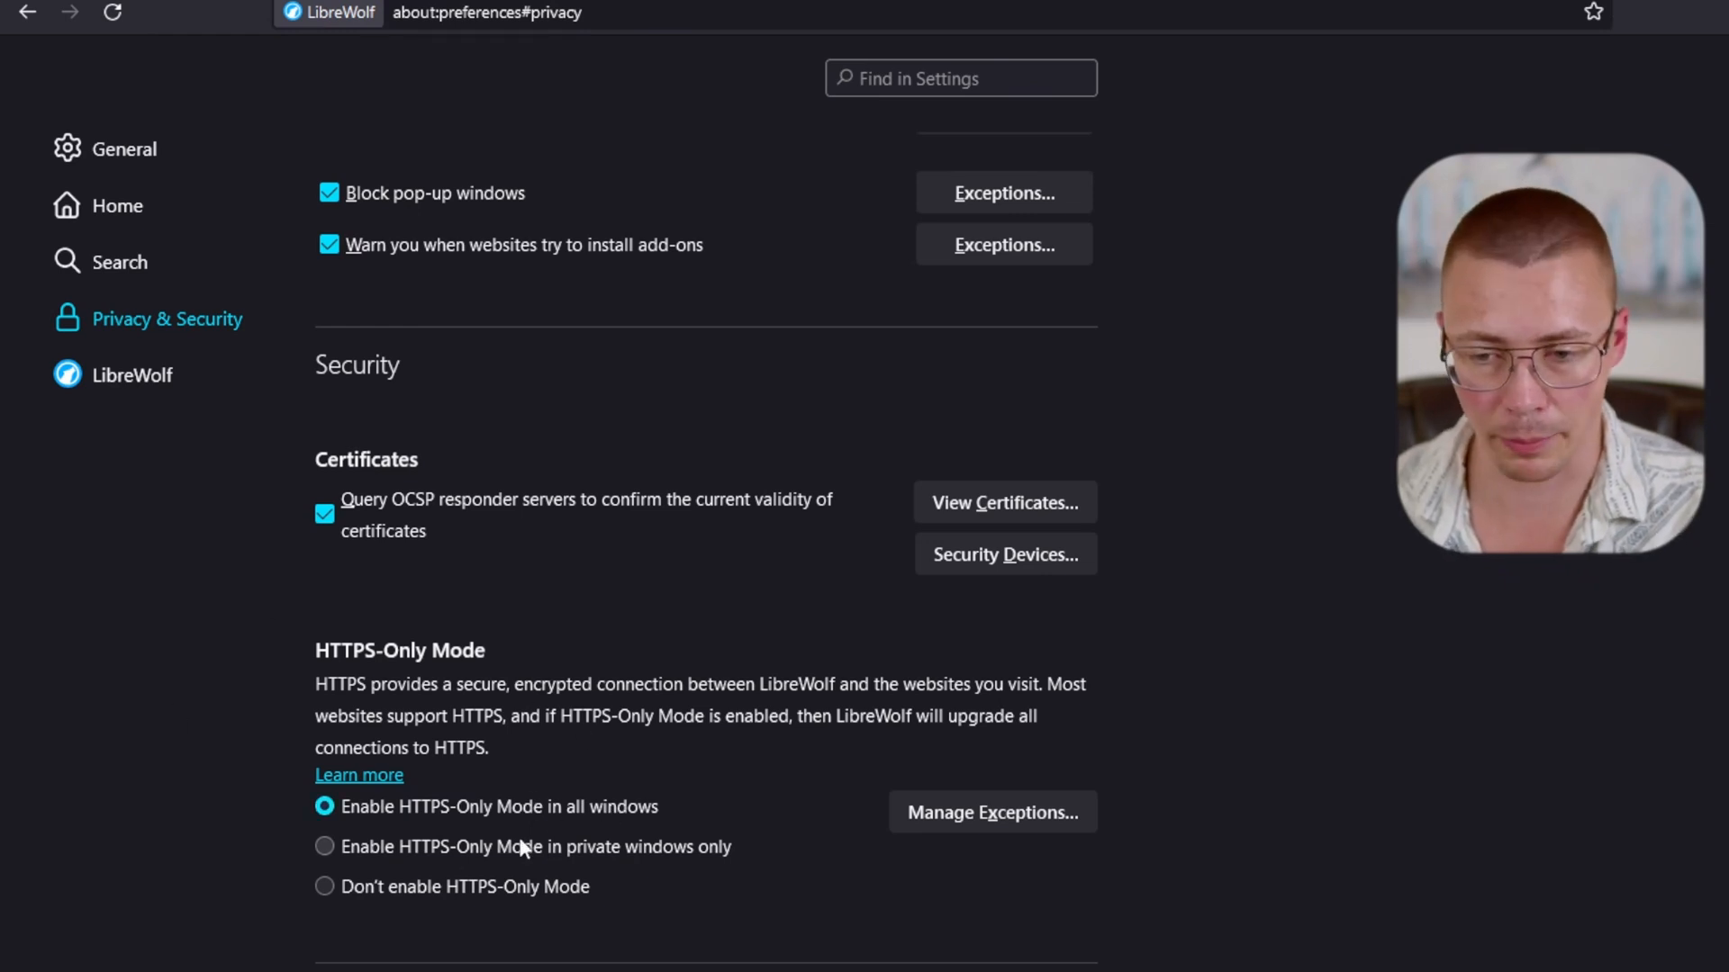
mouse_move(489, 627)
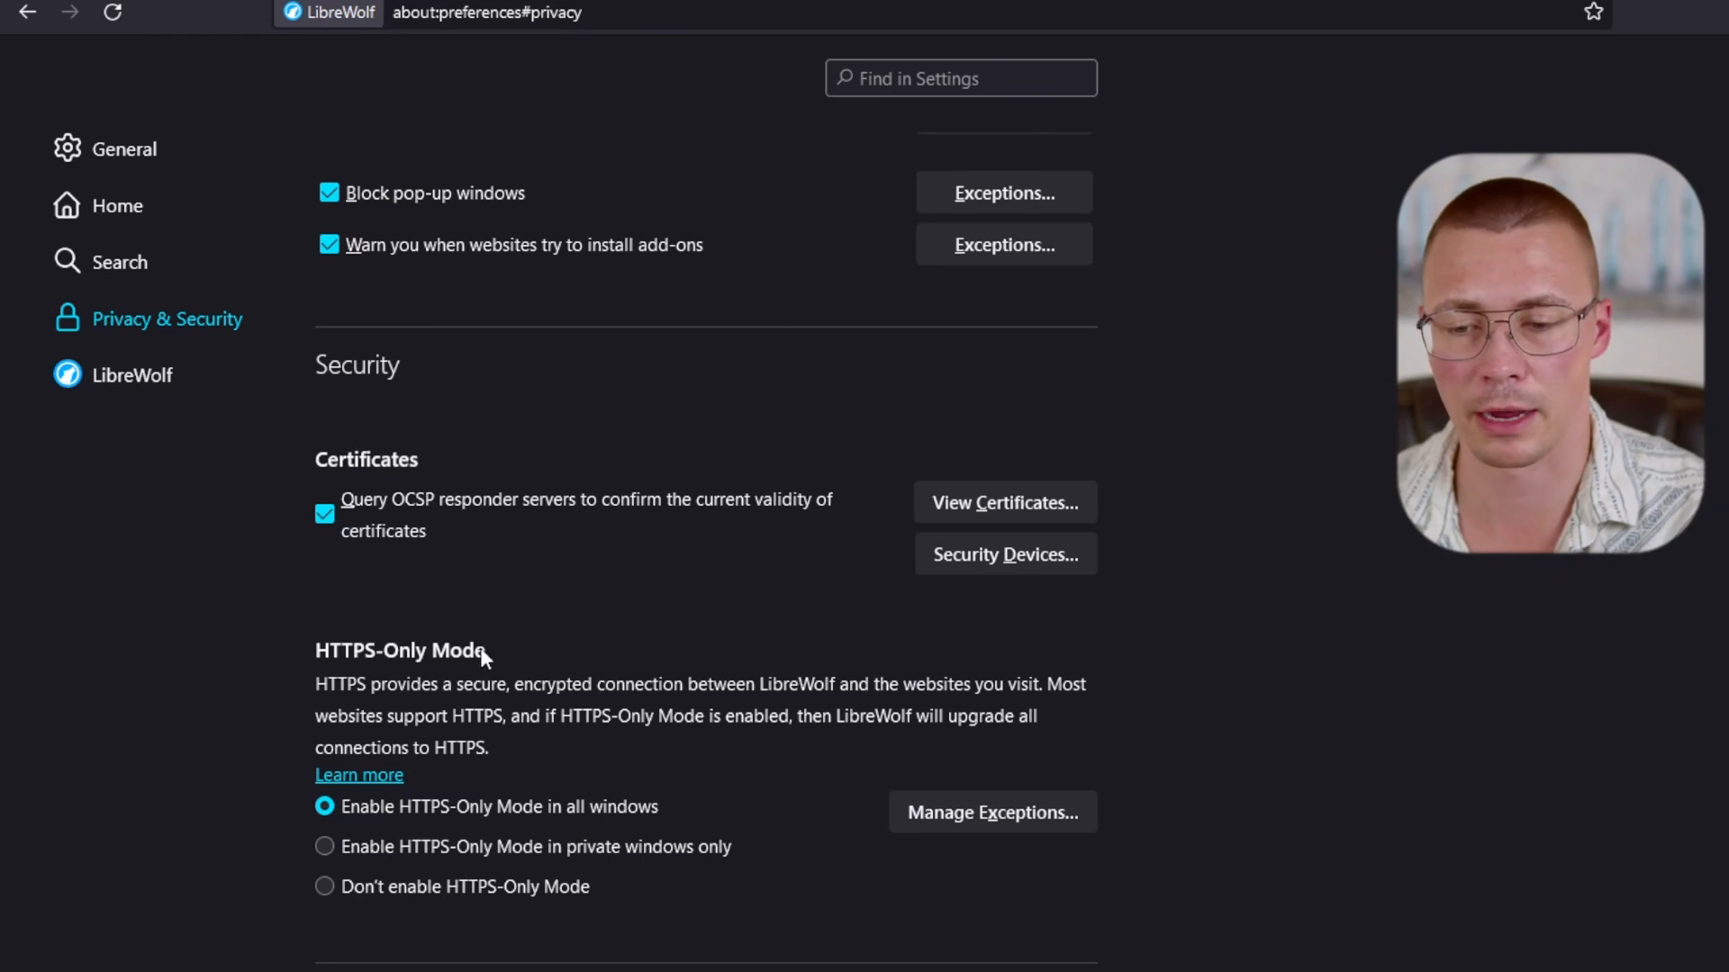
mouse_move(684, 747)
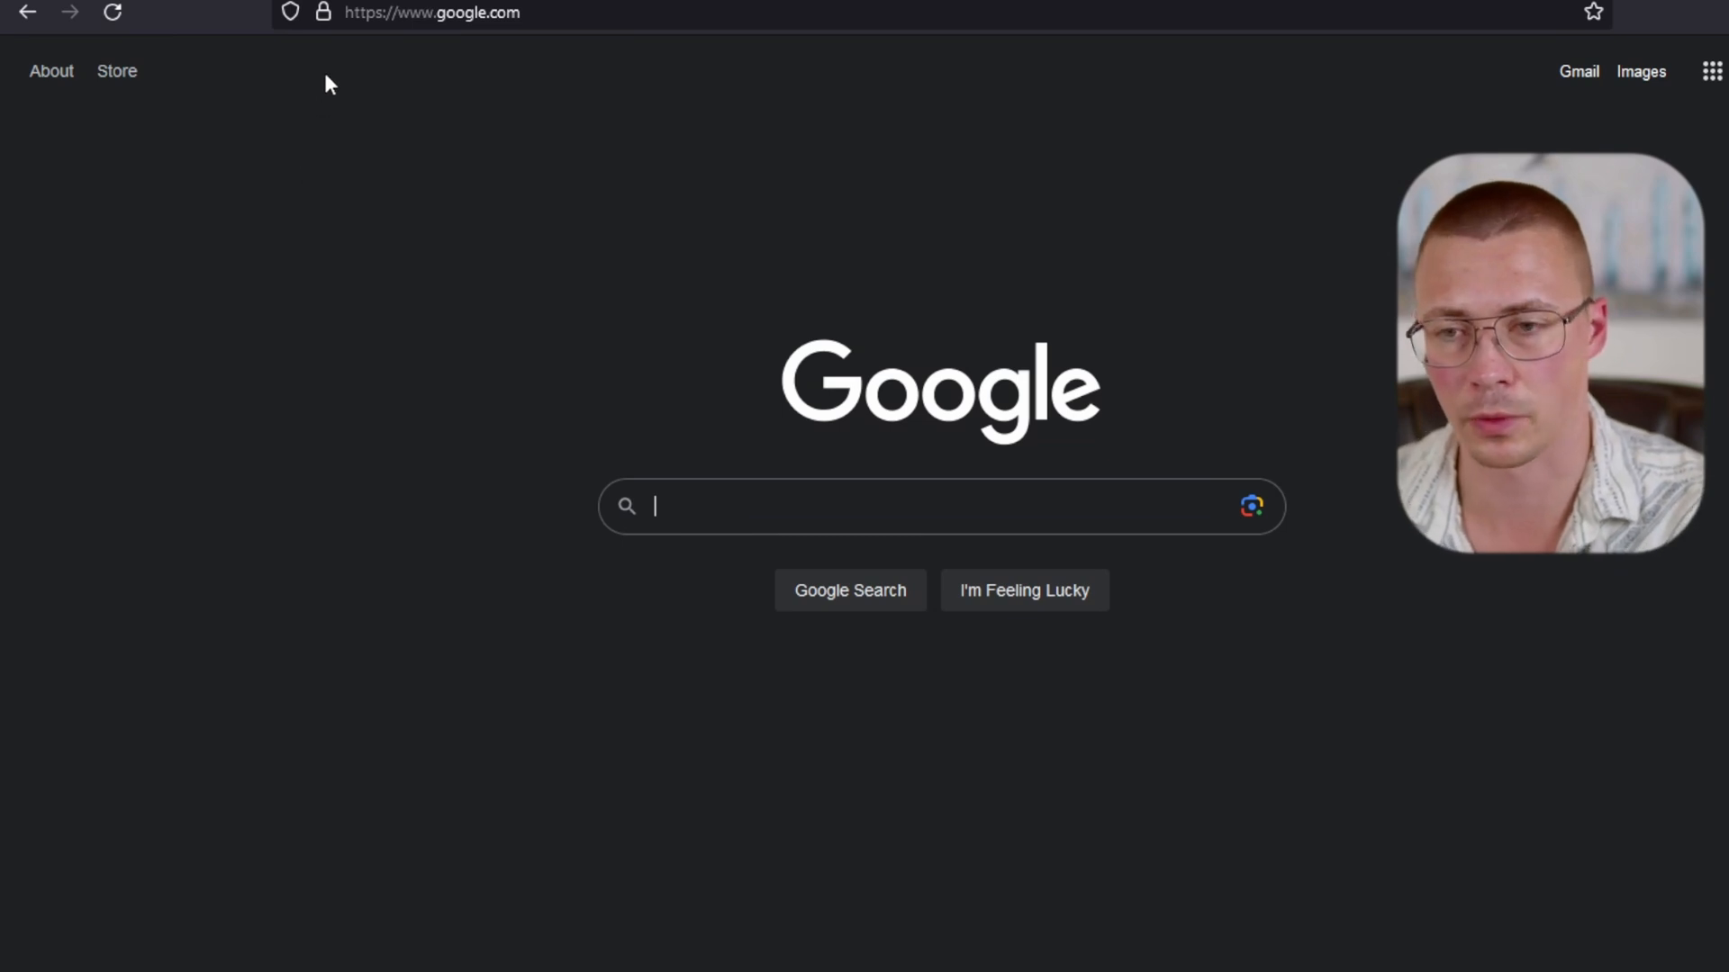
mouse_move(325, 16)
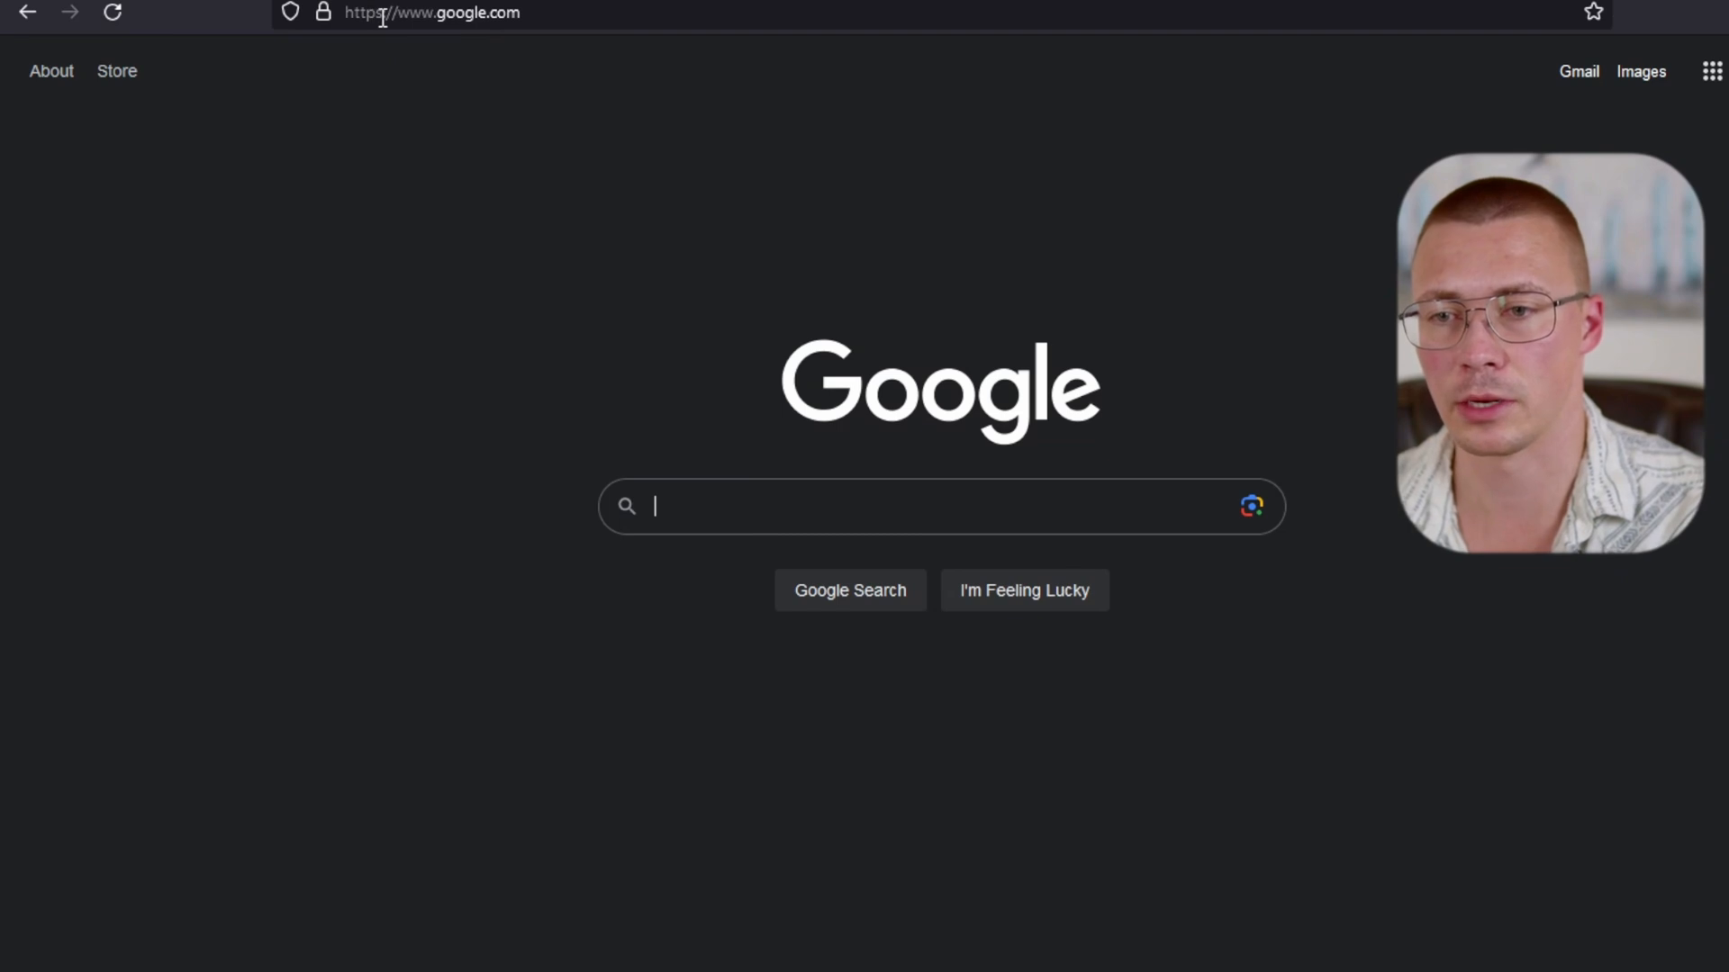
- Check the padlock site information and who verified the secure connection for google.com and guru3d.com
click(323, 15)
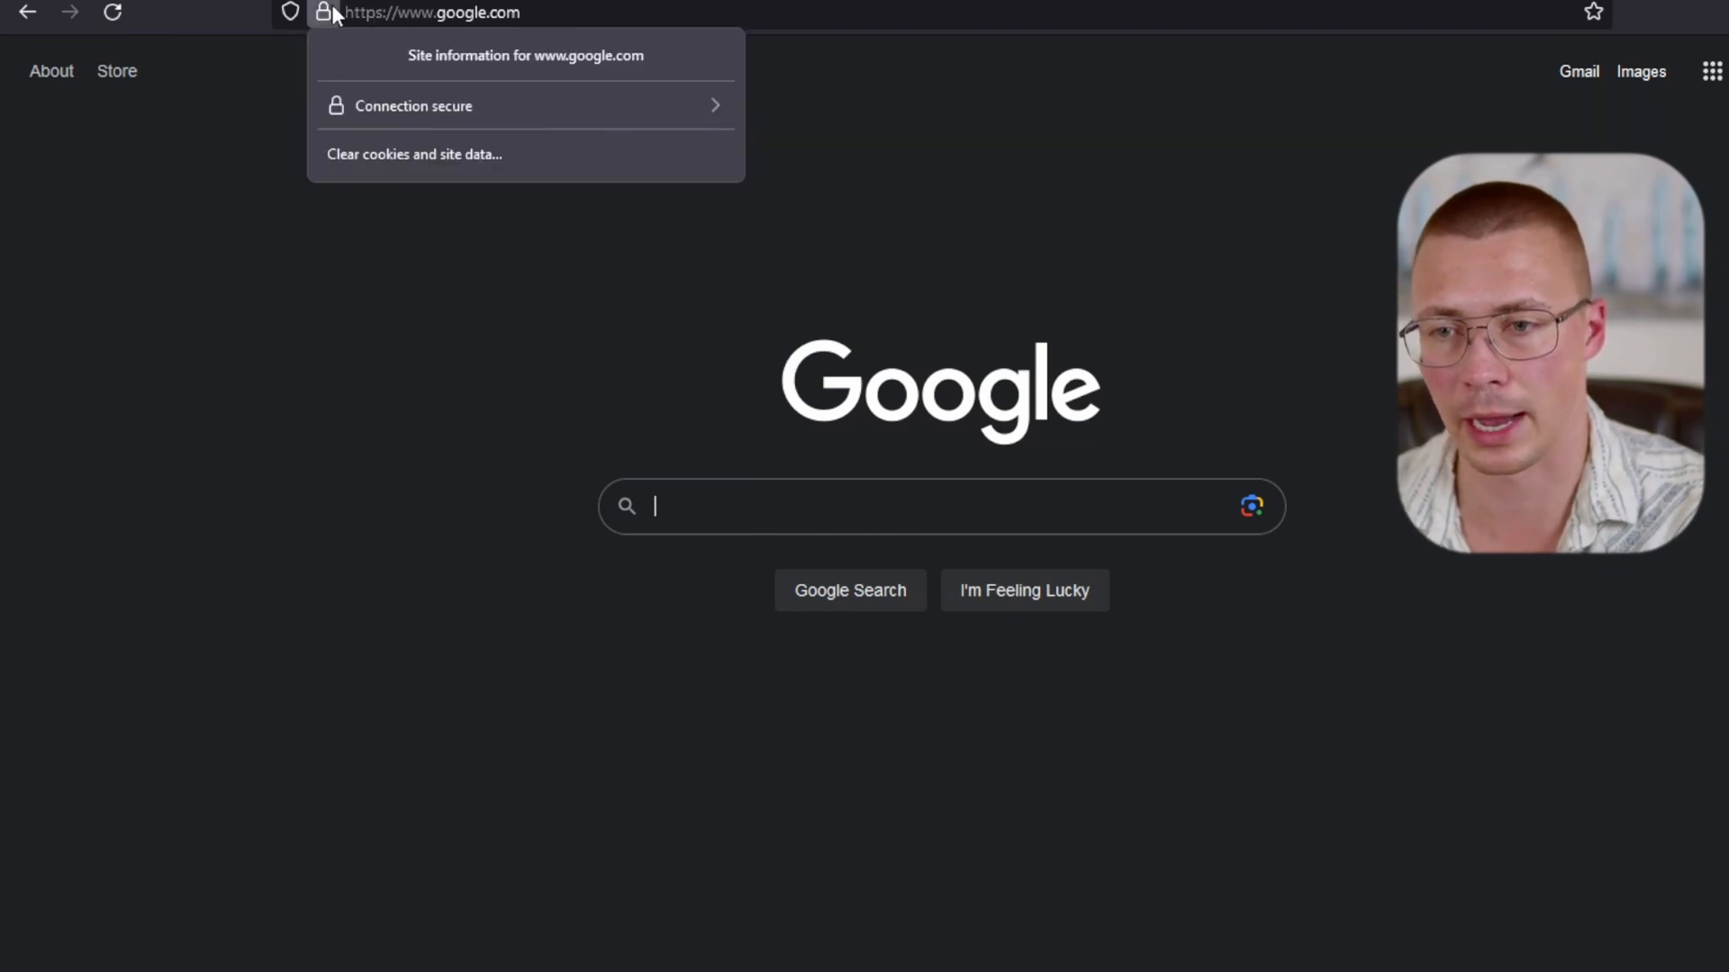
mouse_move(396, 108)
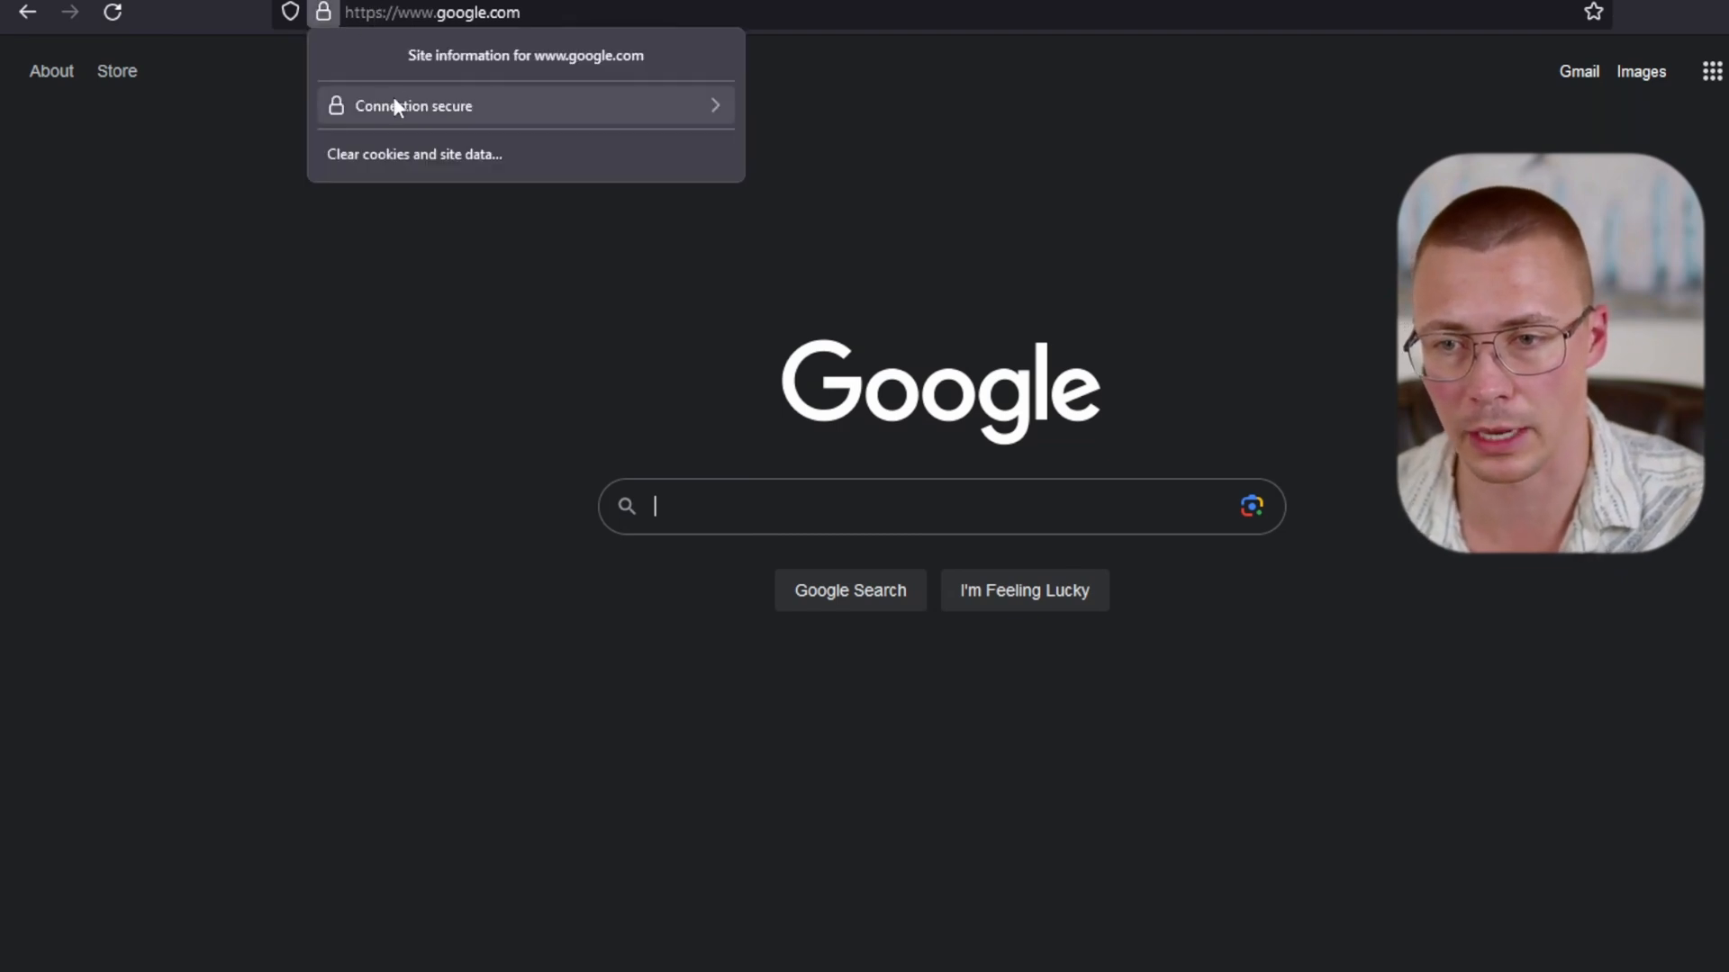
click(413, 105)
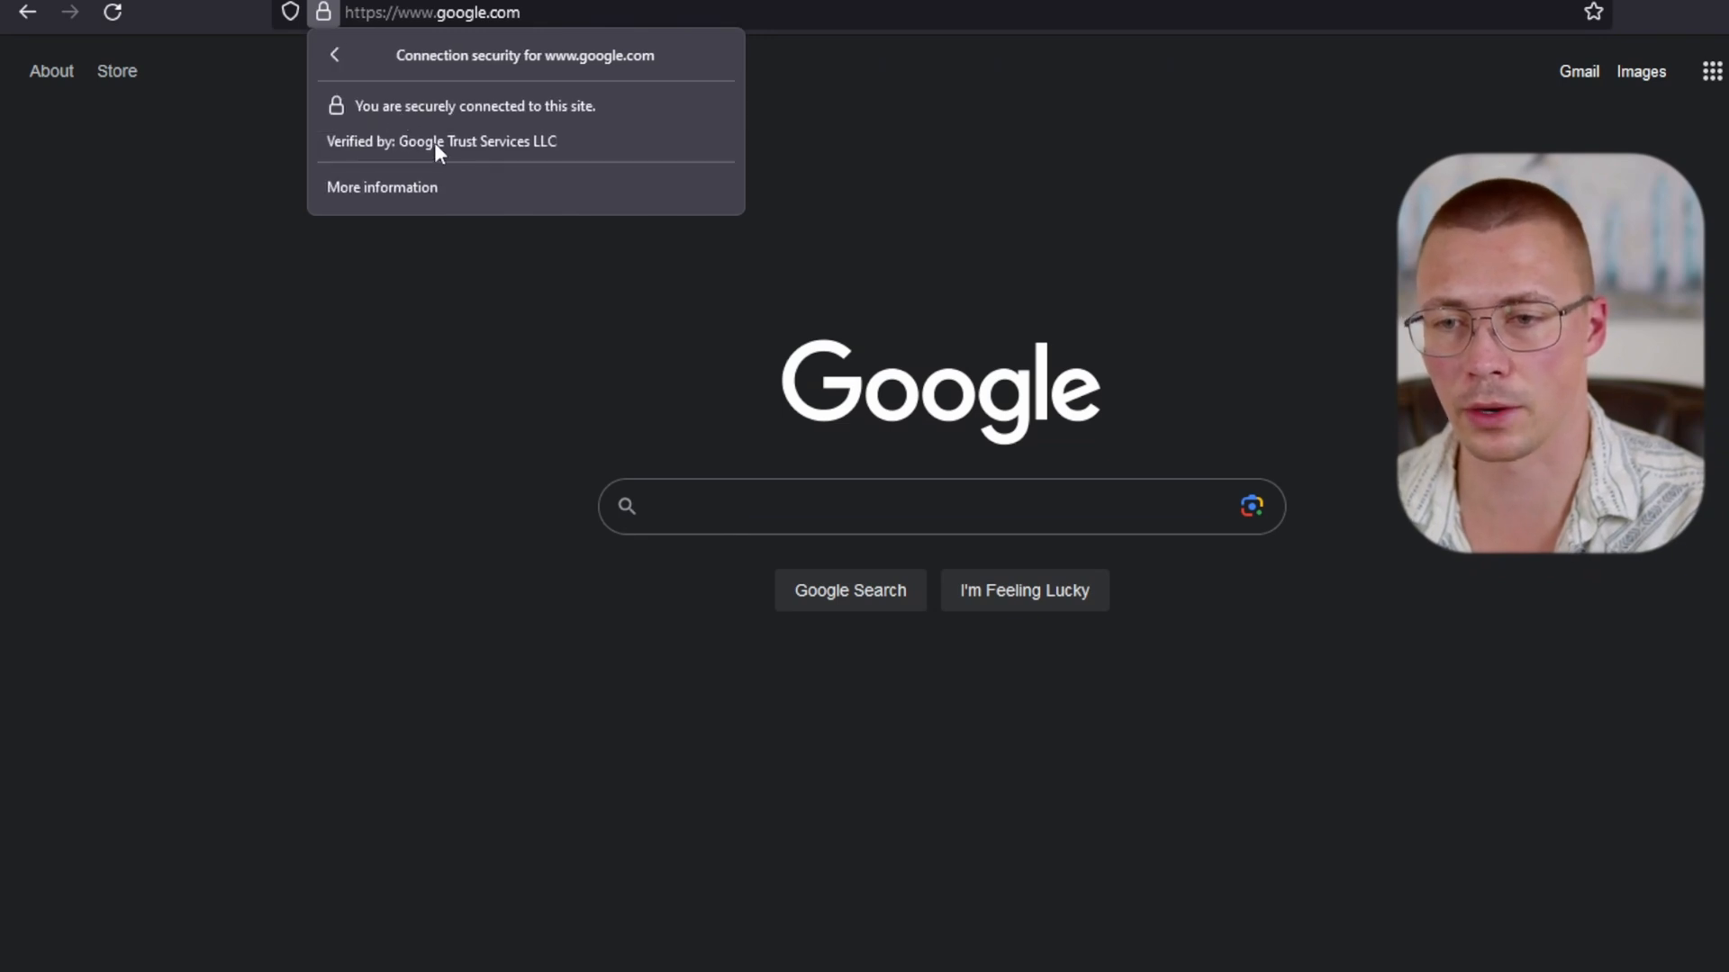
mouse_move(517, 128)
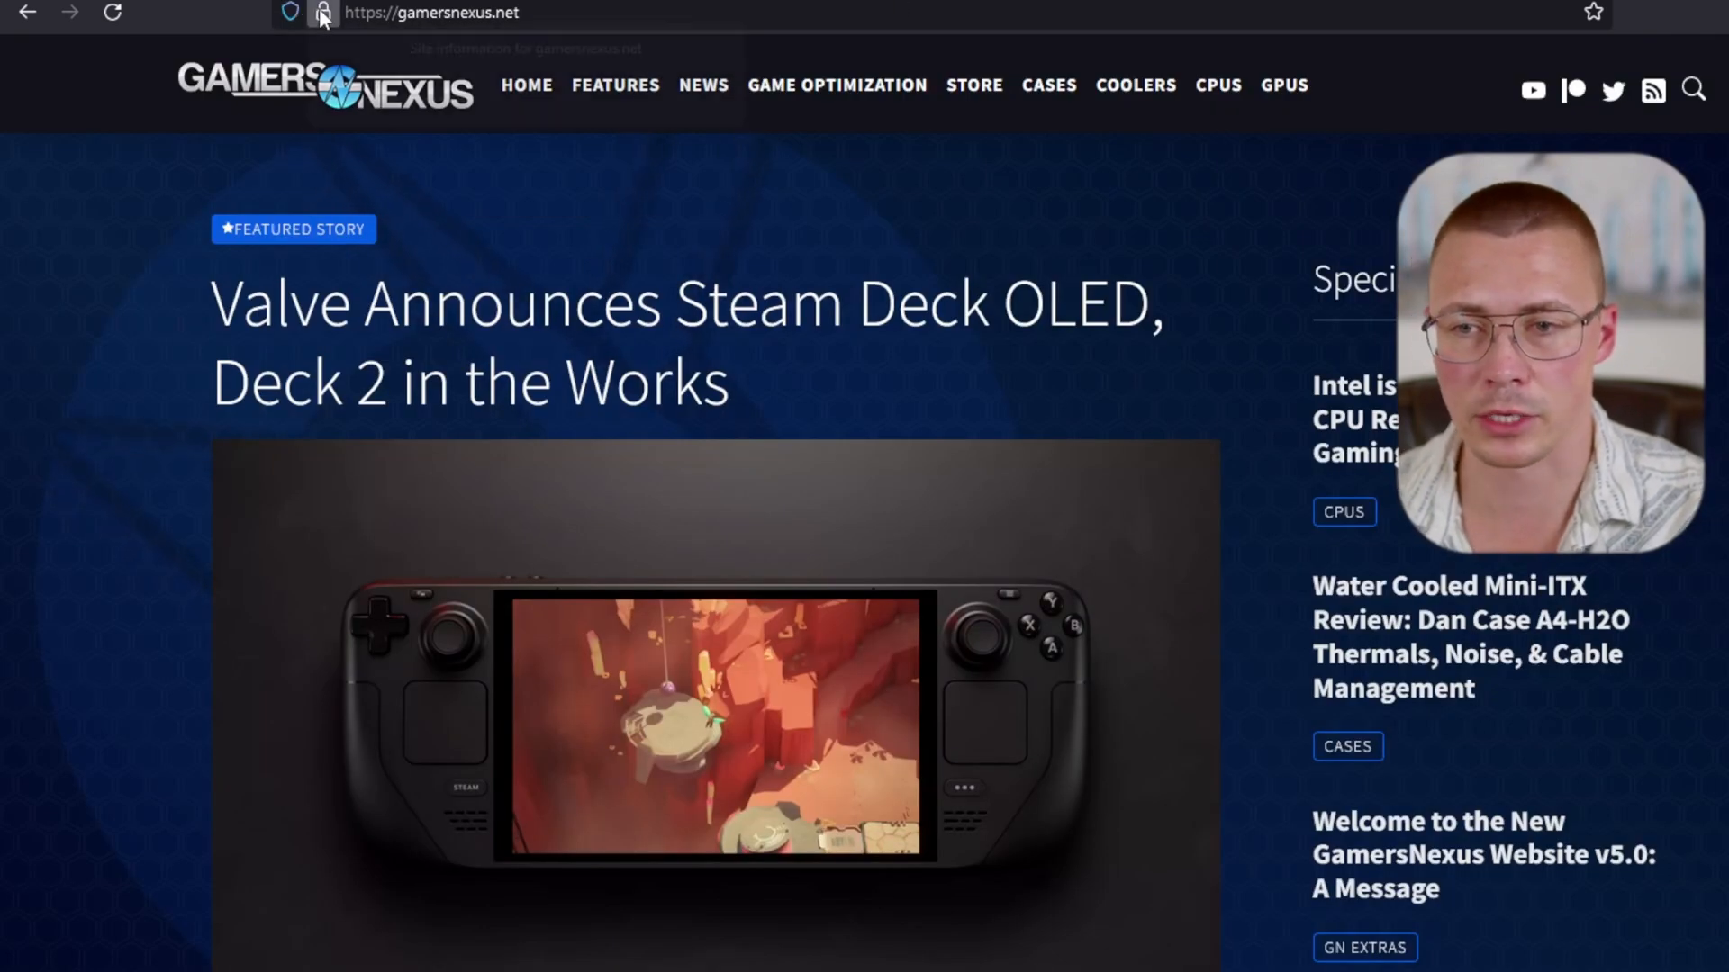
click(321, 15)
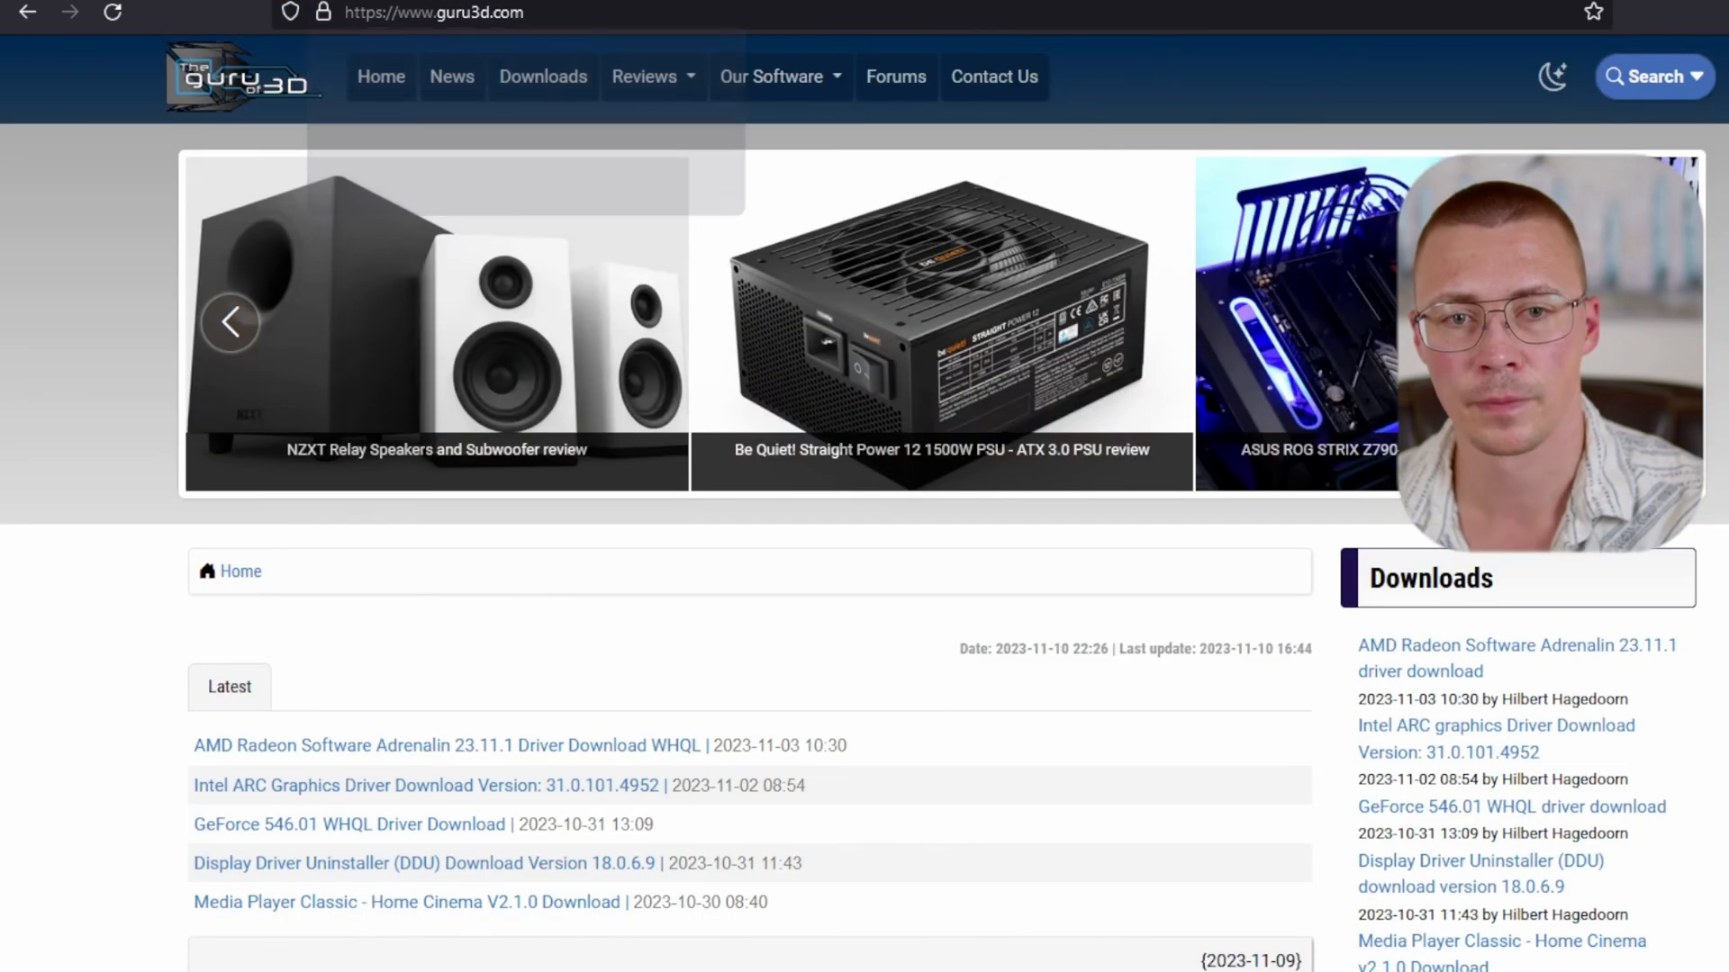
click(324, 12)
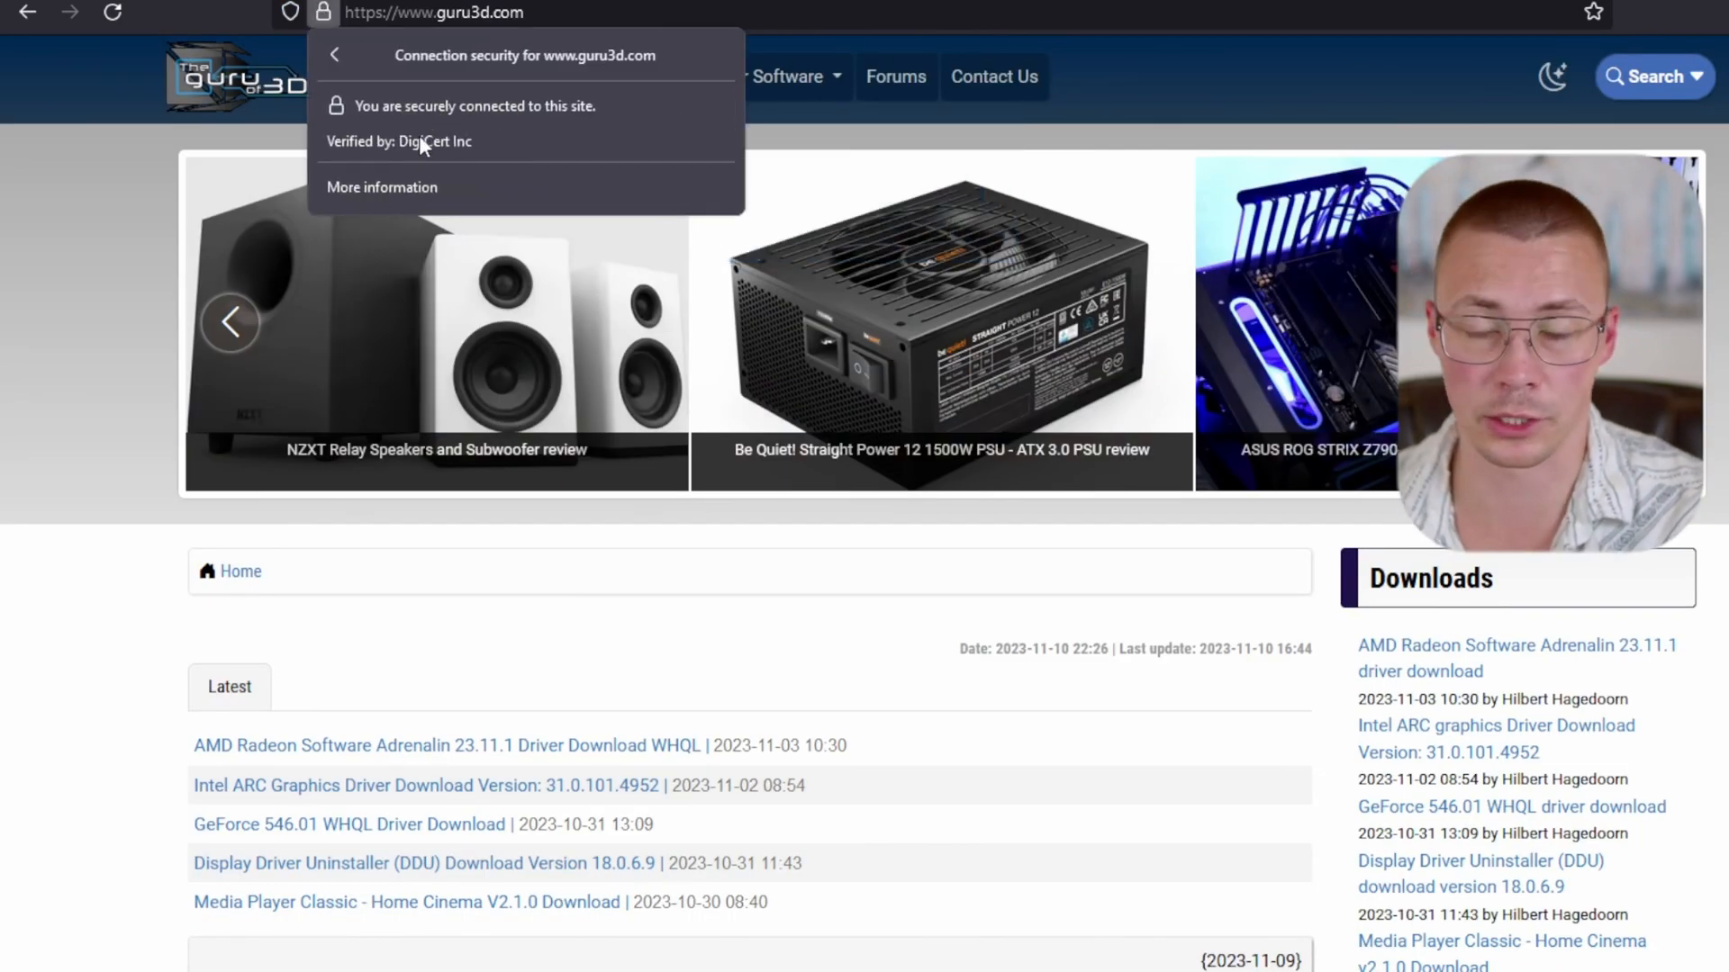
mouse_move(464, 93)
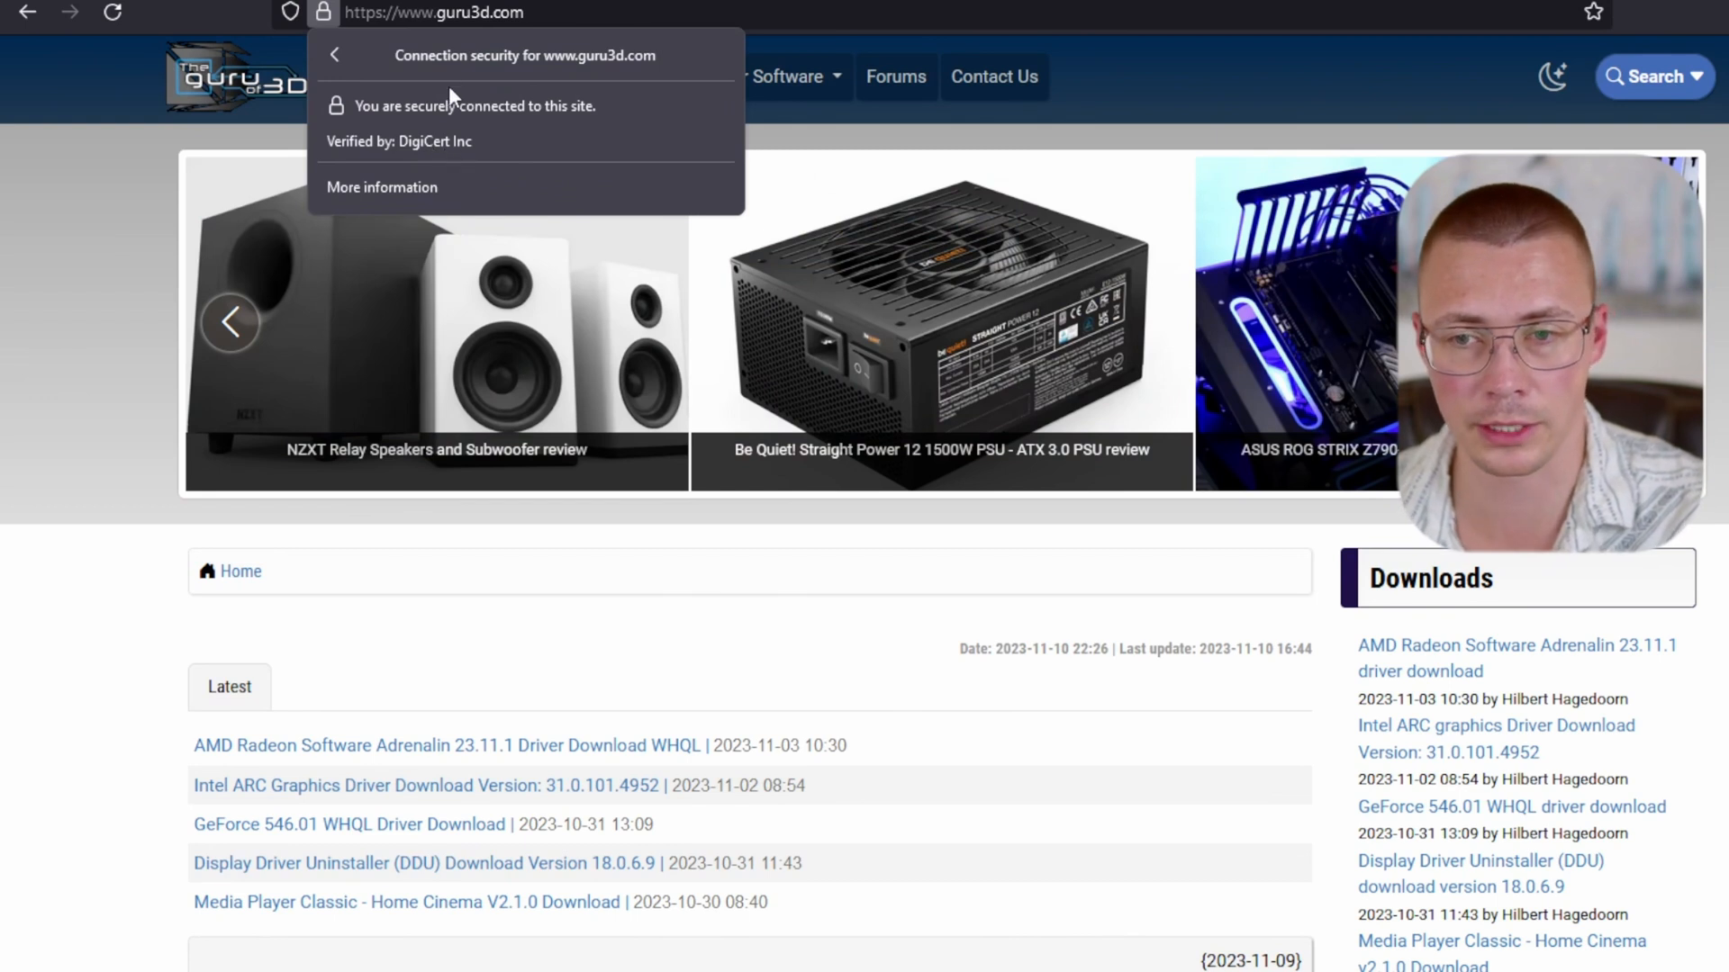
mouse_move(425, 169)
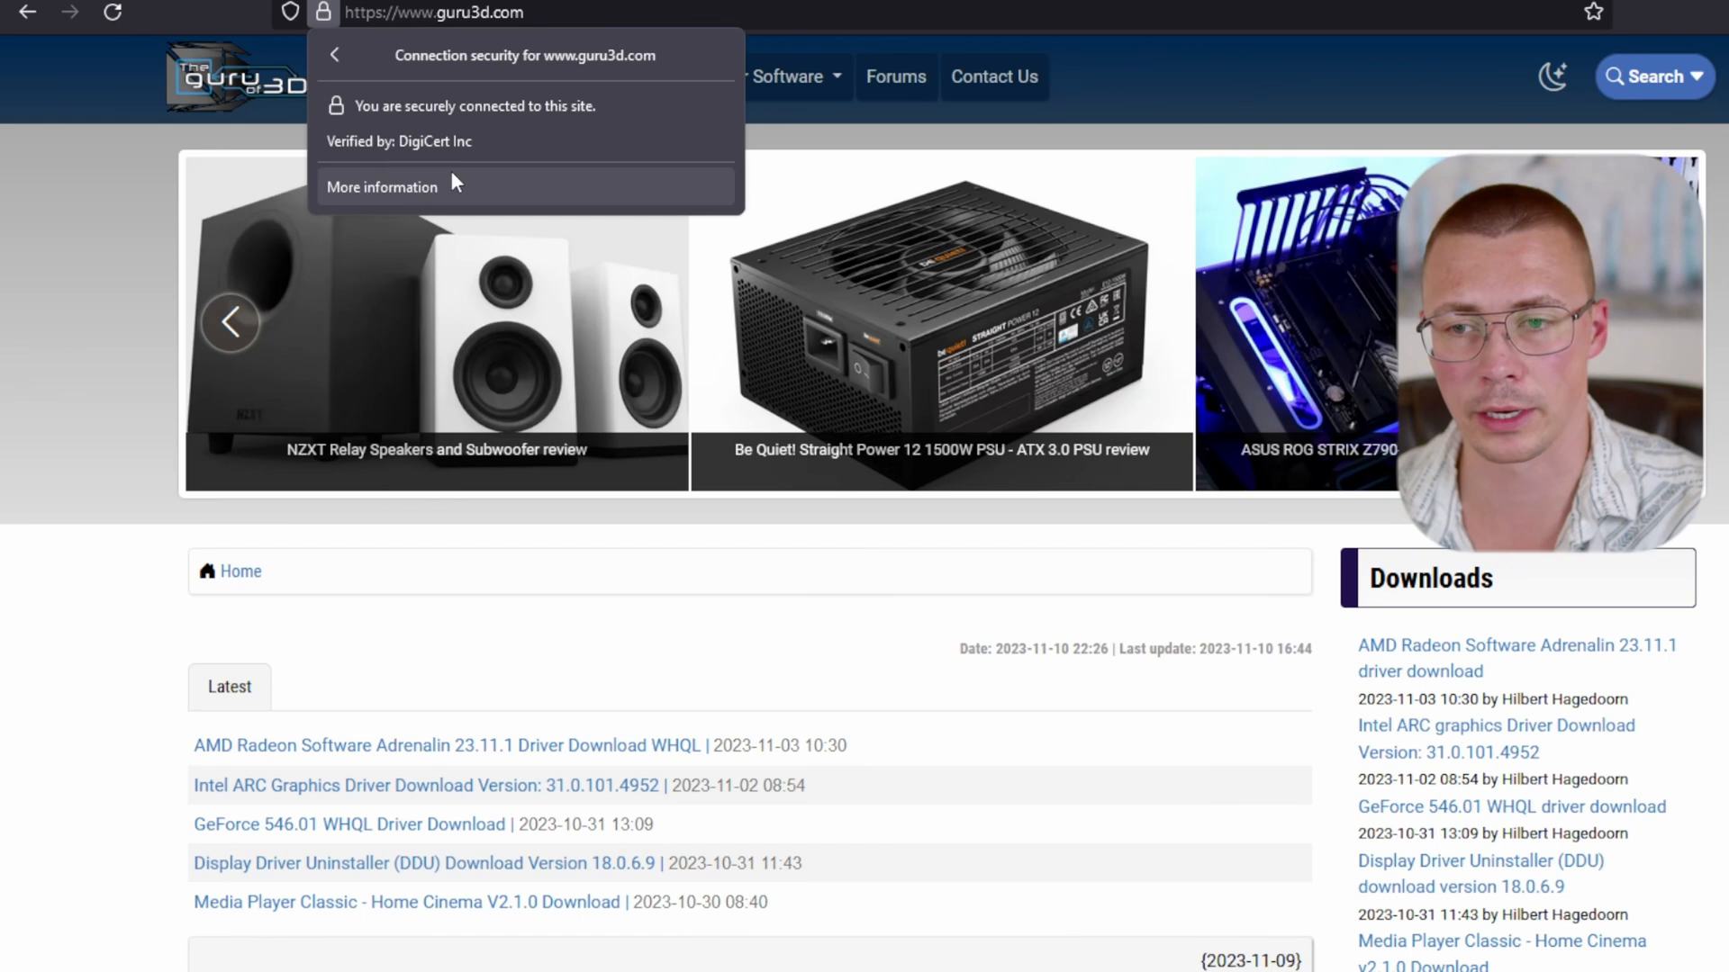
- View the full *.google.com certificate details, including its subject alternative DNS names
click(382, 186)
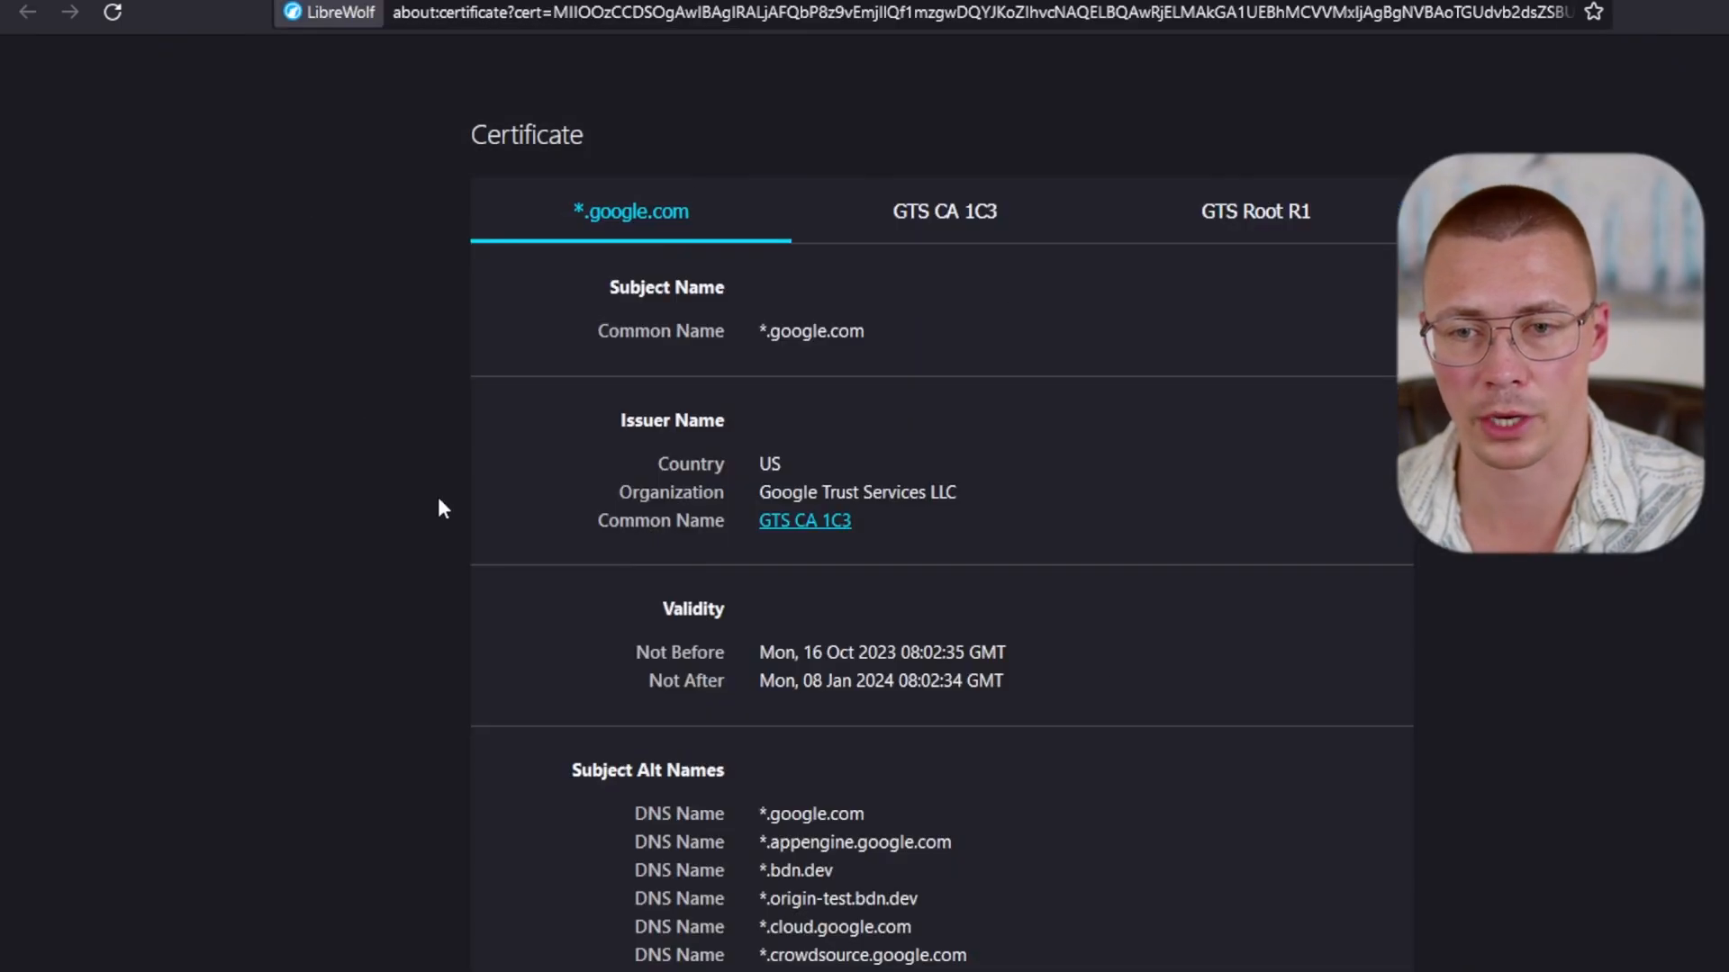
scroll(down, 3)
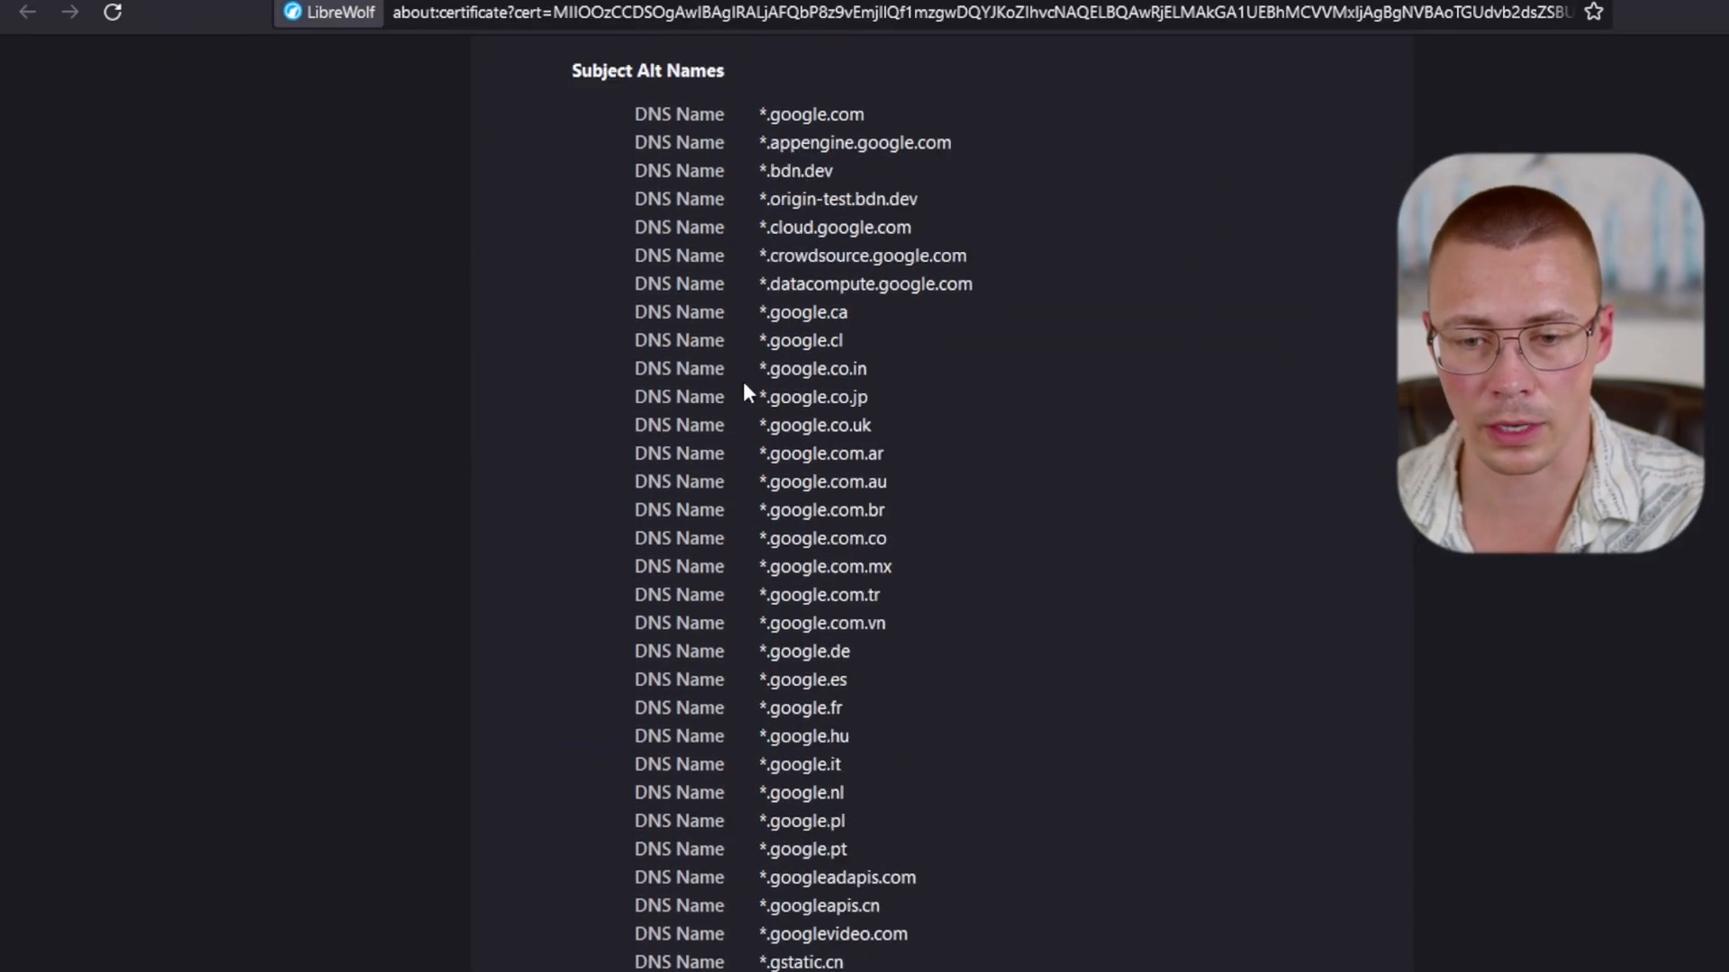
scroll(up, 3)
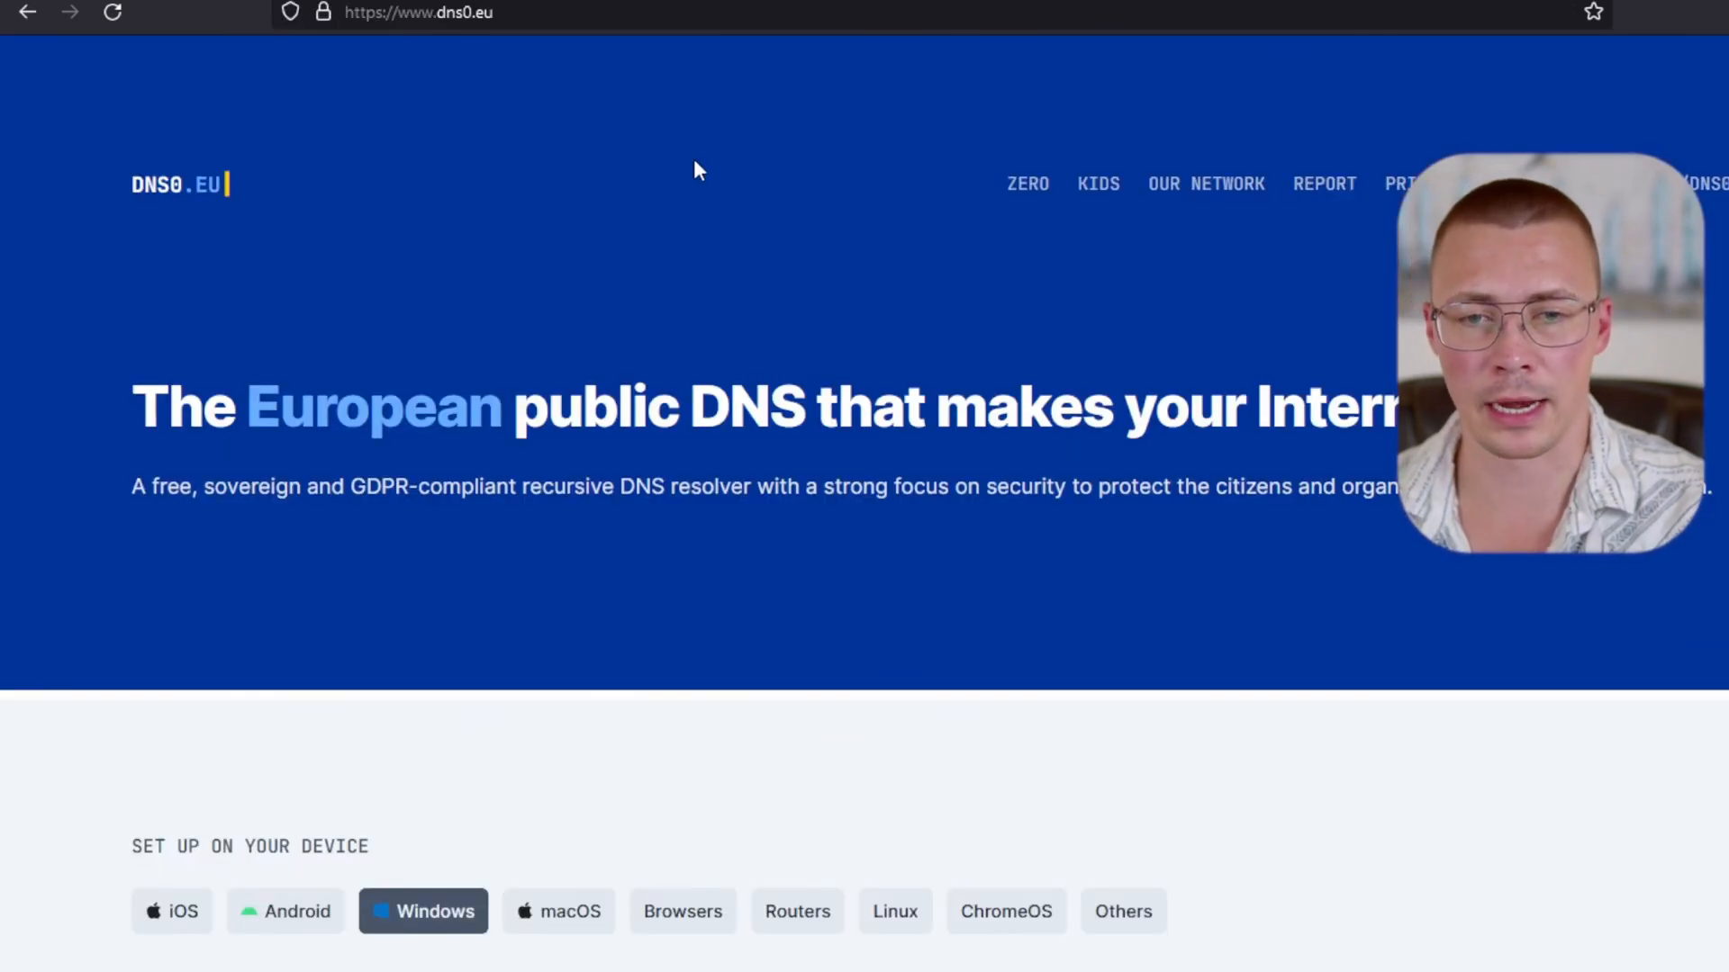
mouse_move(620, 261)
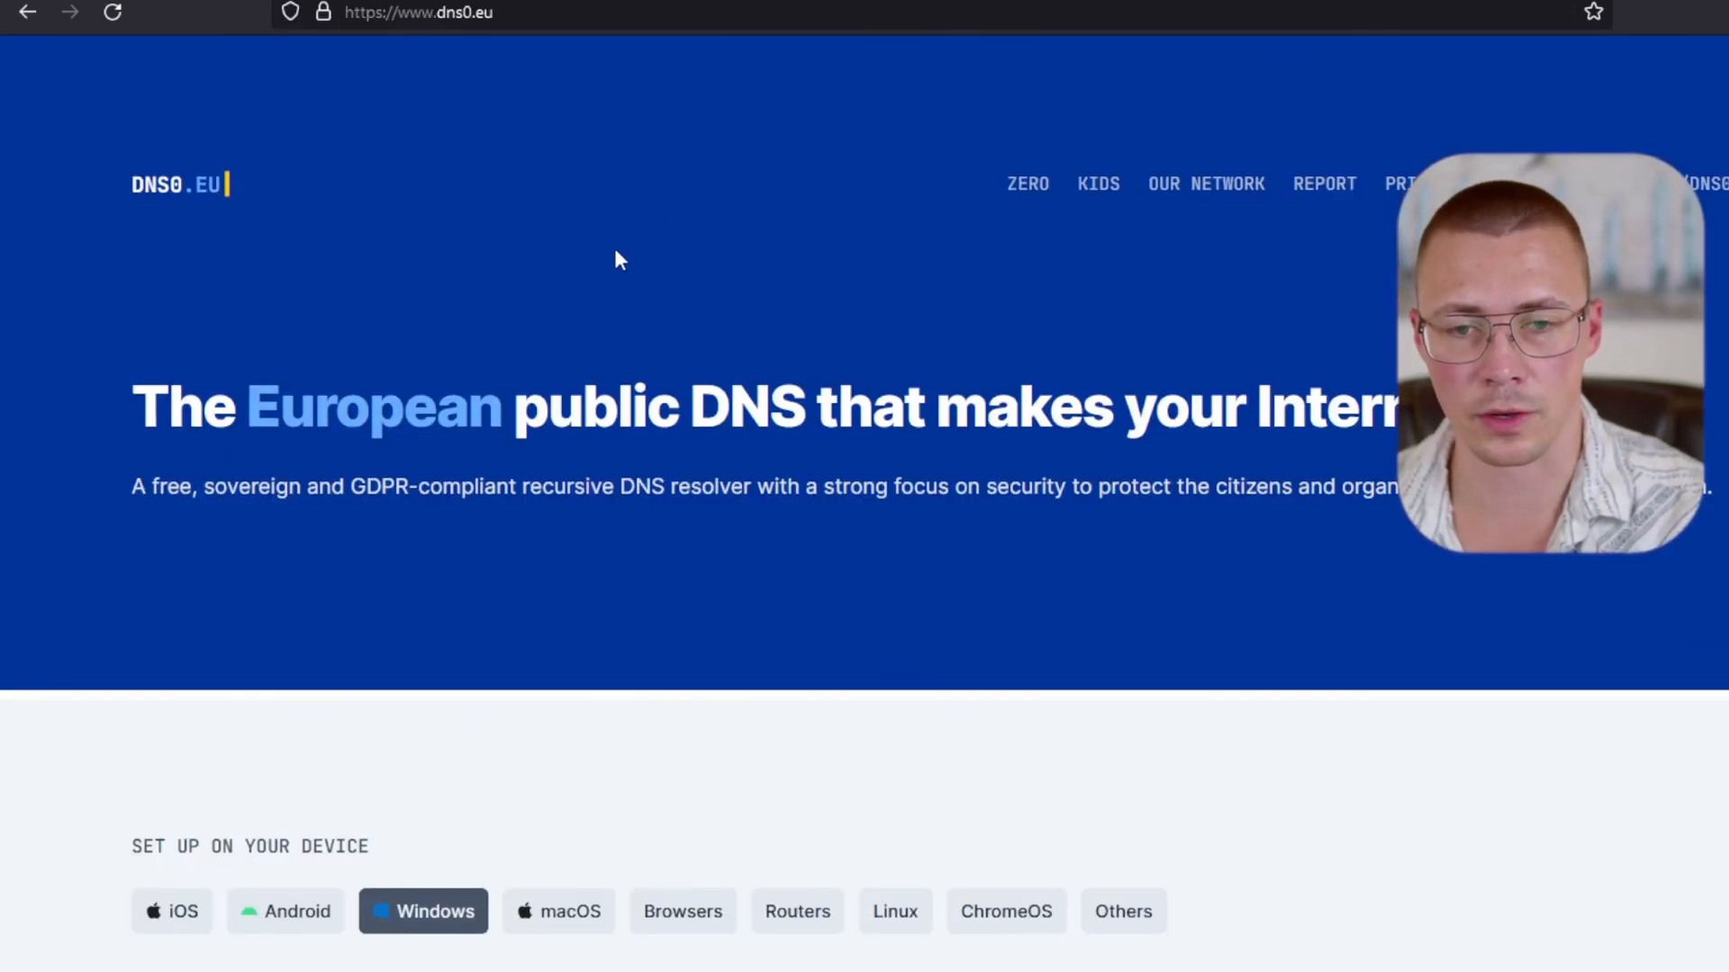
scroll(down, 3)
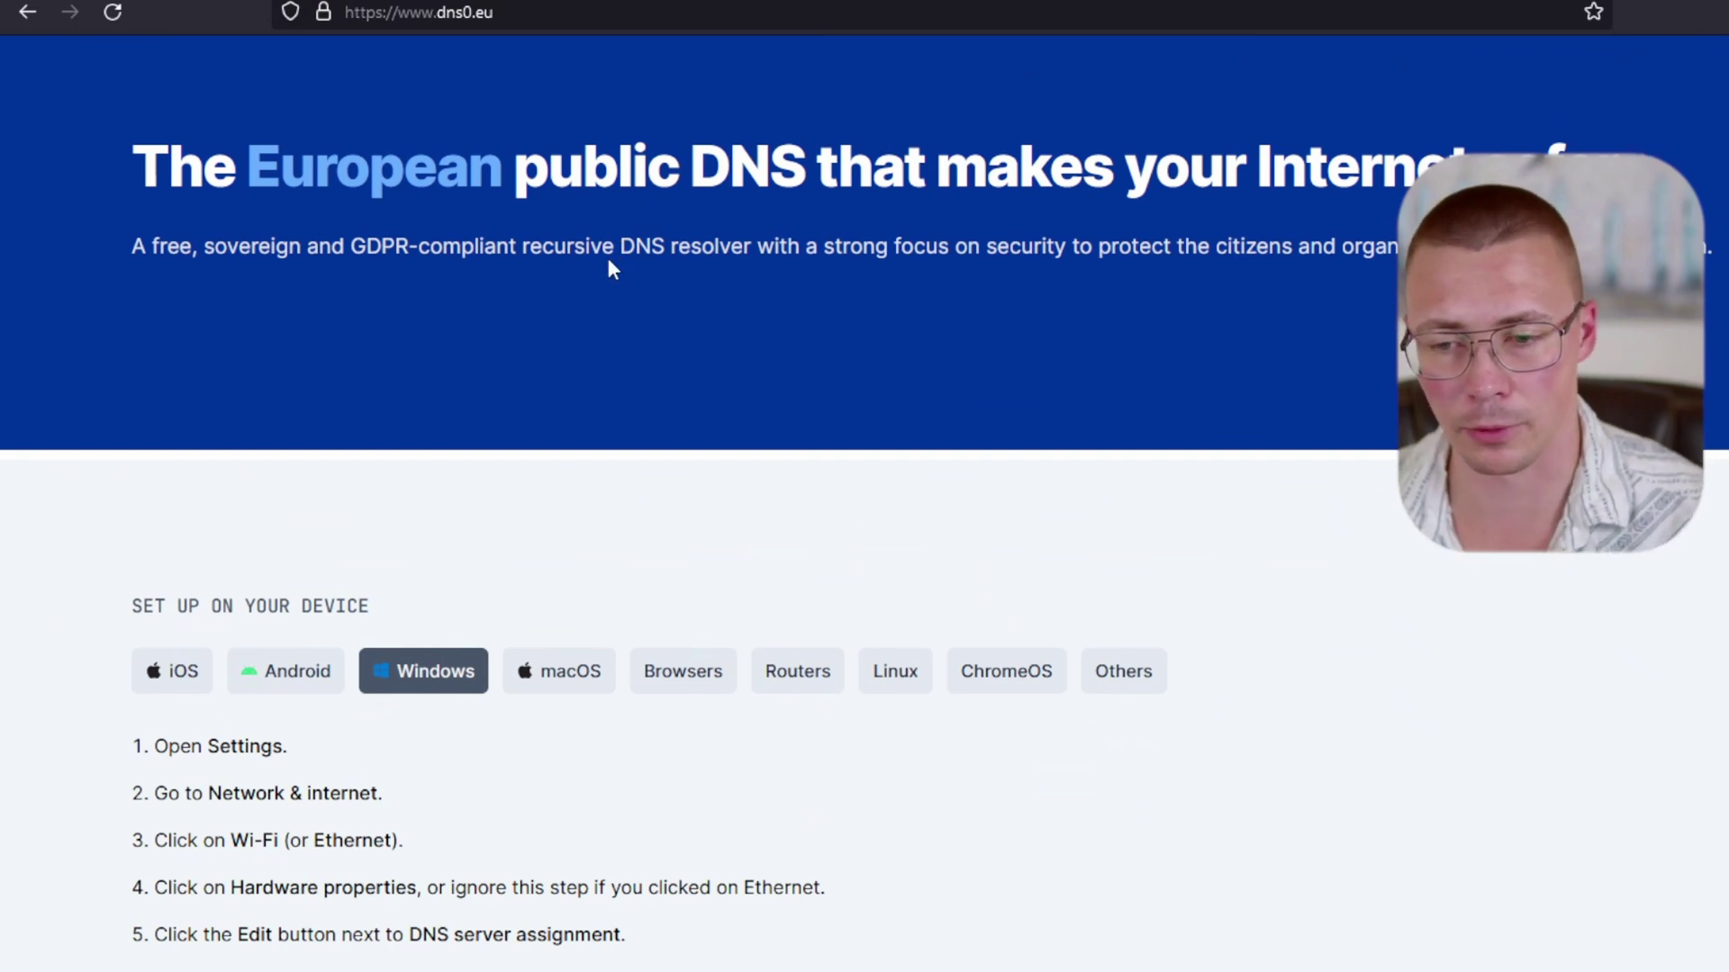
scroll(down, 3)
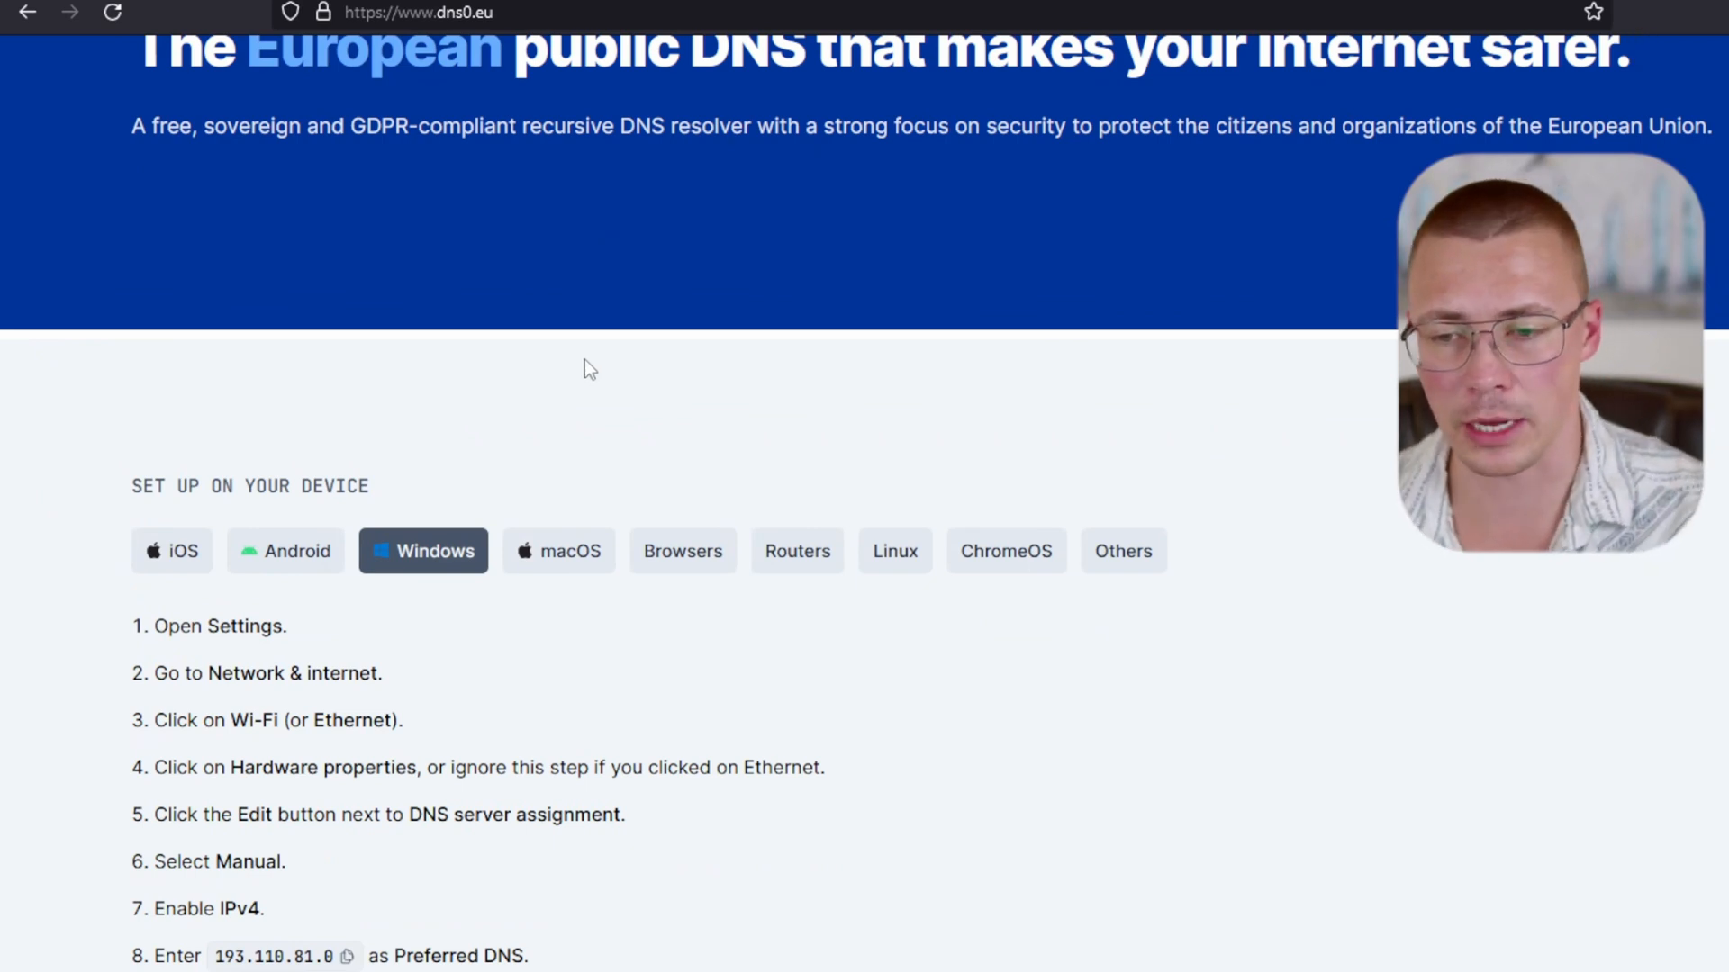
scroll(down, 3)
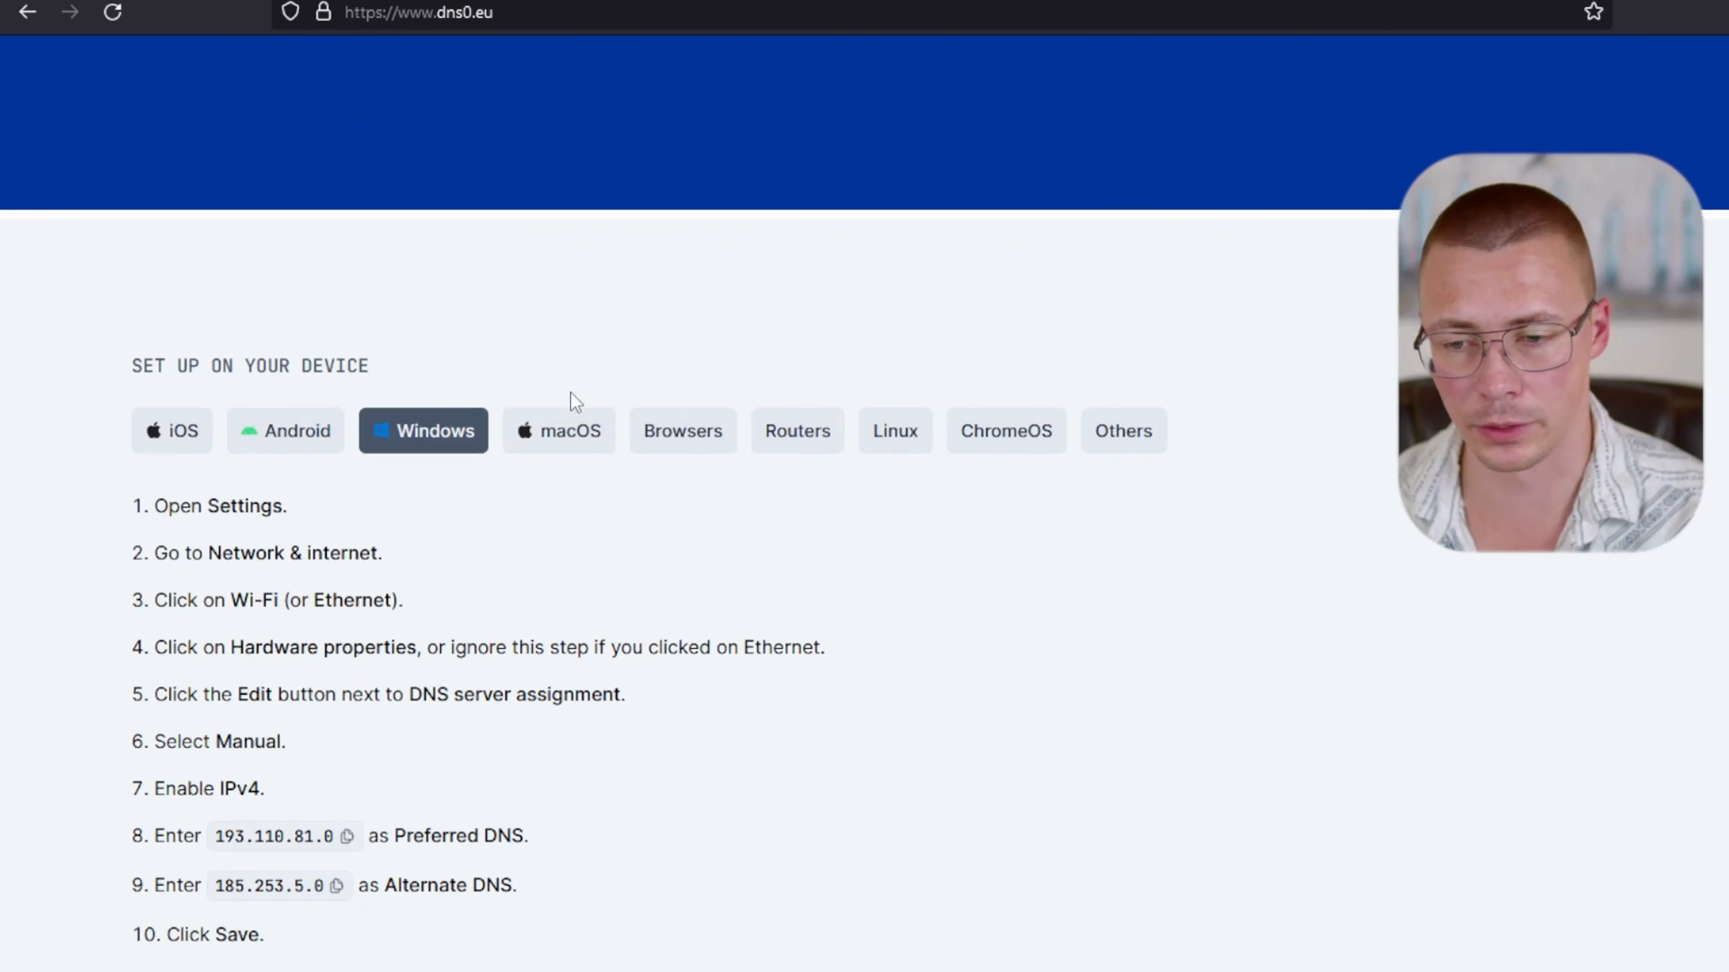
scroll(down, 3)
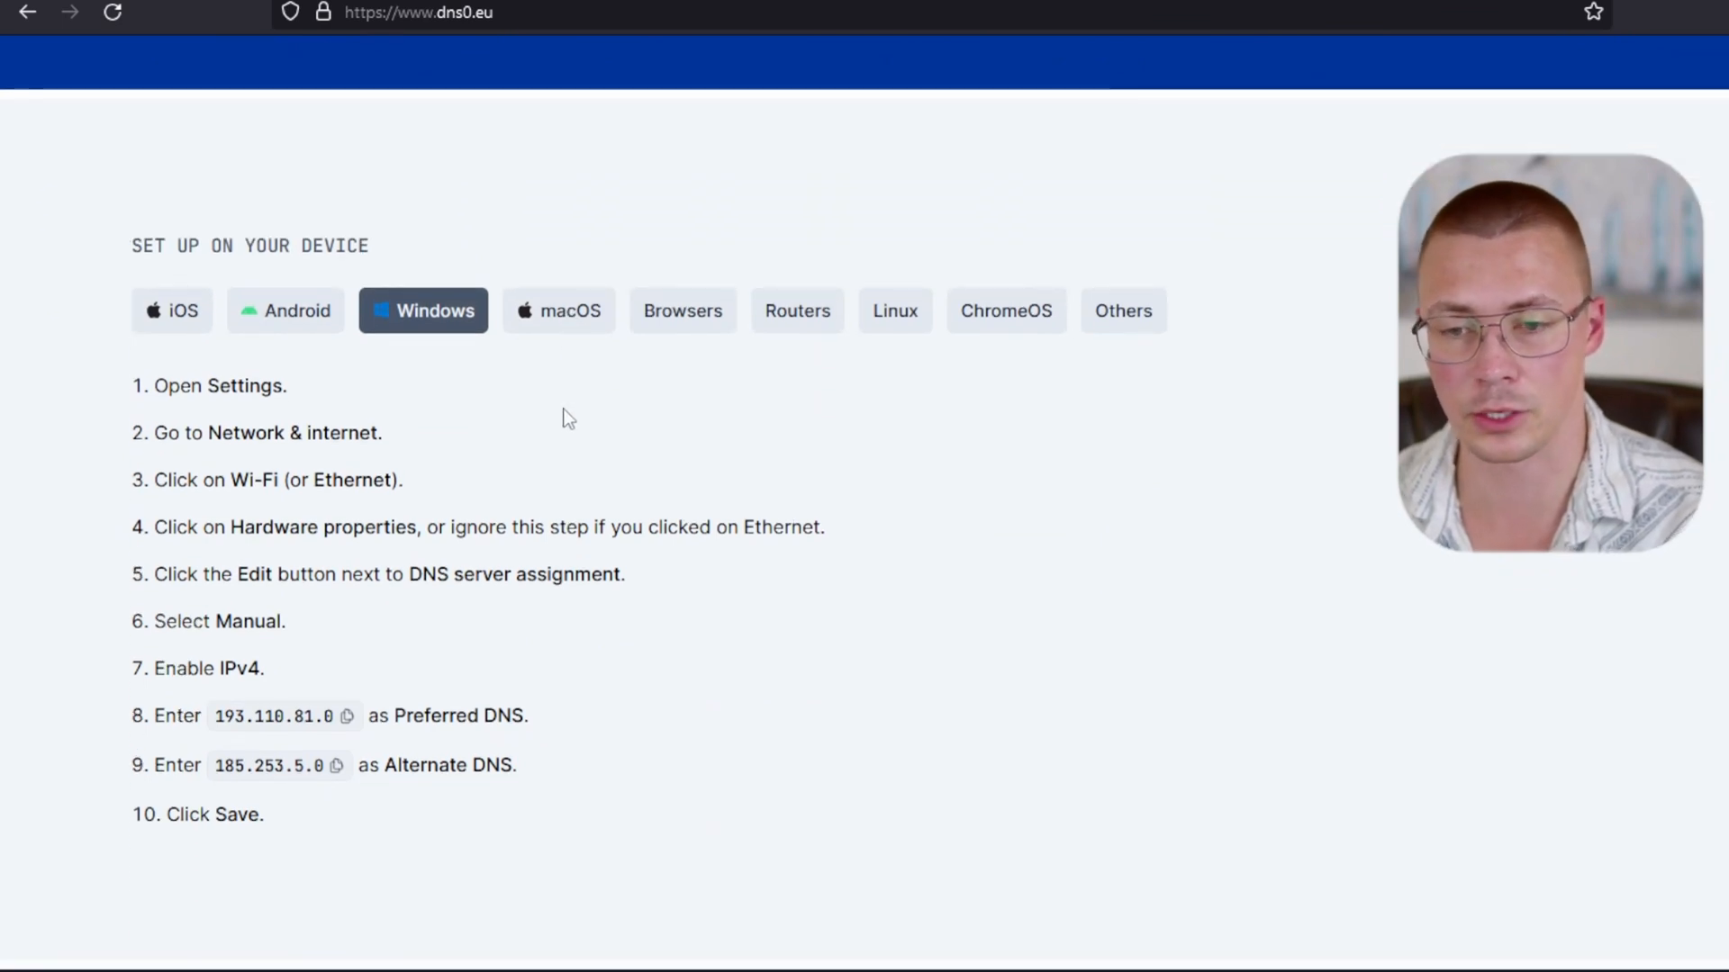
scroll(up, 3)
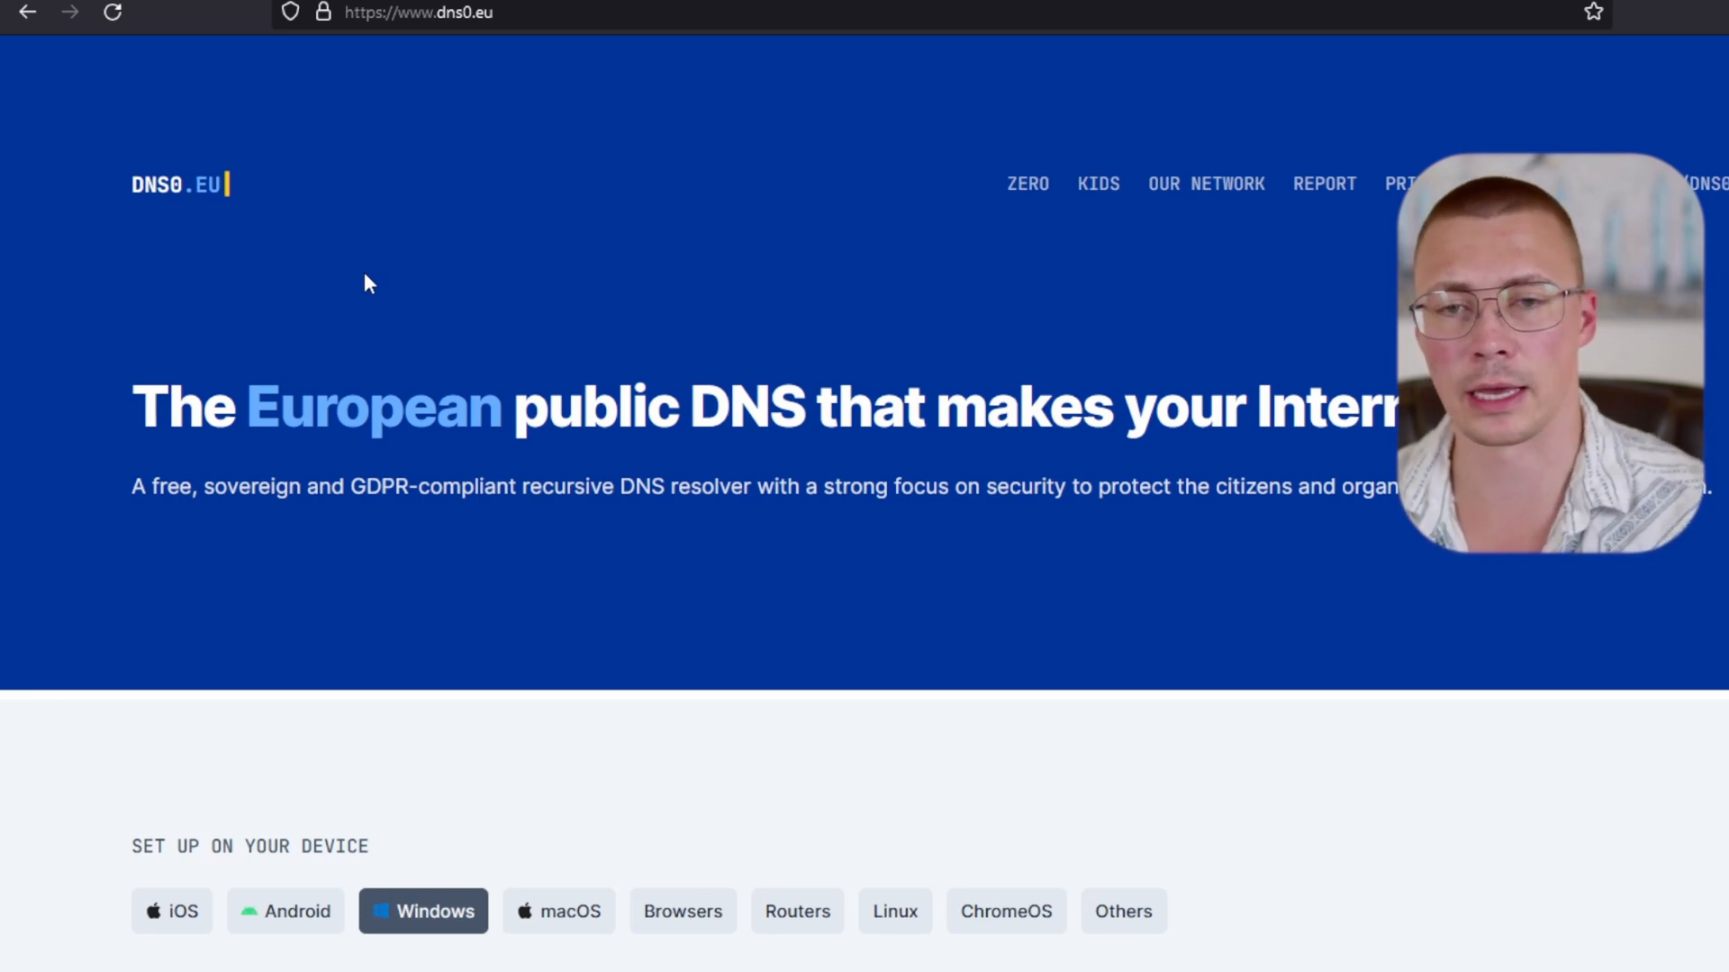
mouse_move(314, 326)
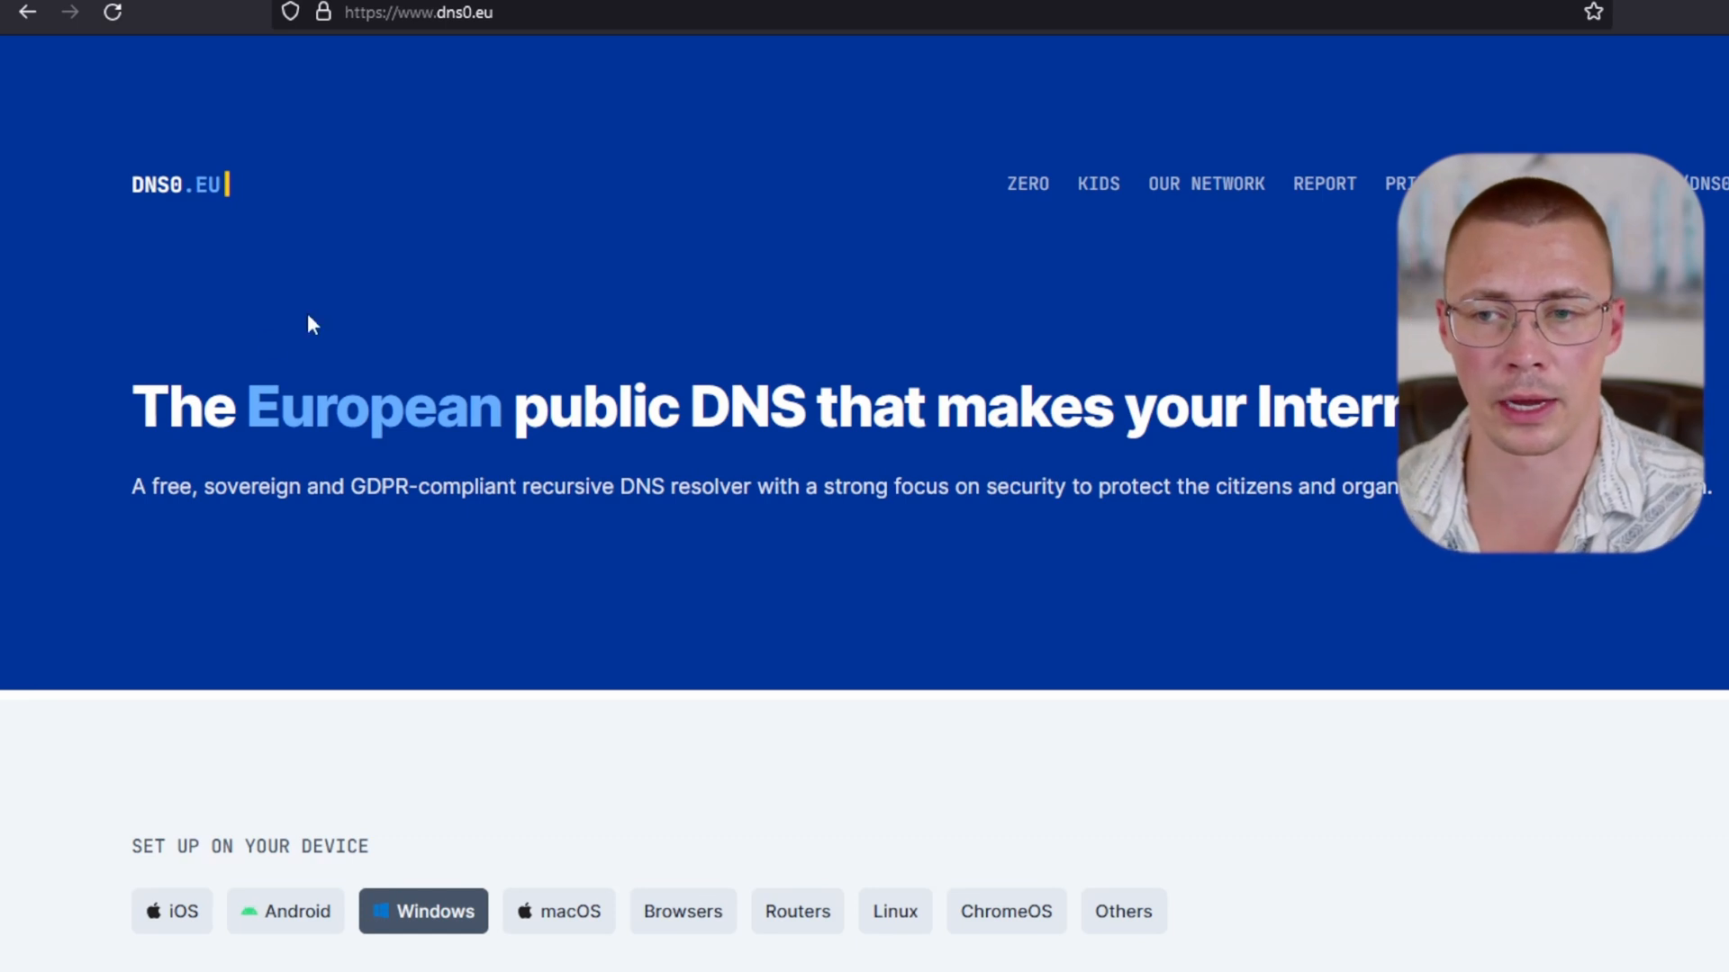
mouse_move(191, 191)
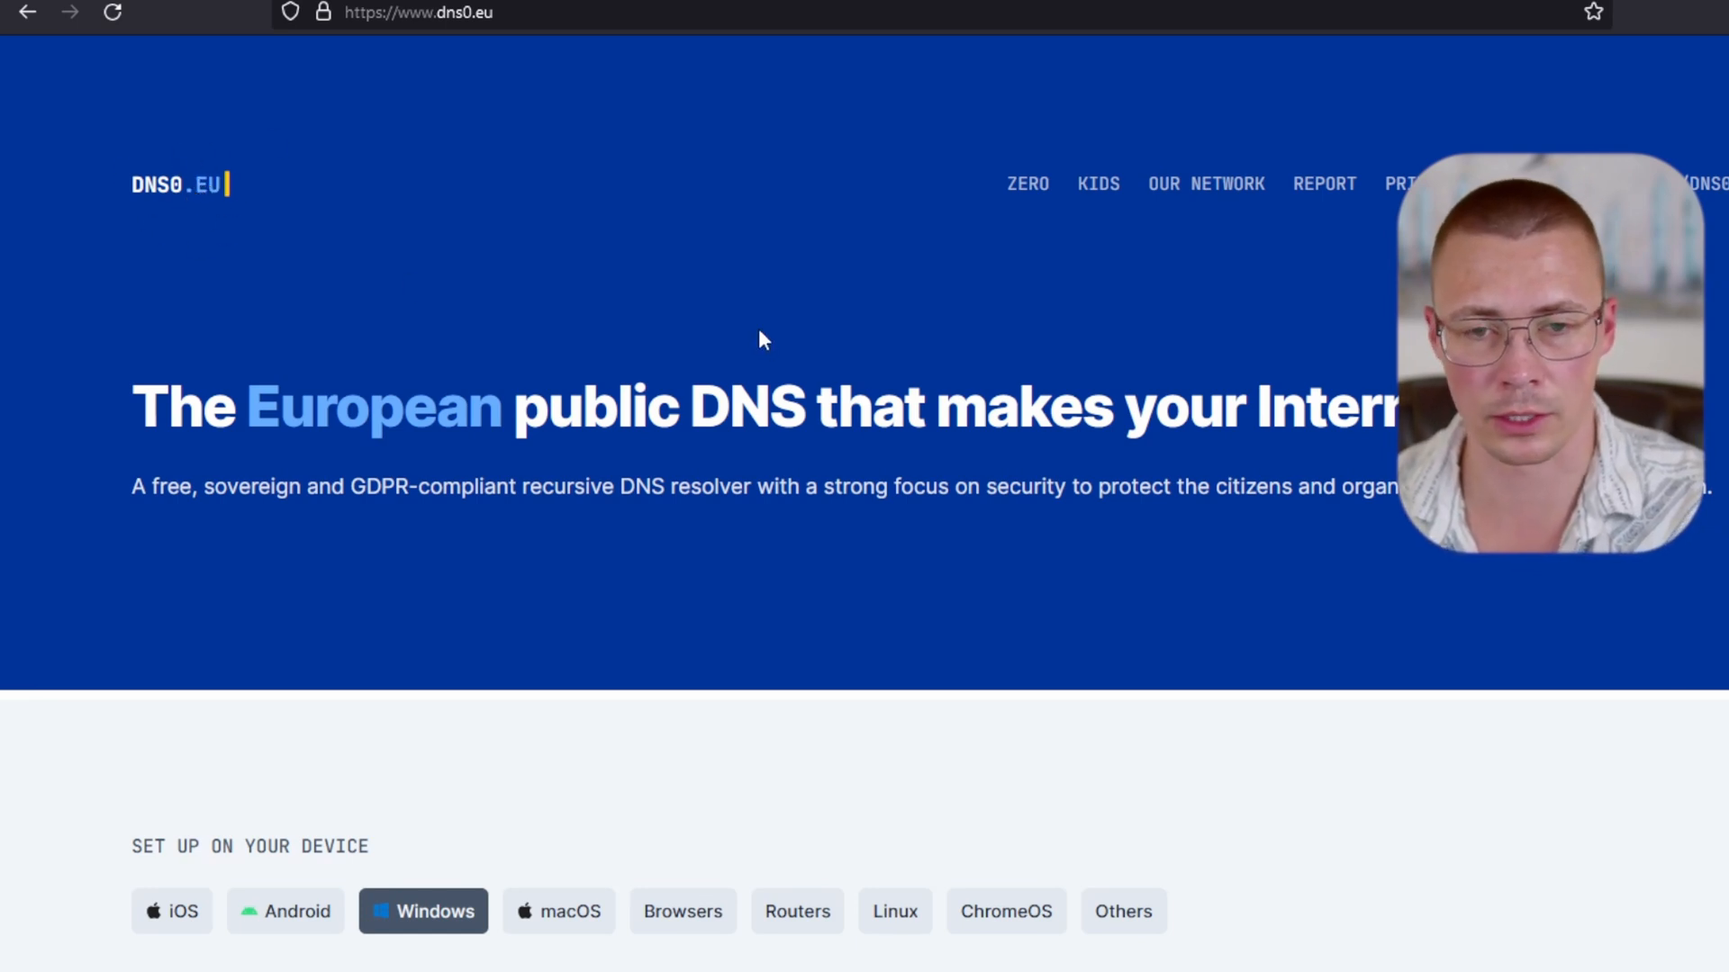
mouse_move(677, 344)
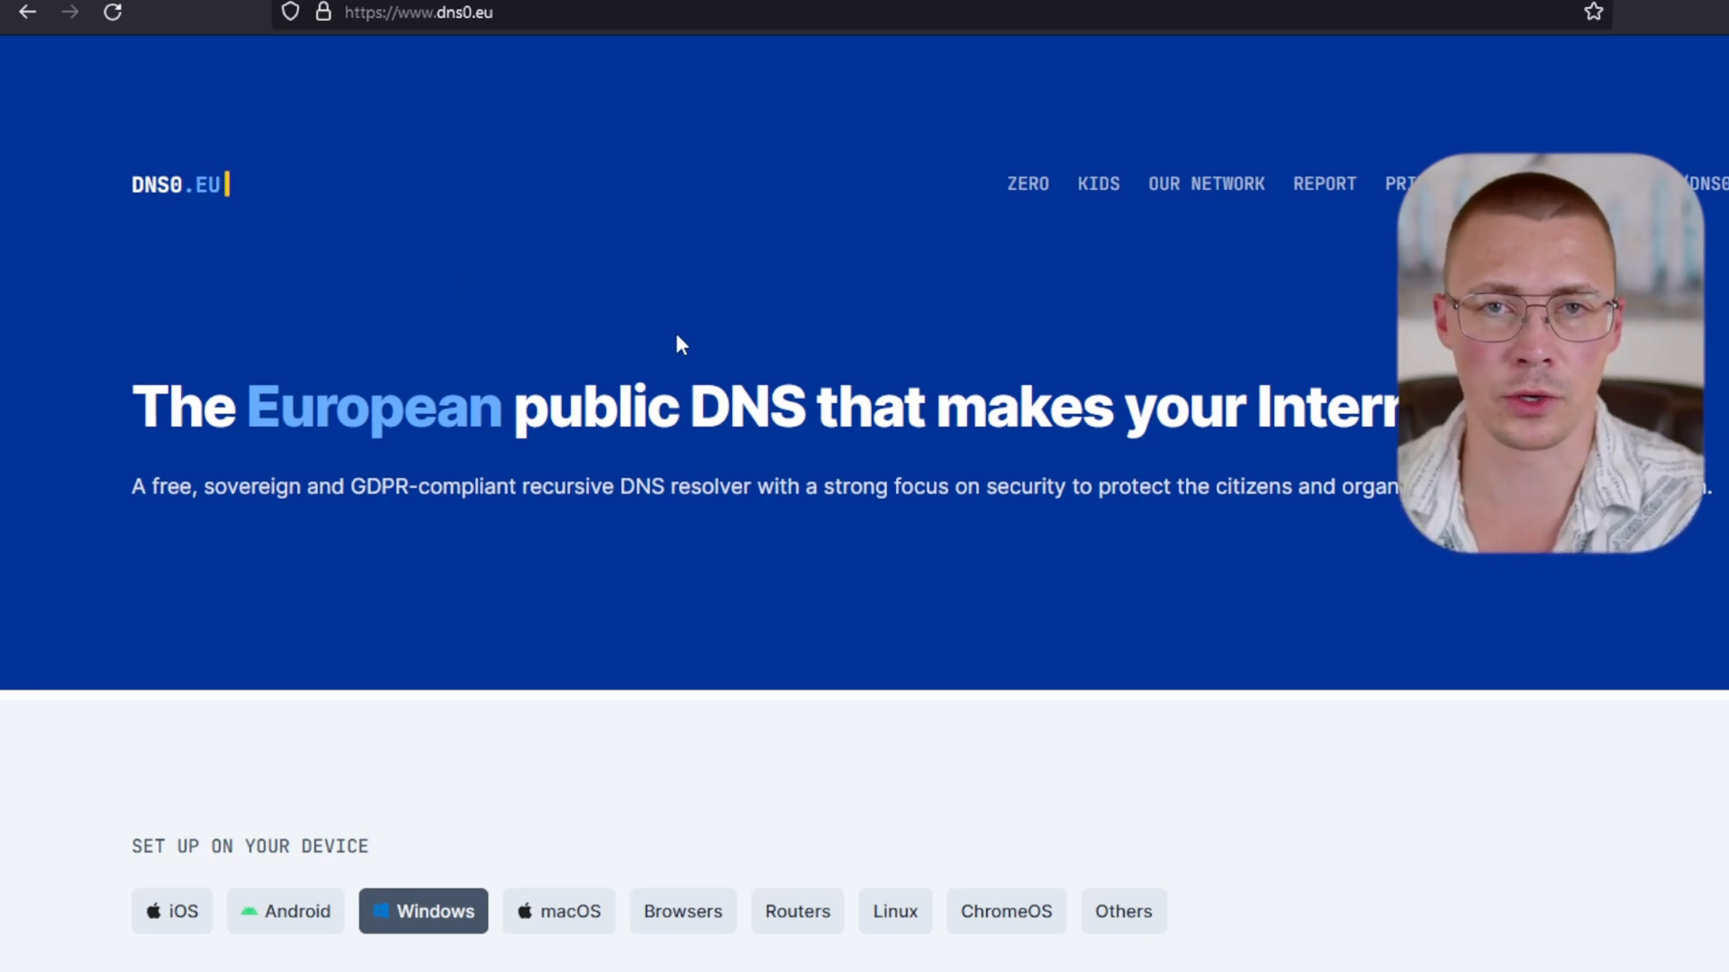
- Scroll through dns0.eu's Encryption, Threats and ZERO sections down to the Windows setup steps
scroll(down, 3)
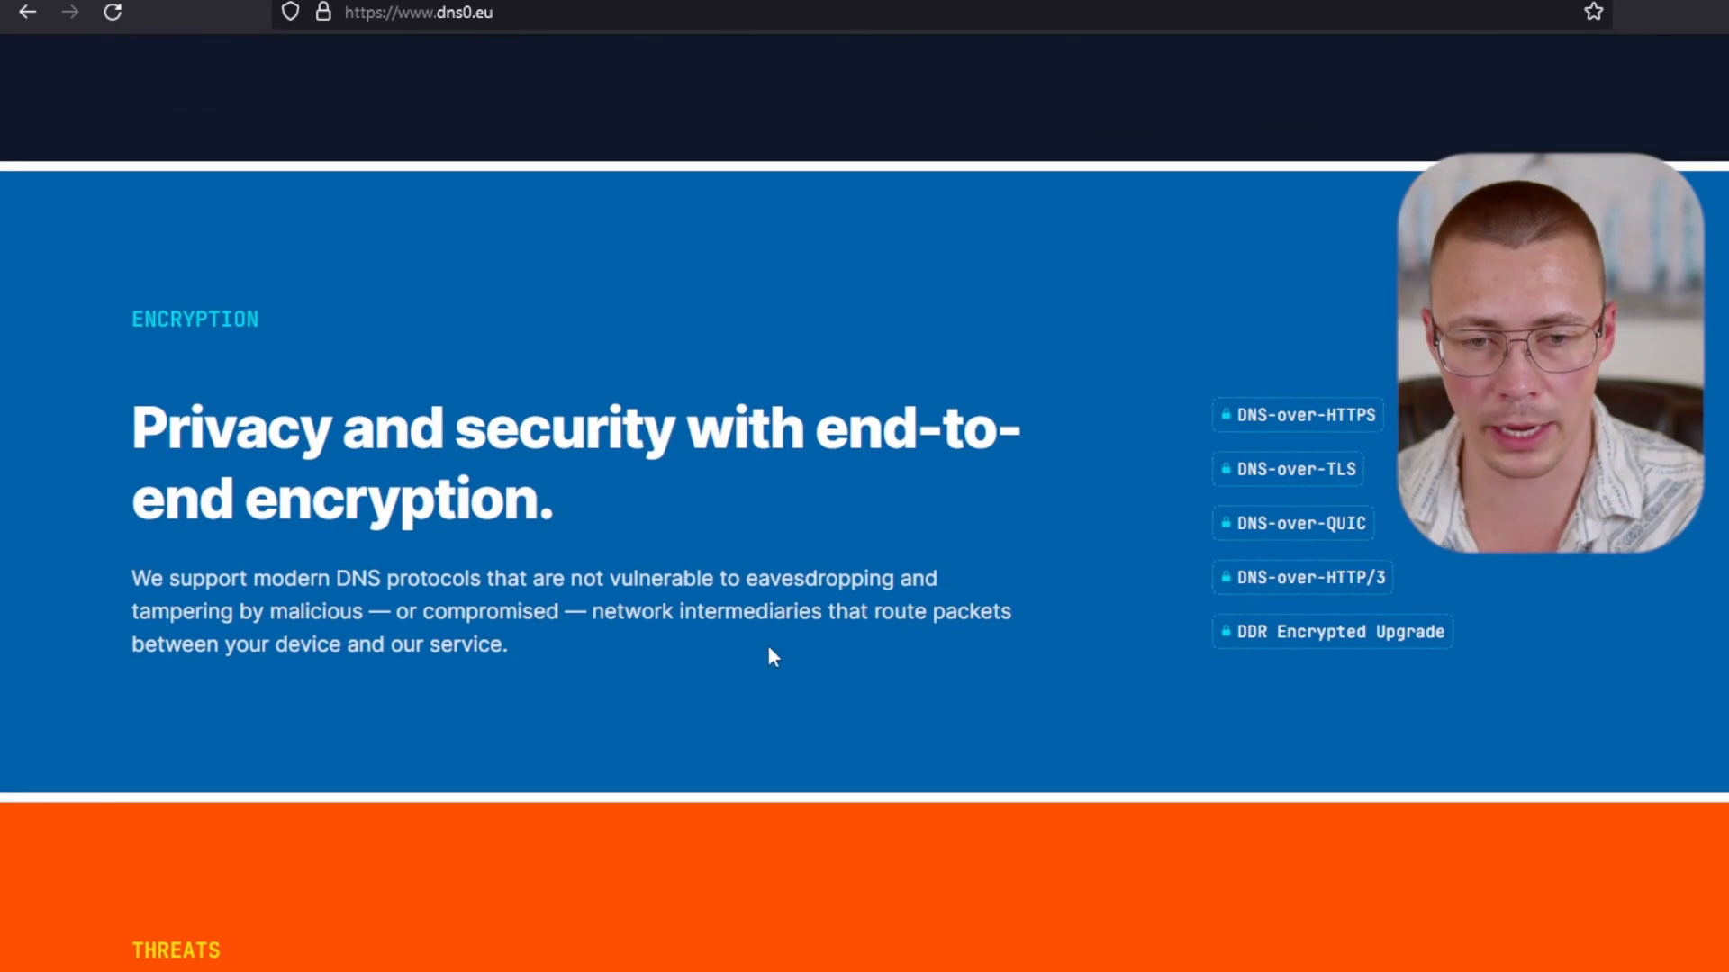
mouse_move(673, 393)
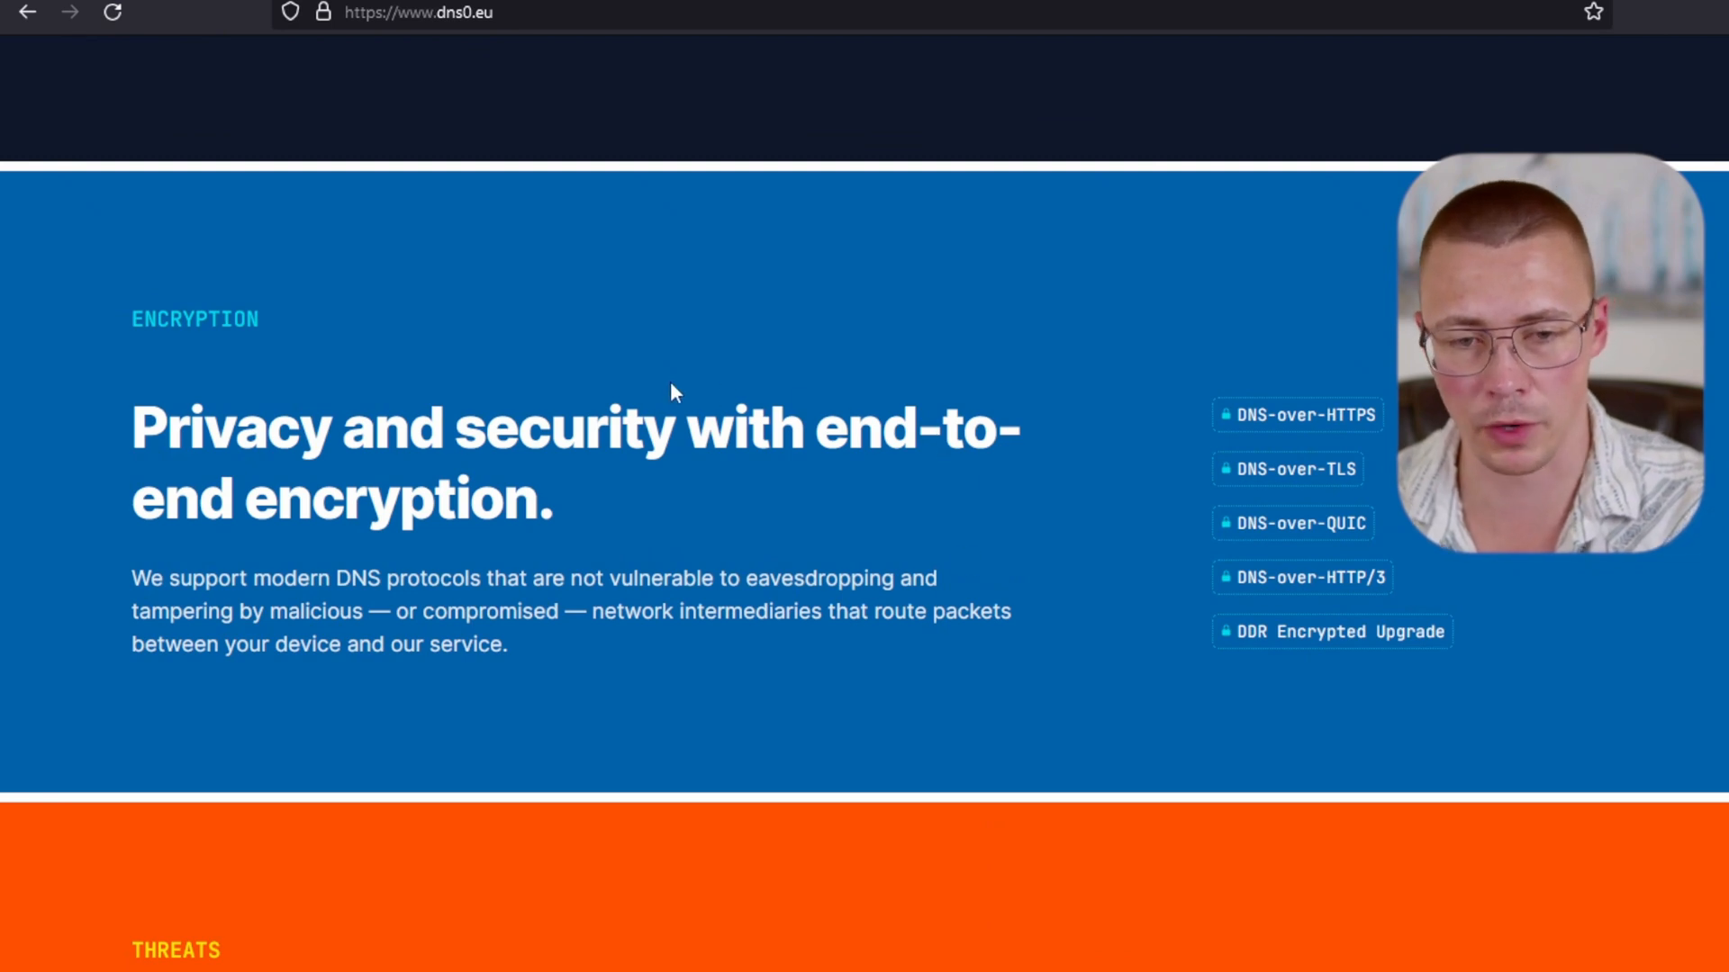
scroll(down, 3)
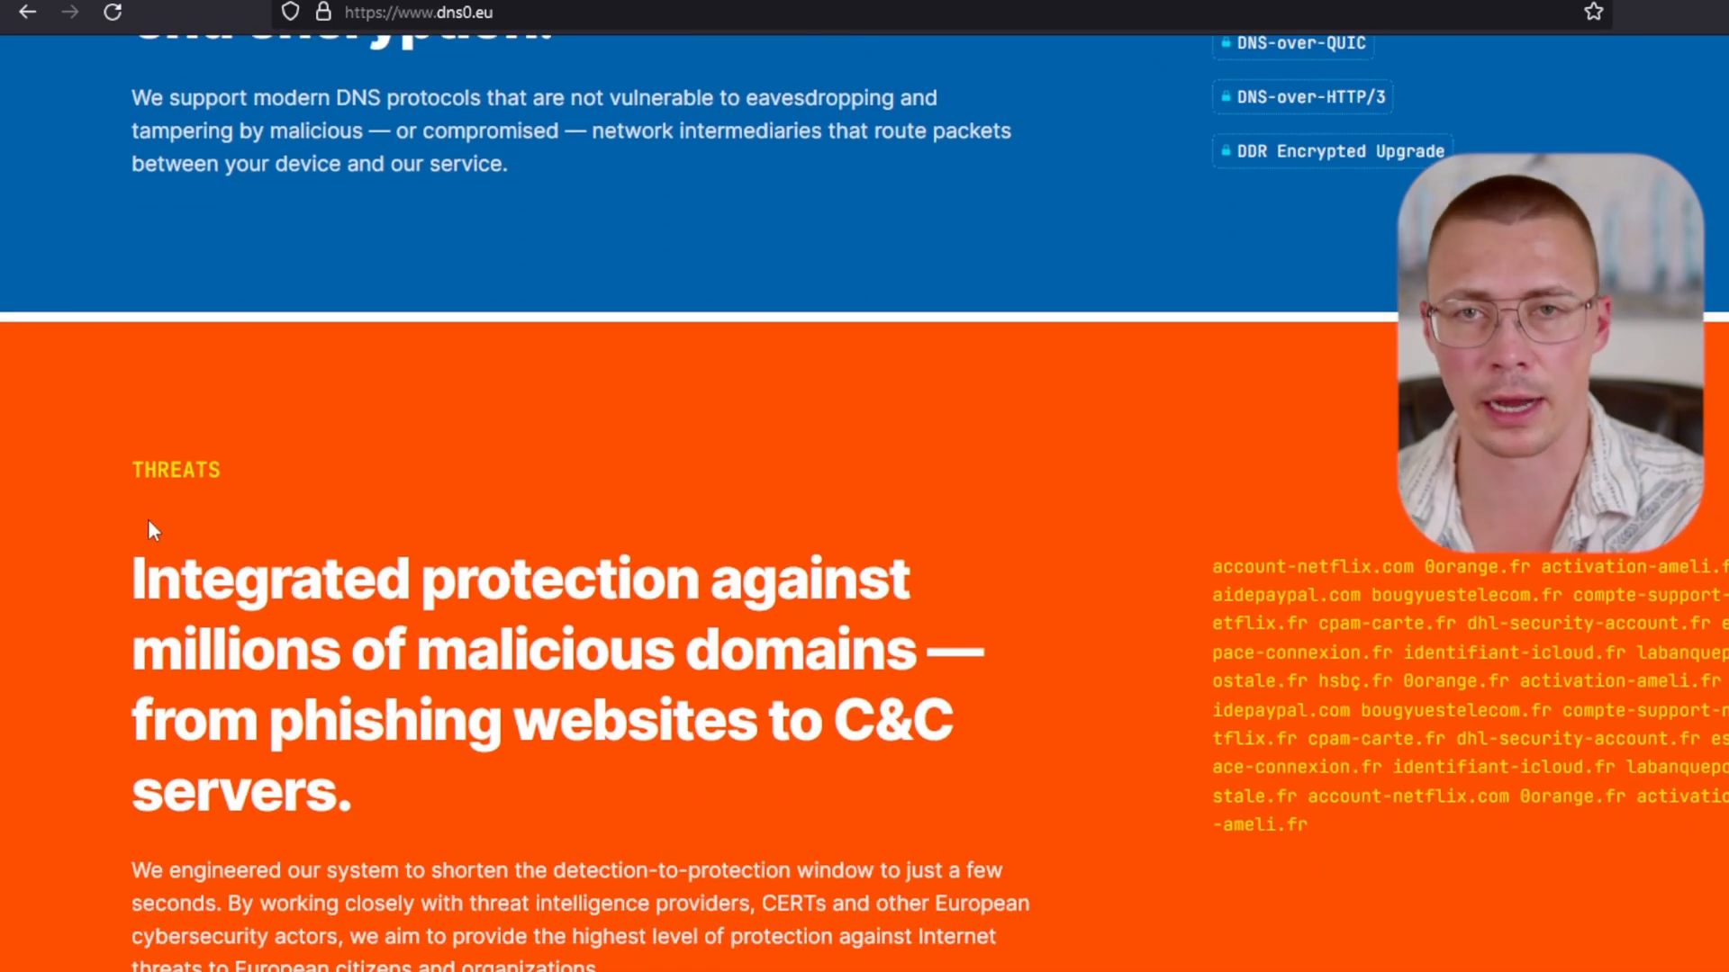
scroll(down, 3)
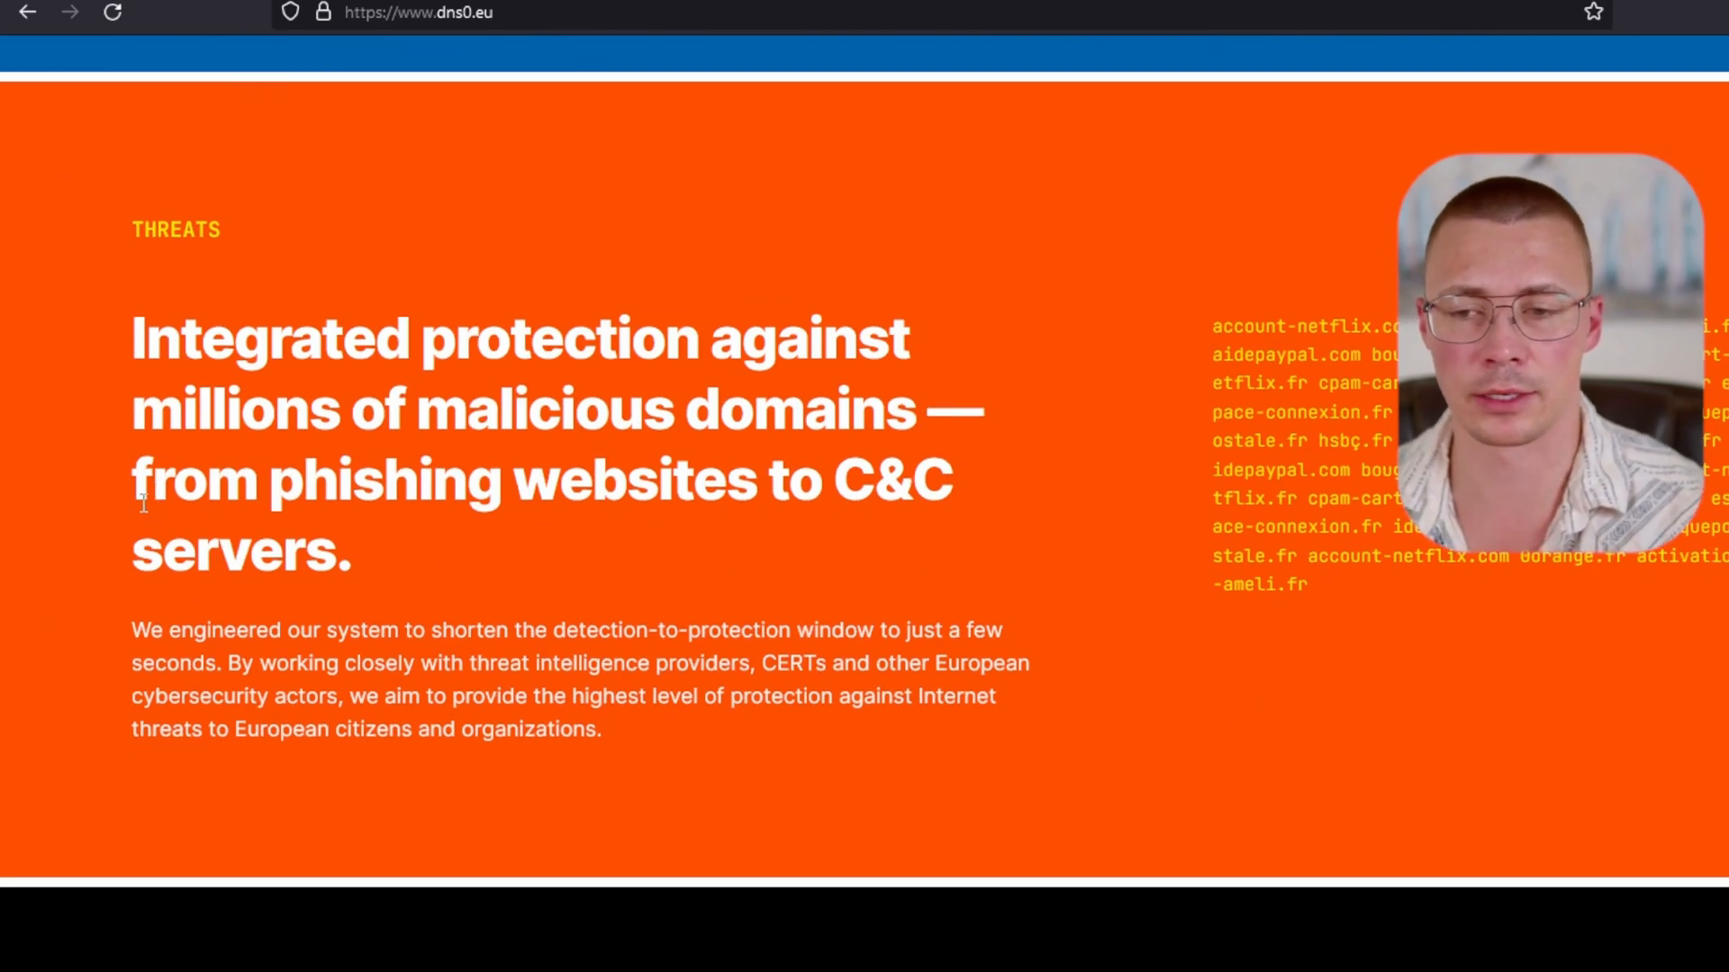
scroll(down, 3)
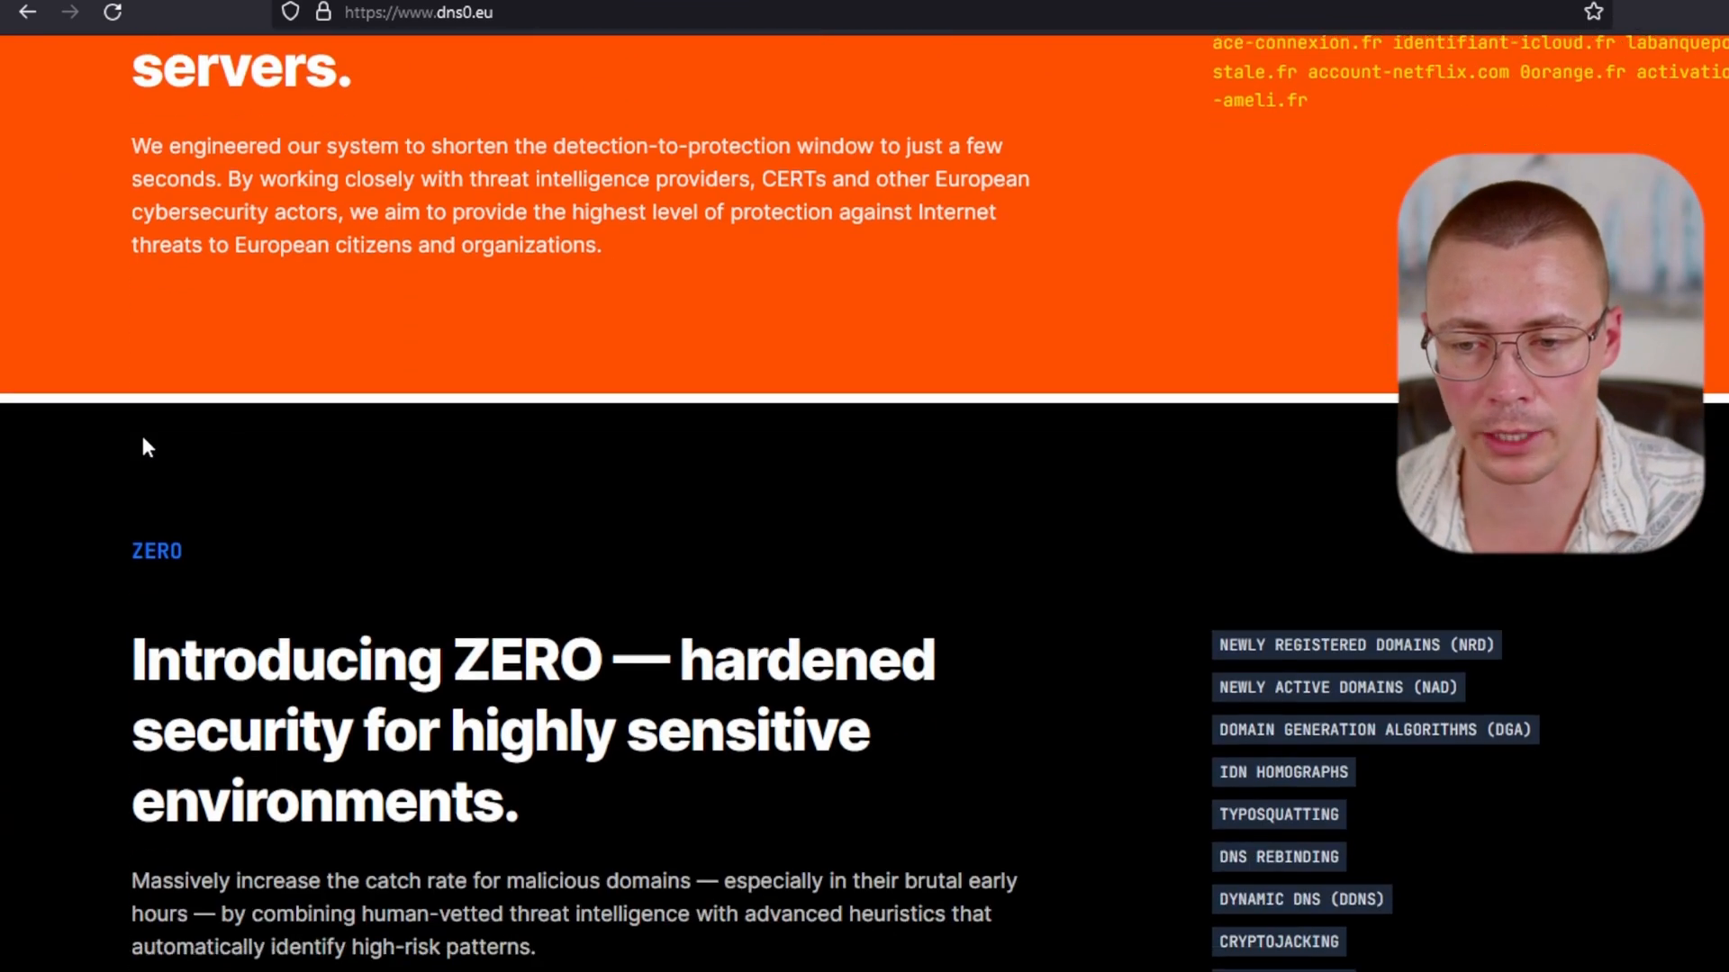
scroll(down, 3)
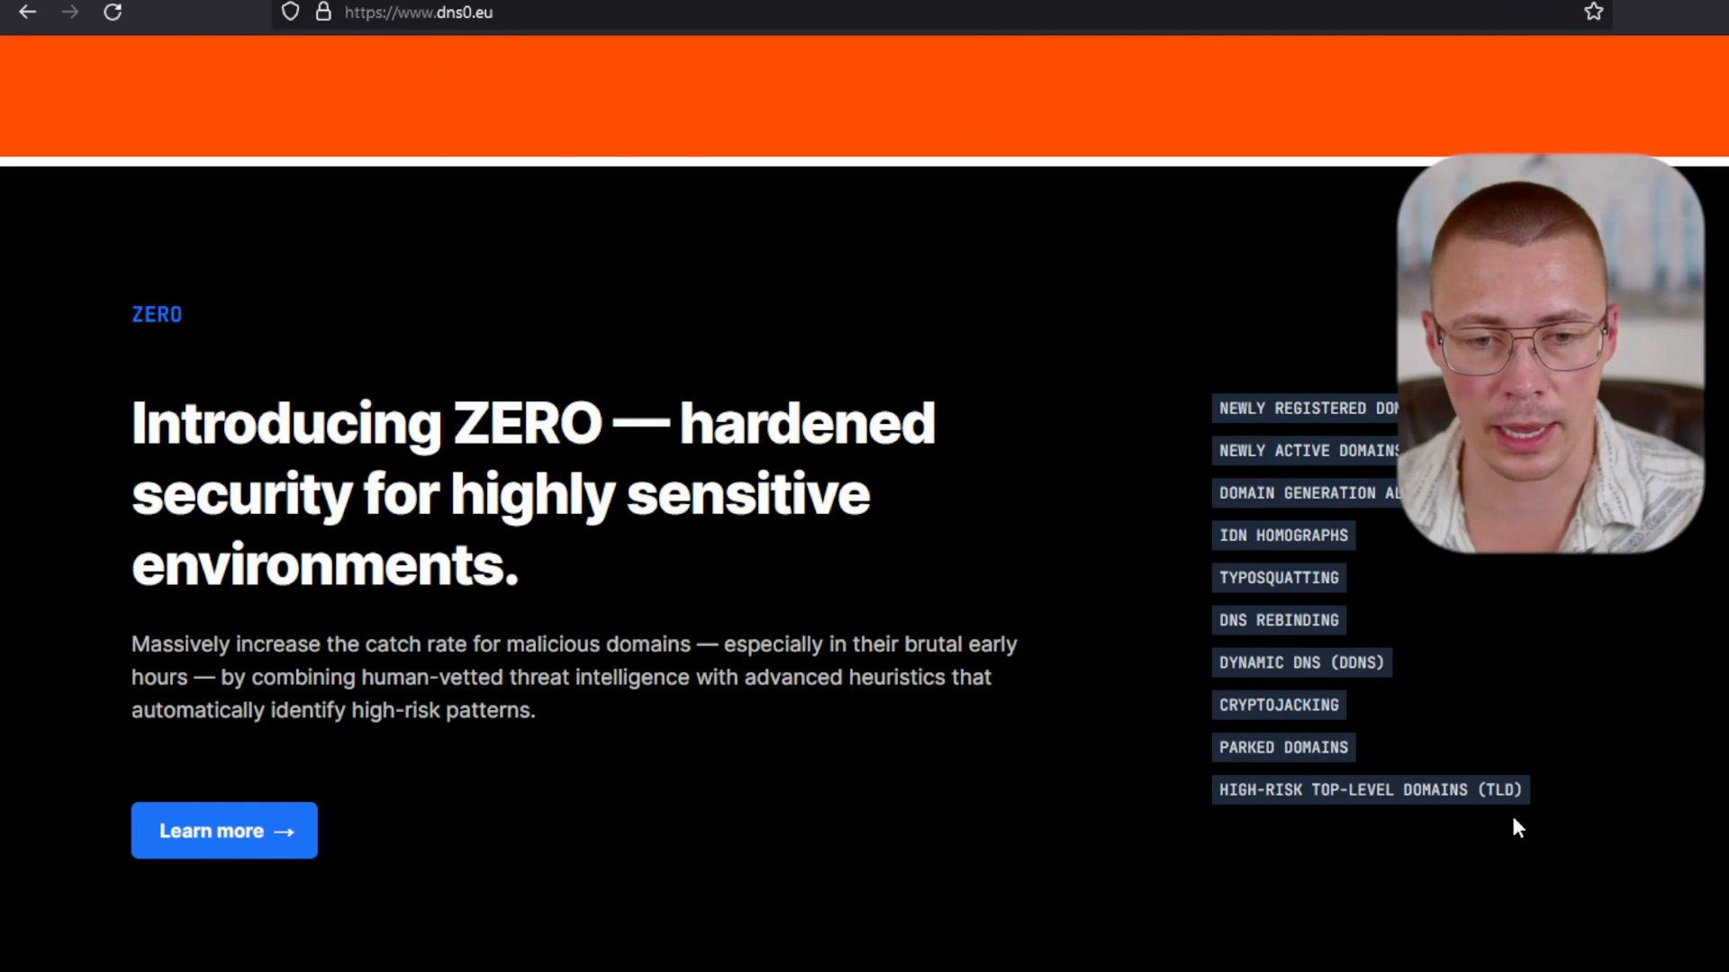
scroll(down, 3)
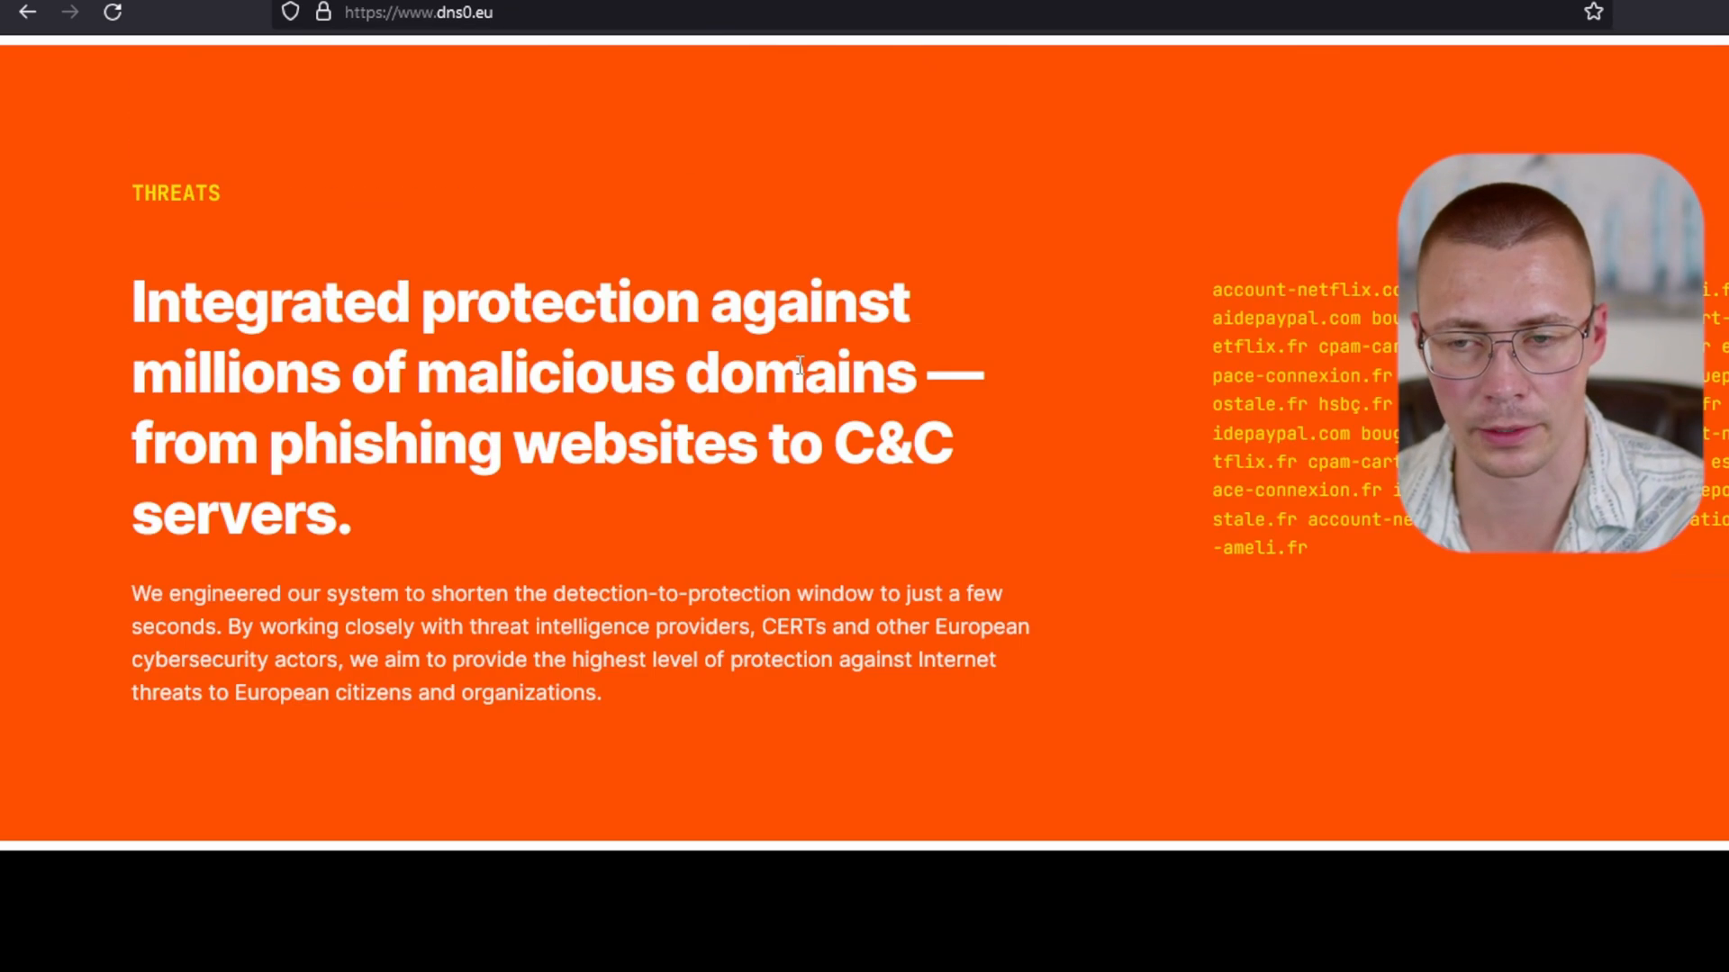
scroll(down, 3)
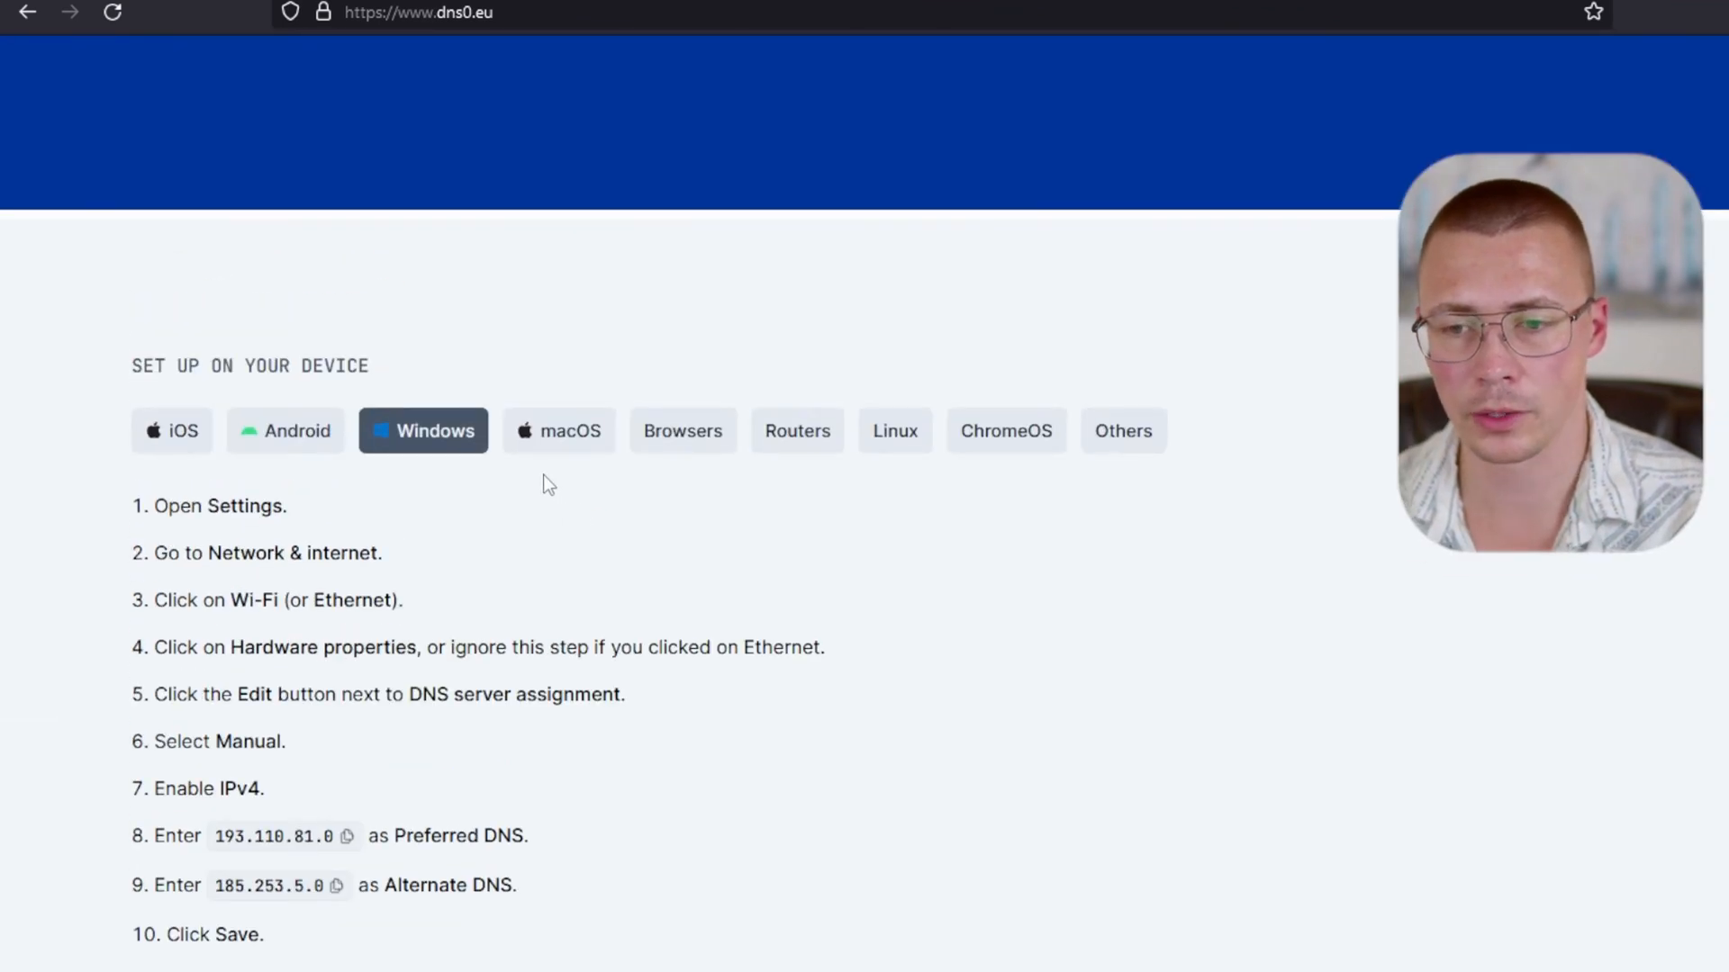
- Compare the dns0.eu setup steps for iOS, macOS and Linux
click(171, 430)
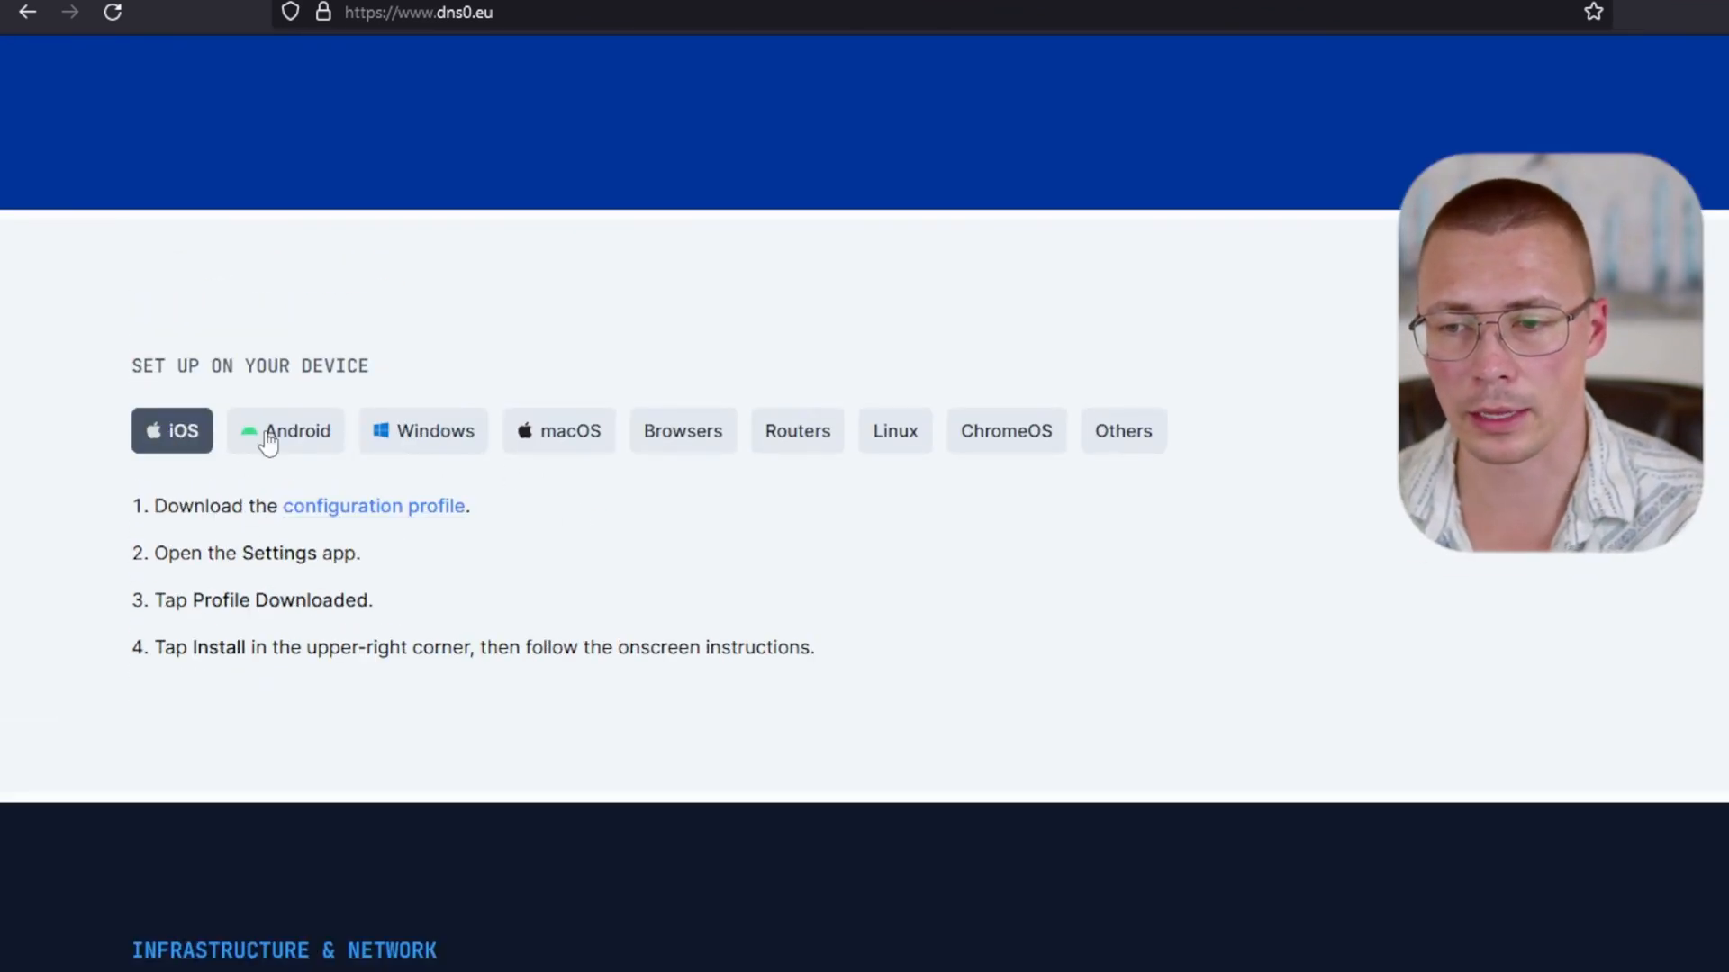
click(558, 431)
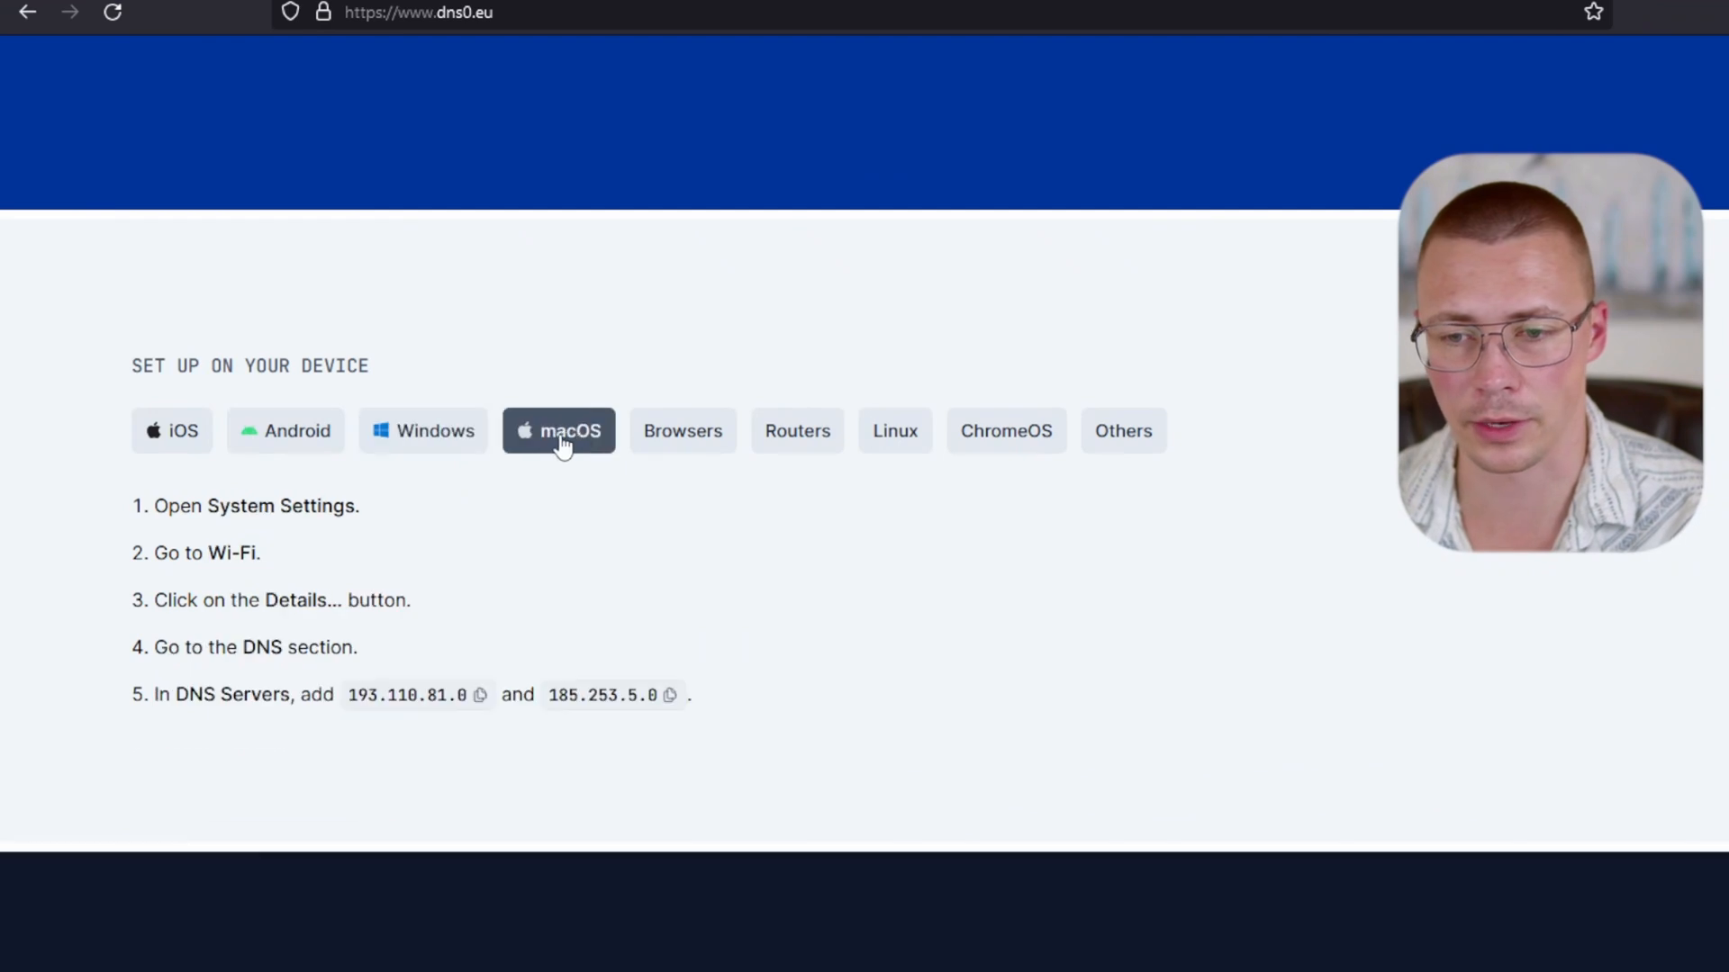
click(895, 431)
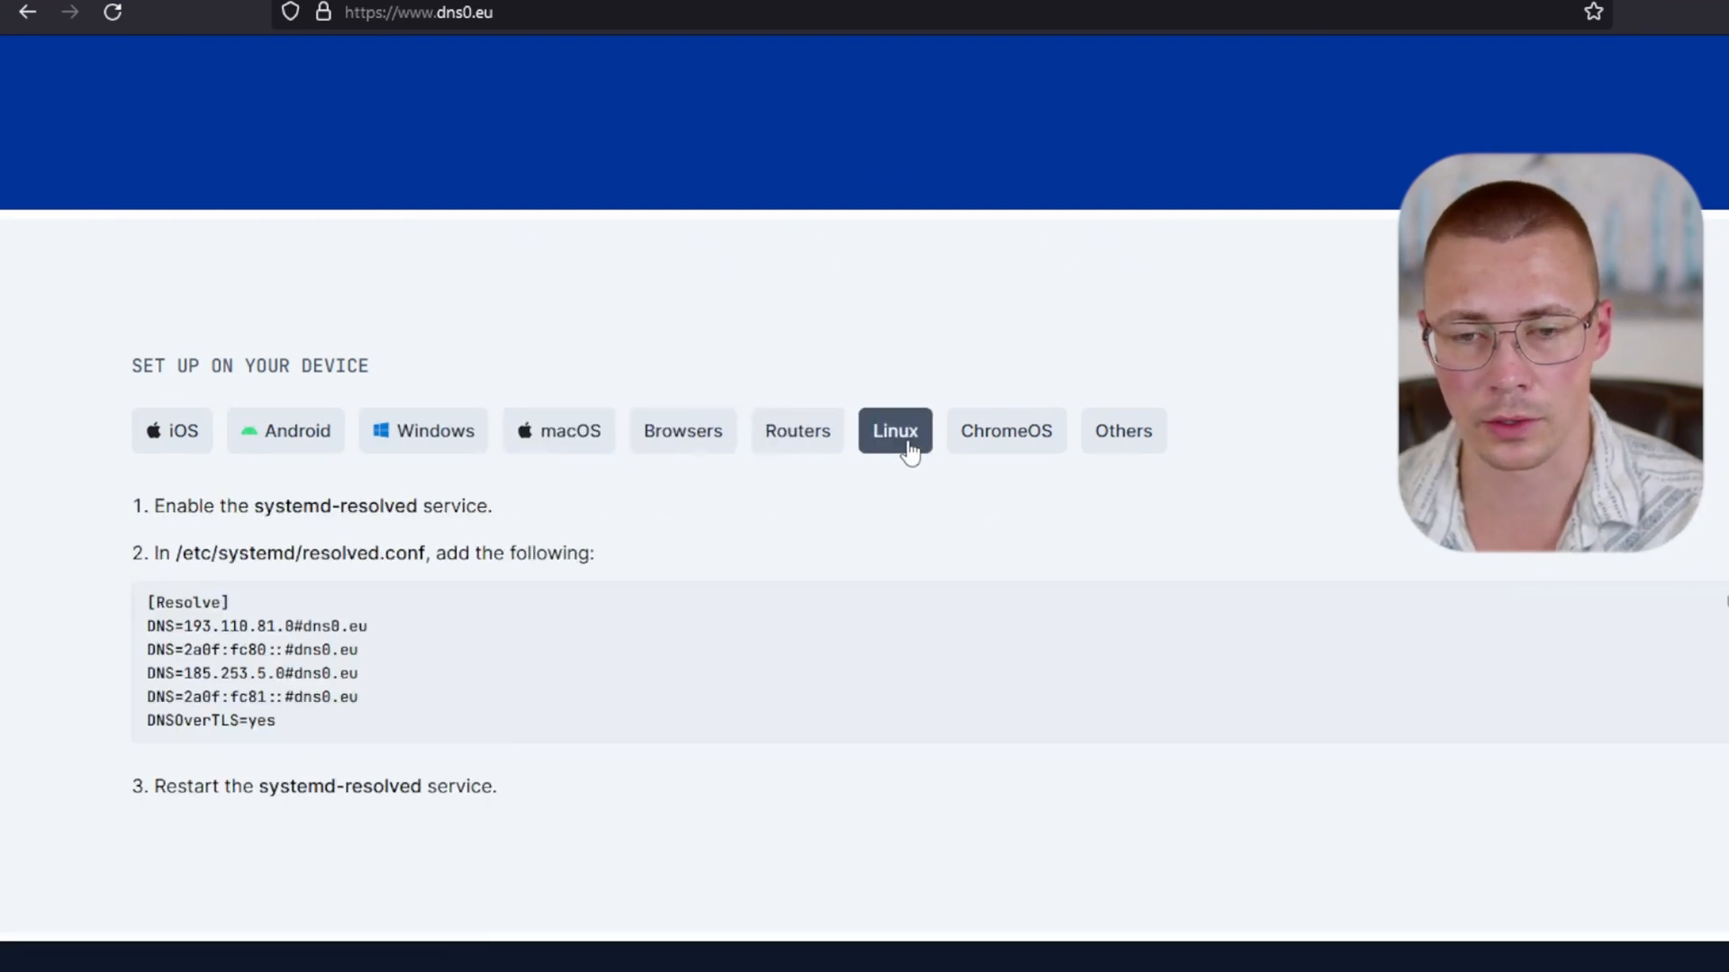
click(558, 430)
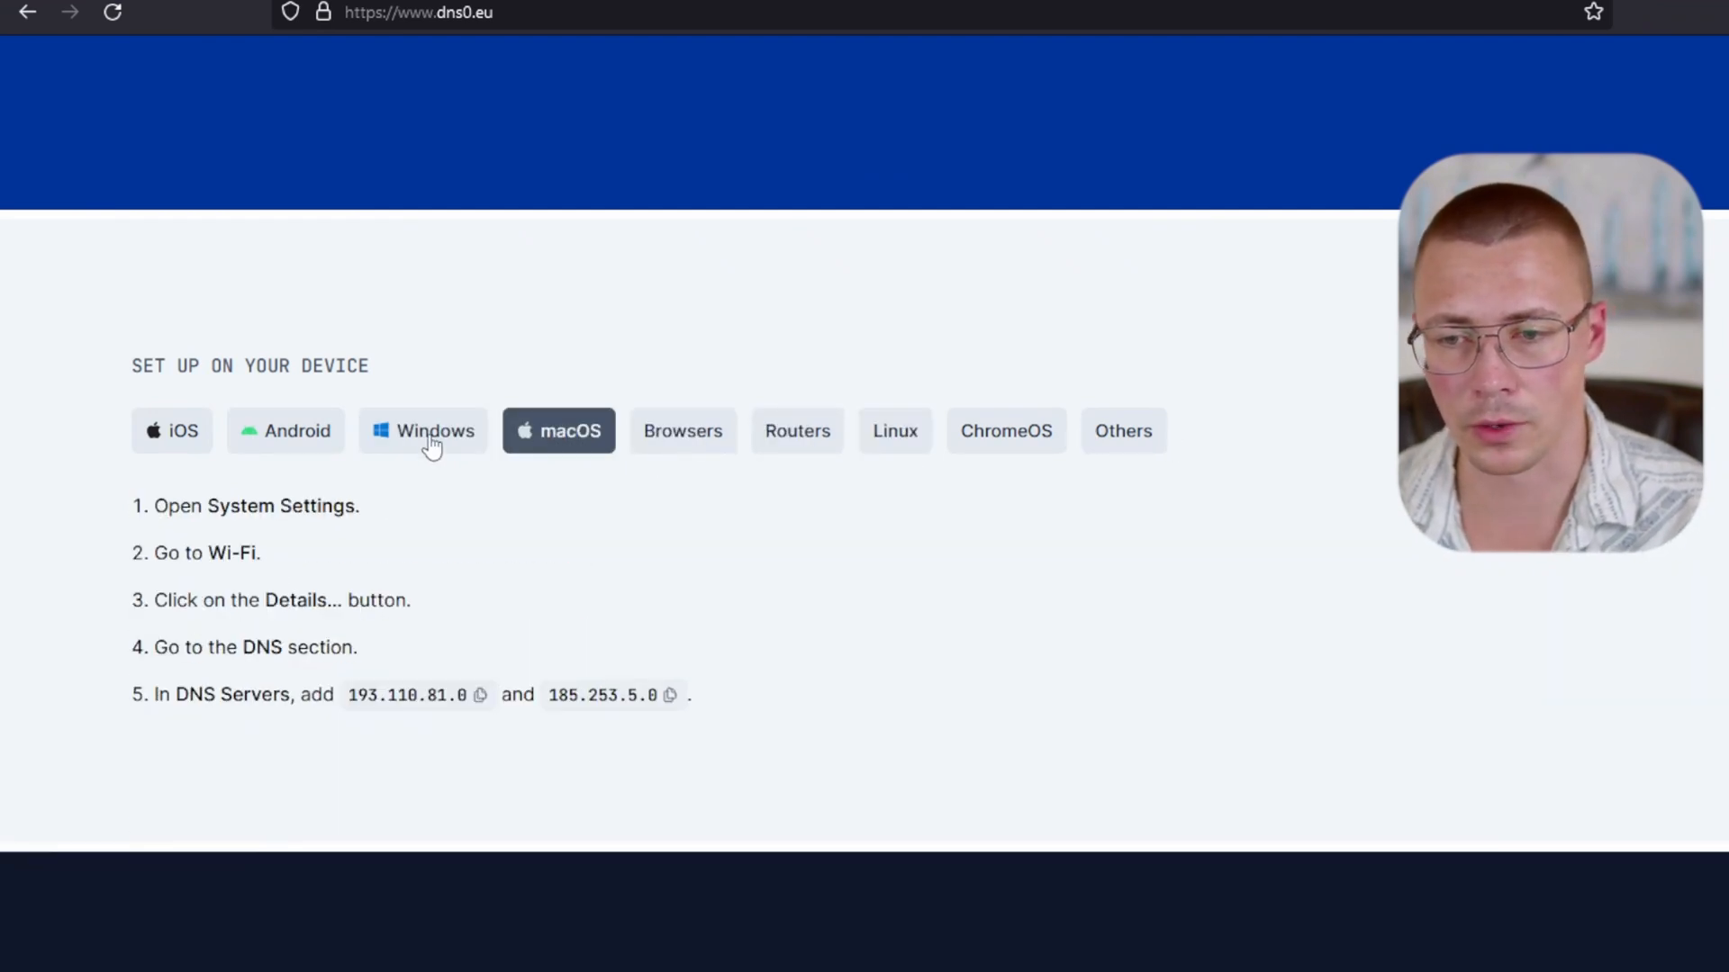
- Show the secure DNS instructions for web browsers, reading the Chrome and Edge steps
click(683, 431)
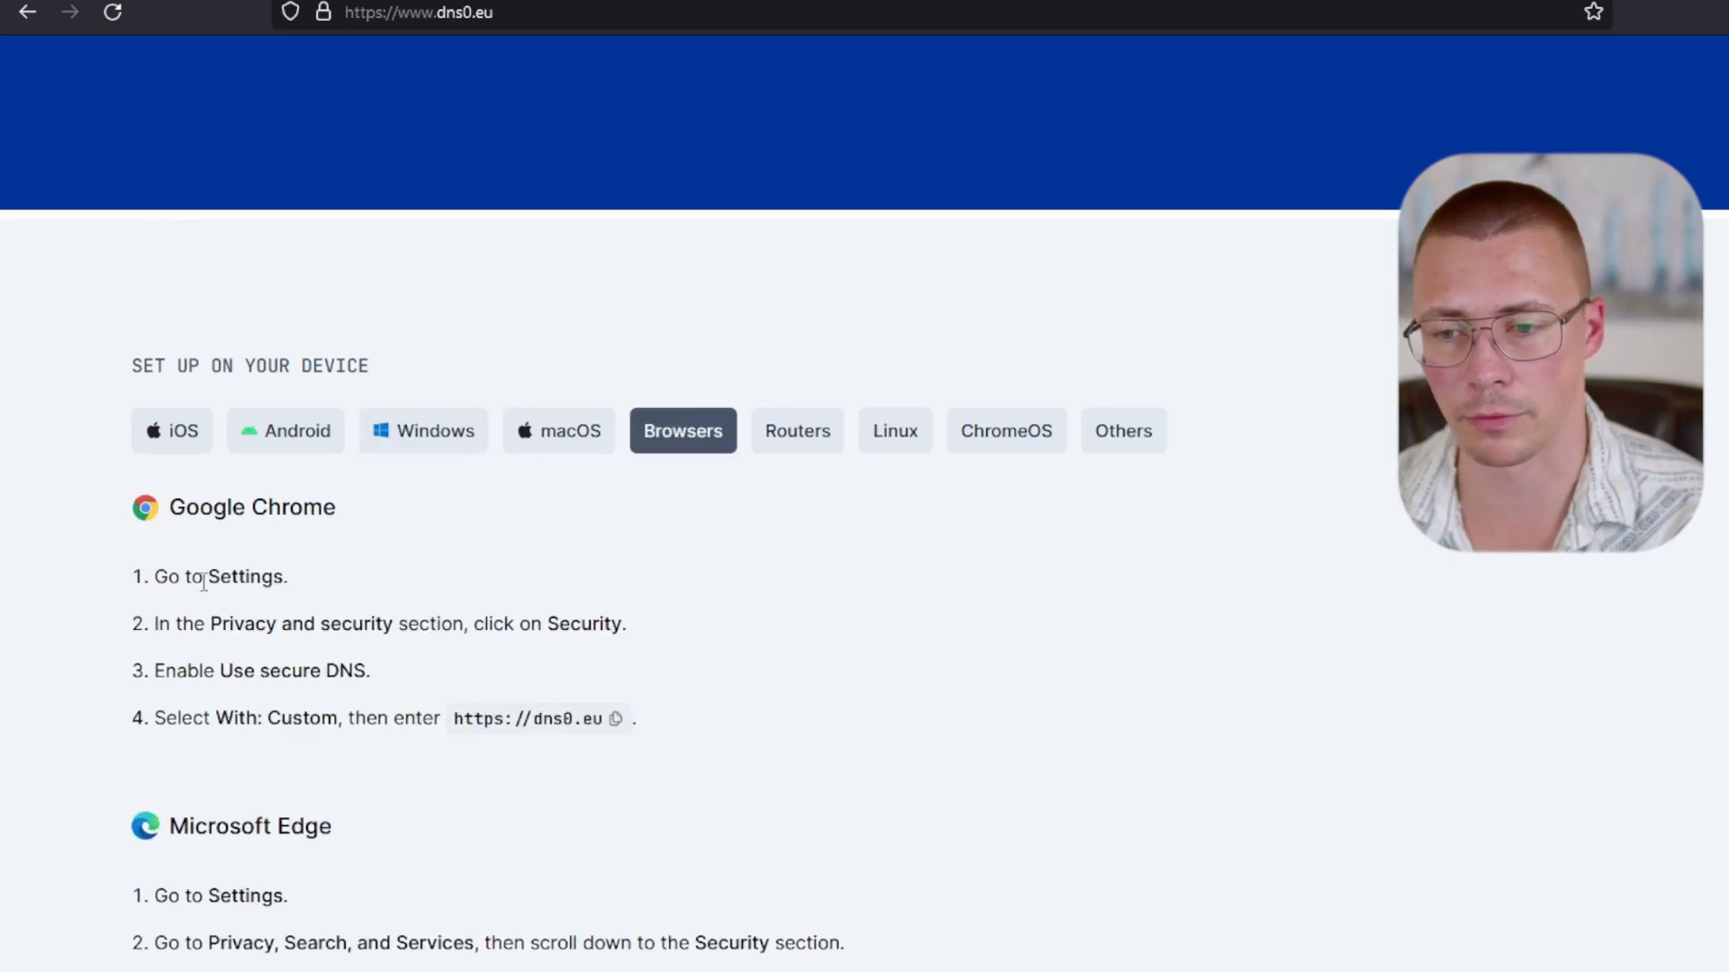
scroll(down, 3)
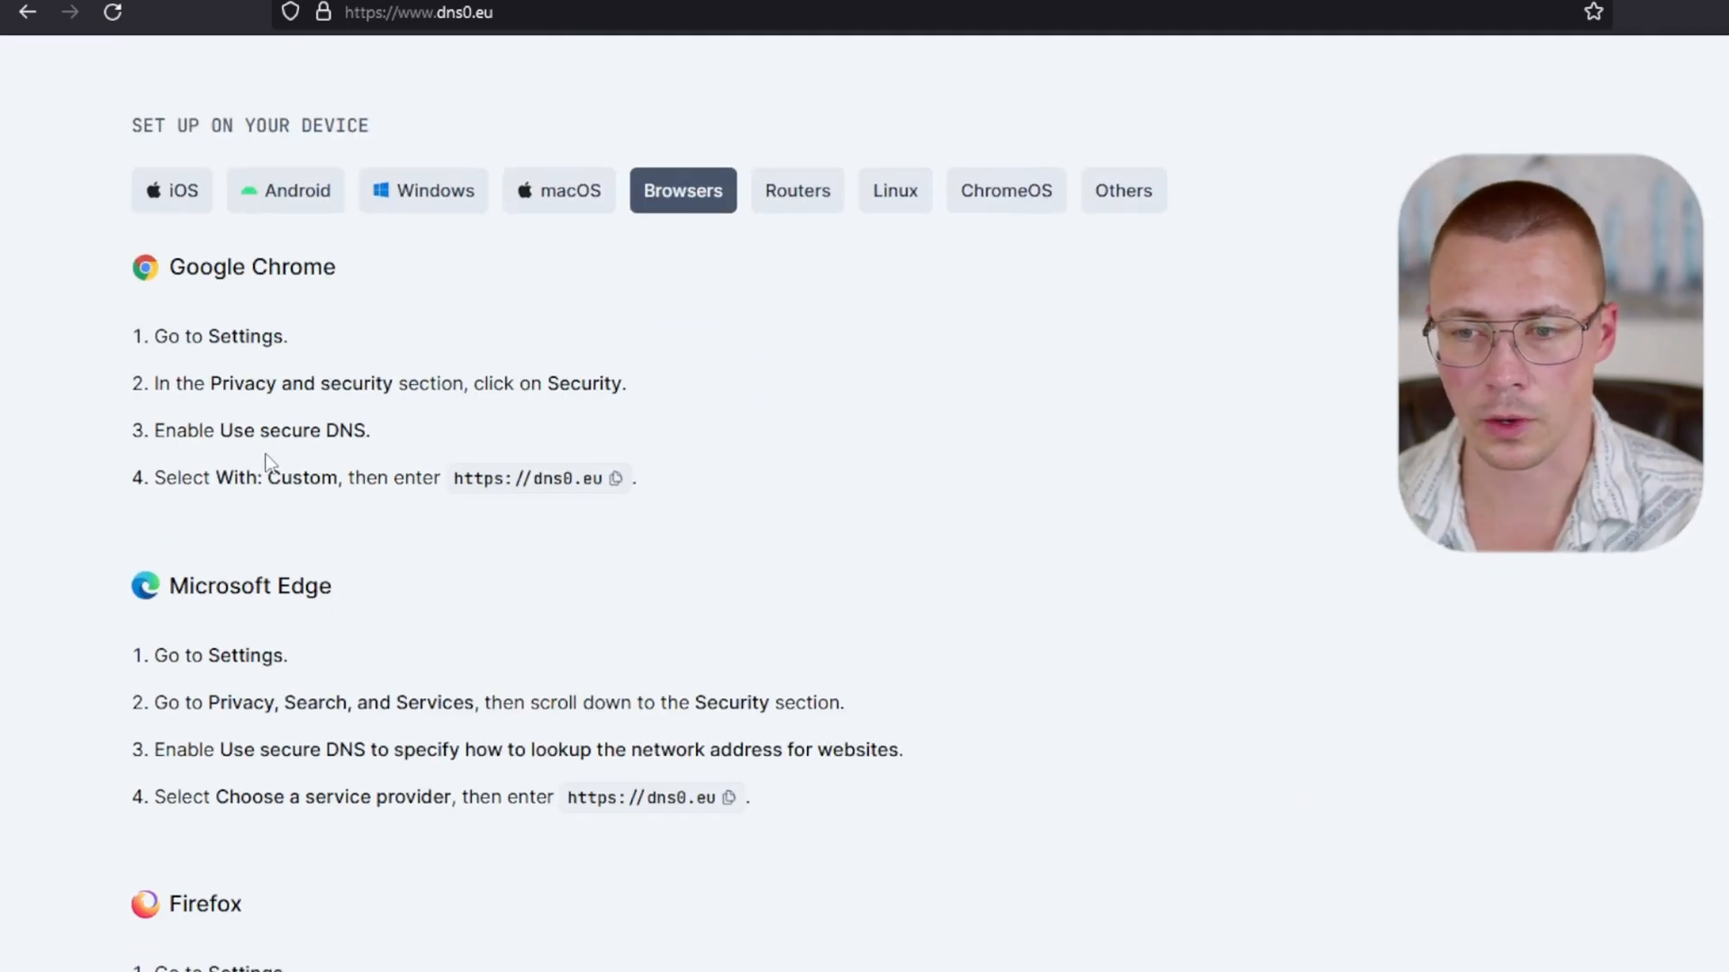
scroll(down, 3)
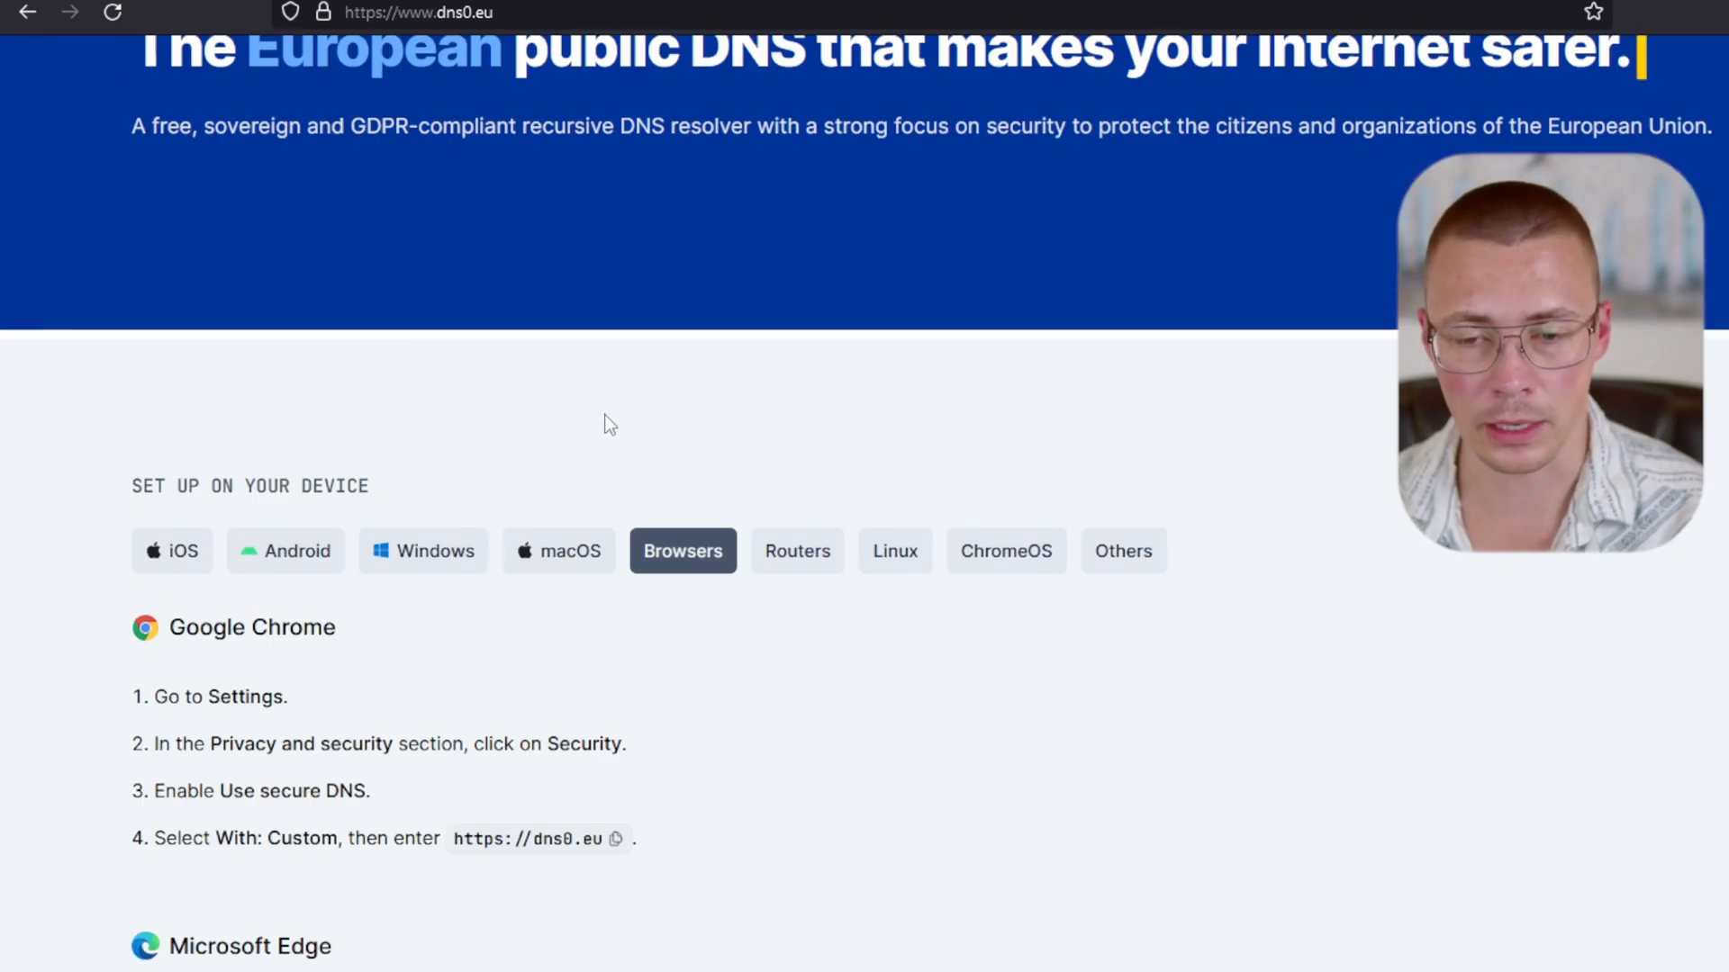
mouse_move(823, 440)
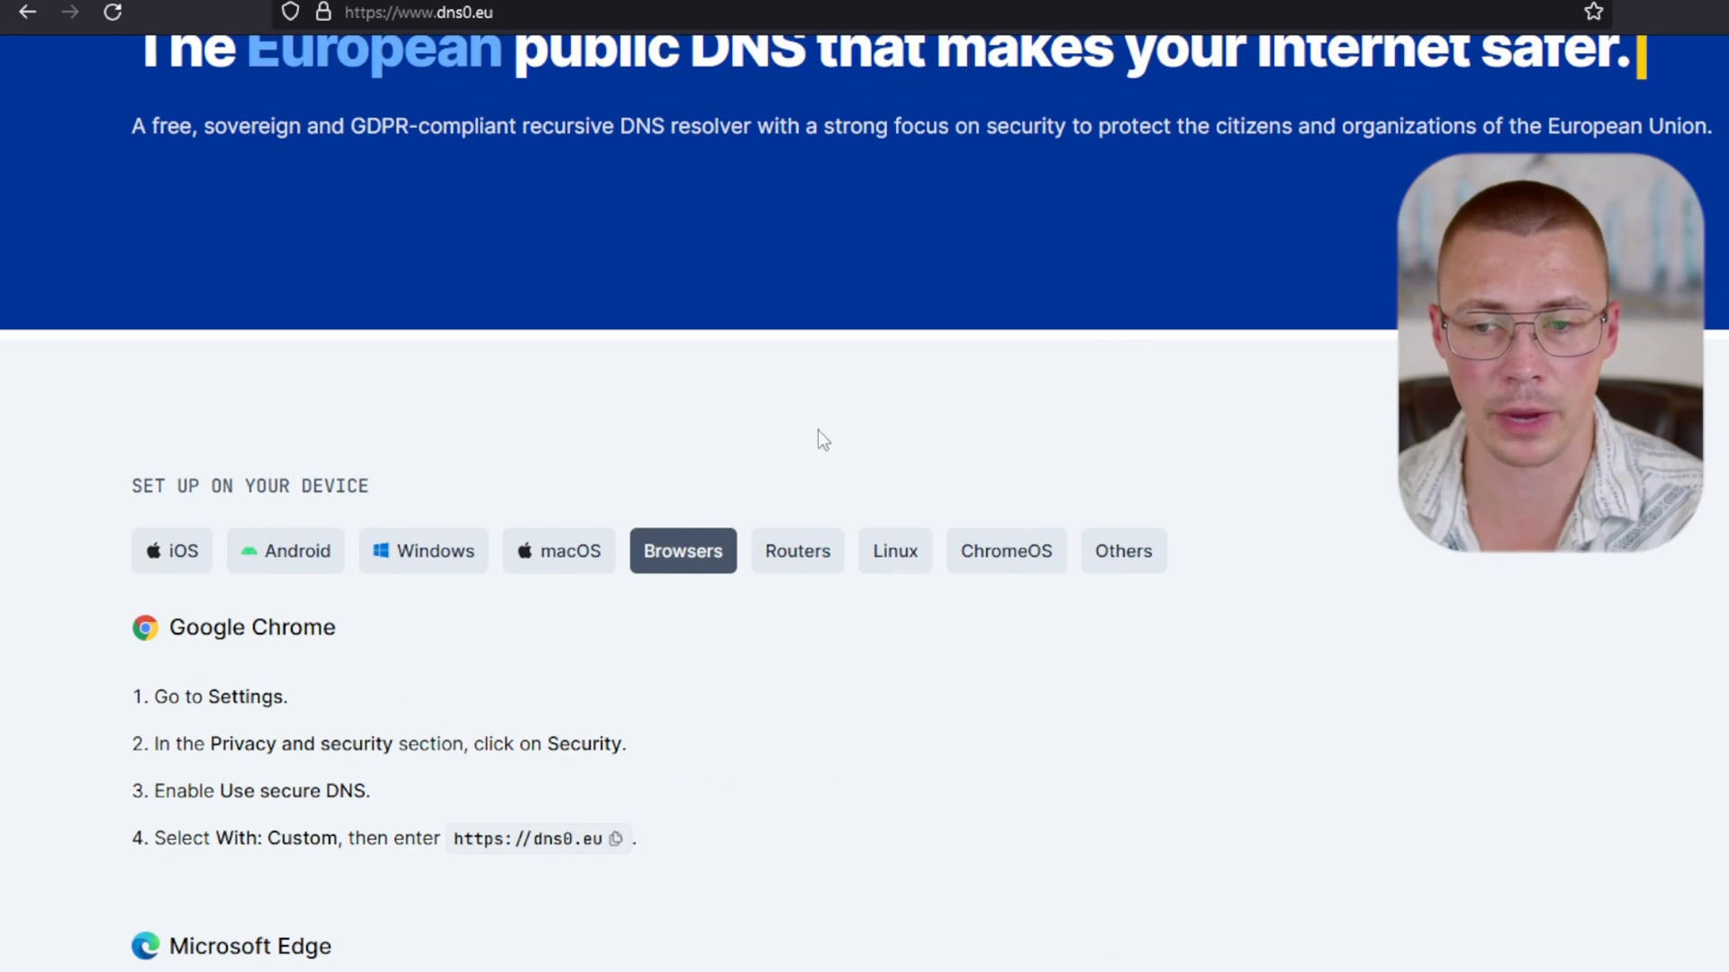
mouse_move(491, 539)
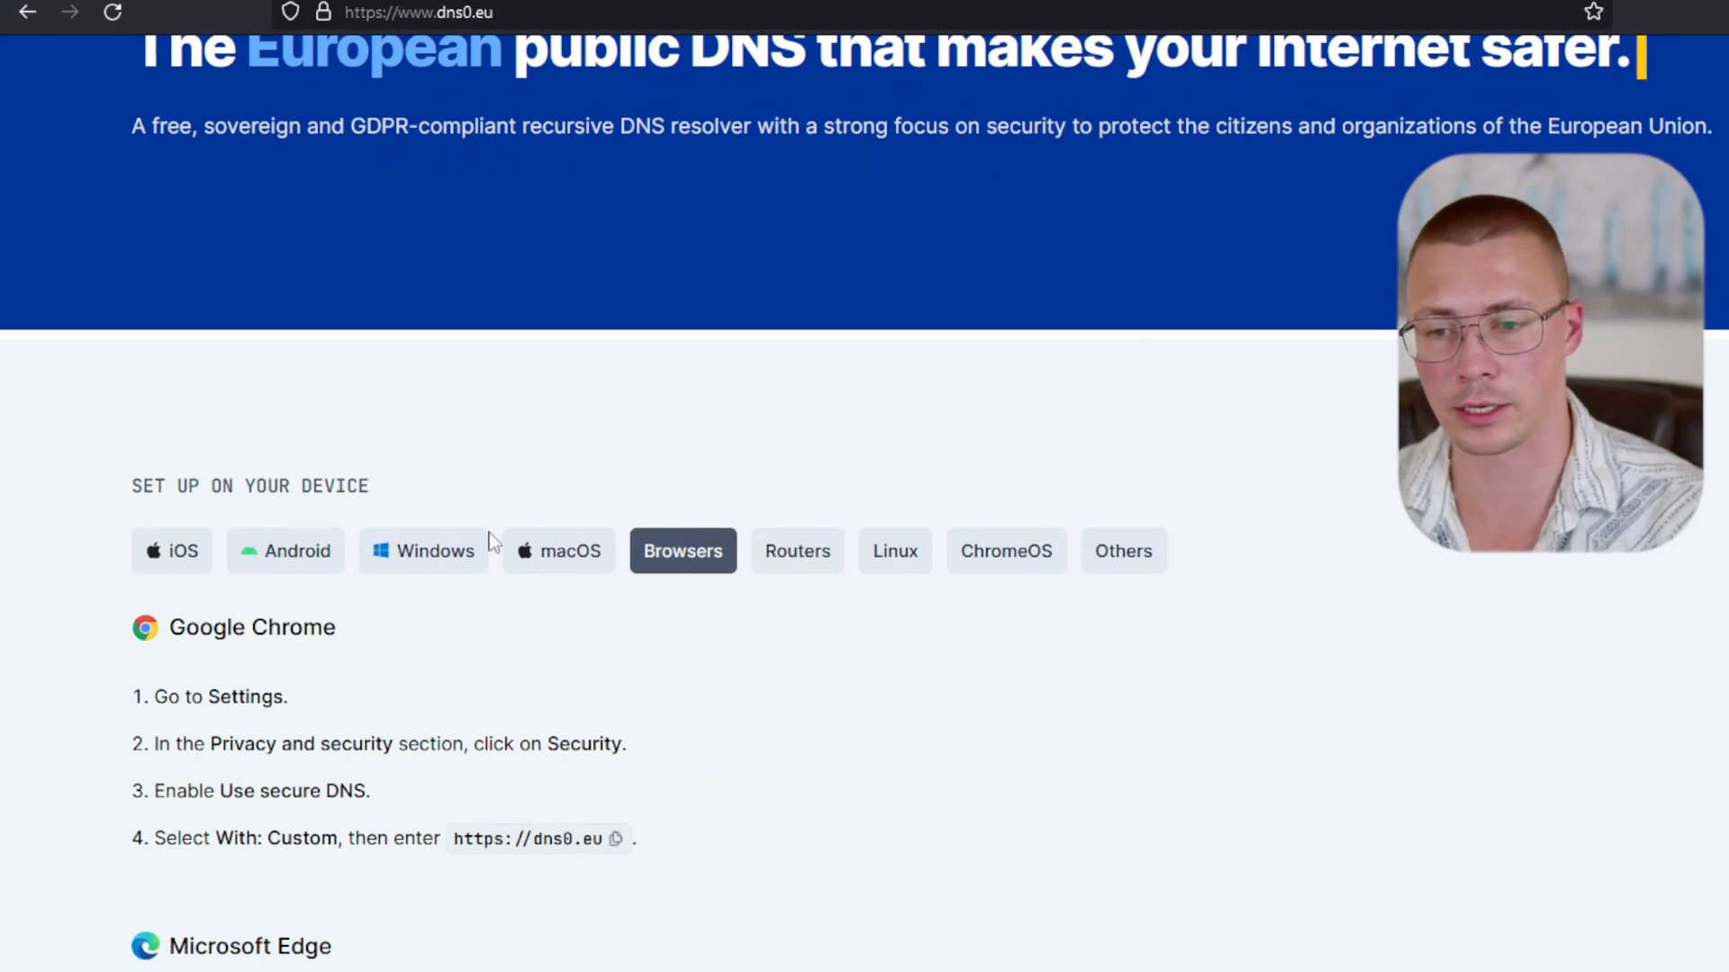
- Show the Windows DNS setup steps on dns0.eu and look through them
click(423, 551)
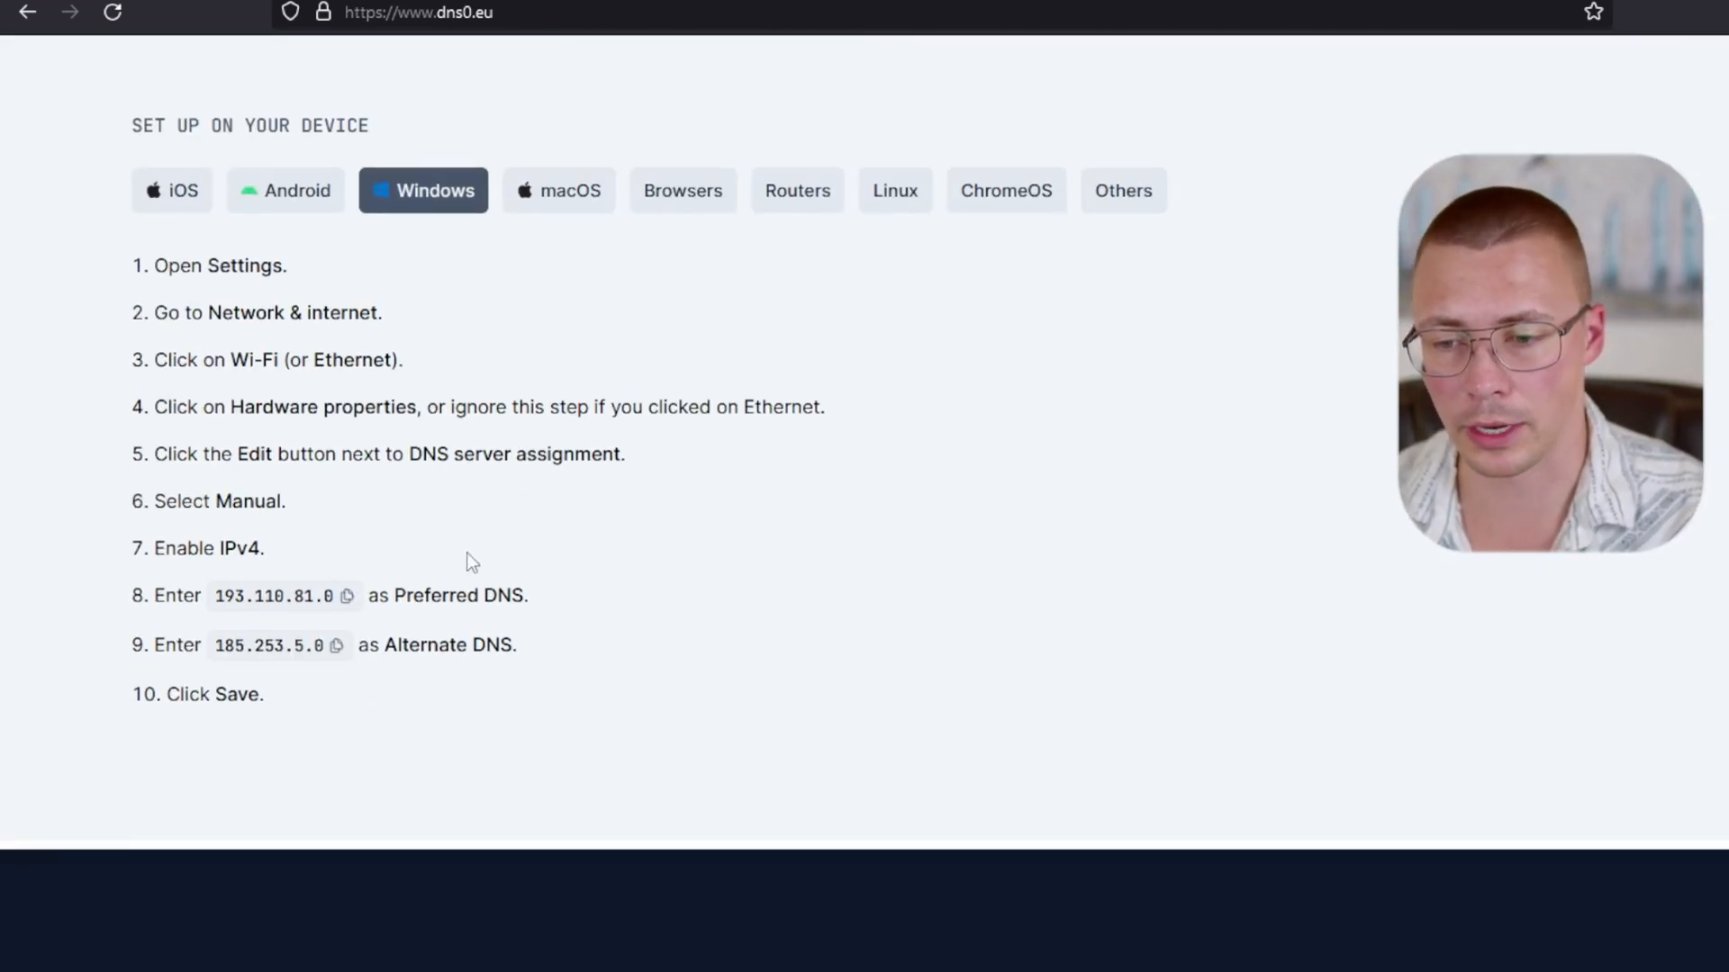
scroll(up, 3)
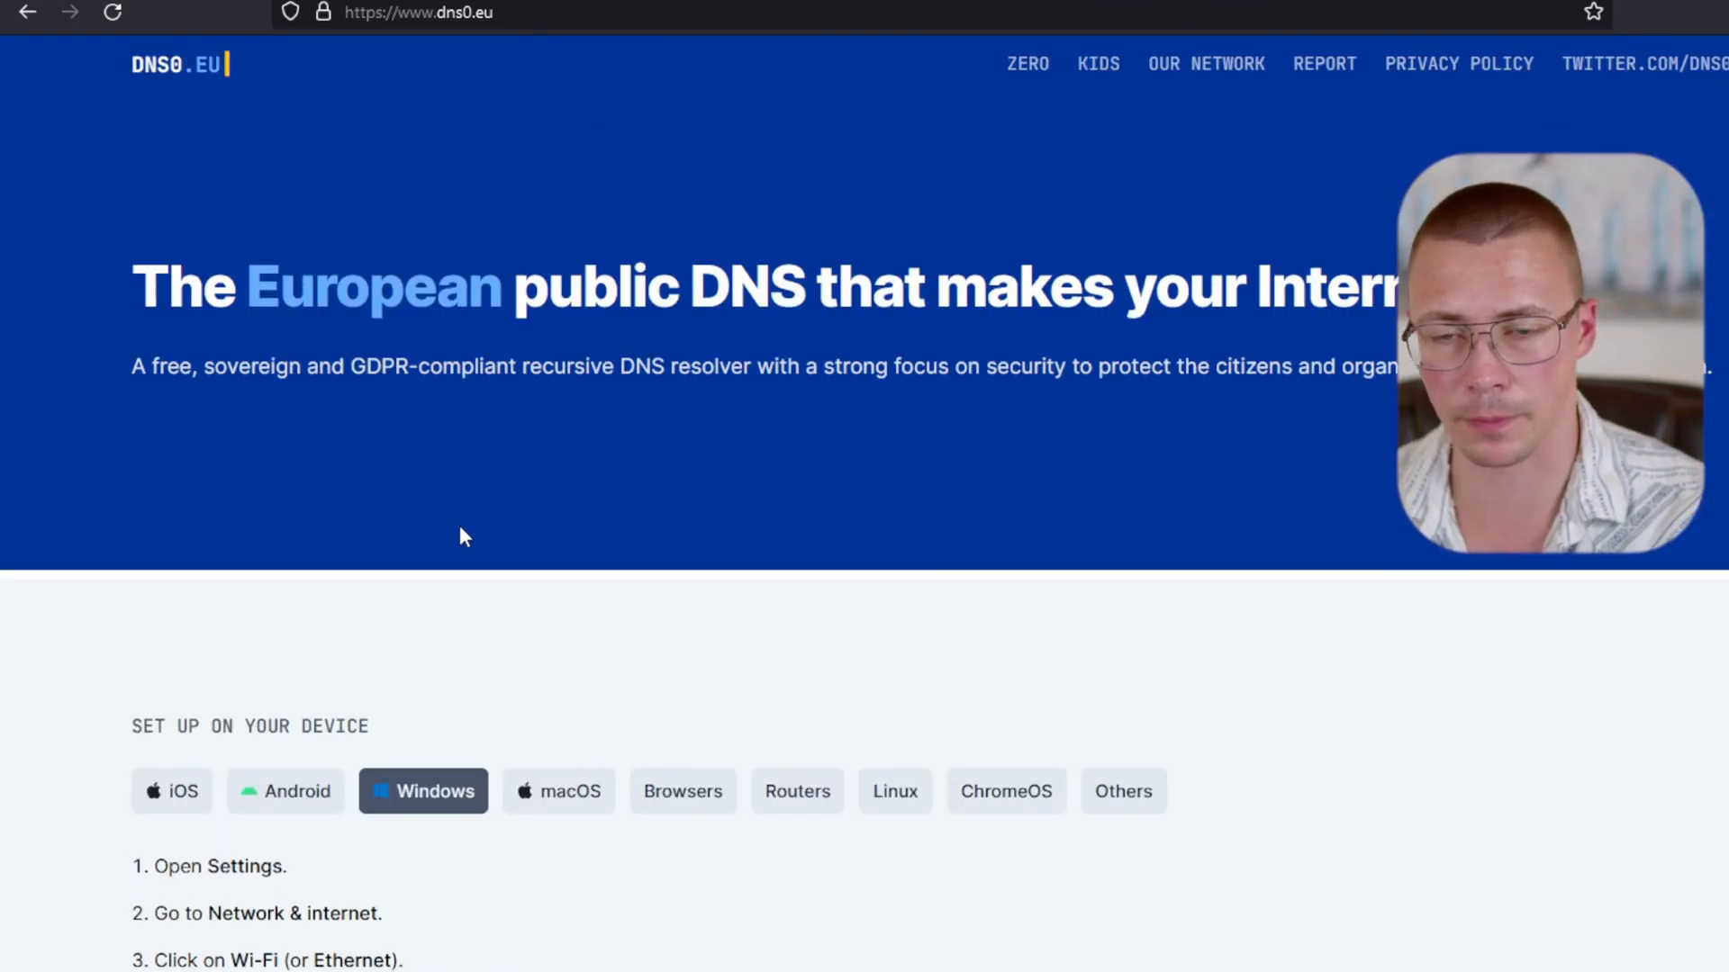
scroll(down, 3)
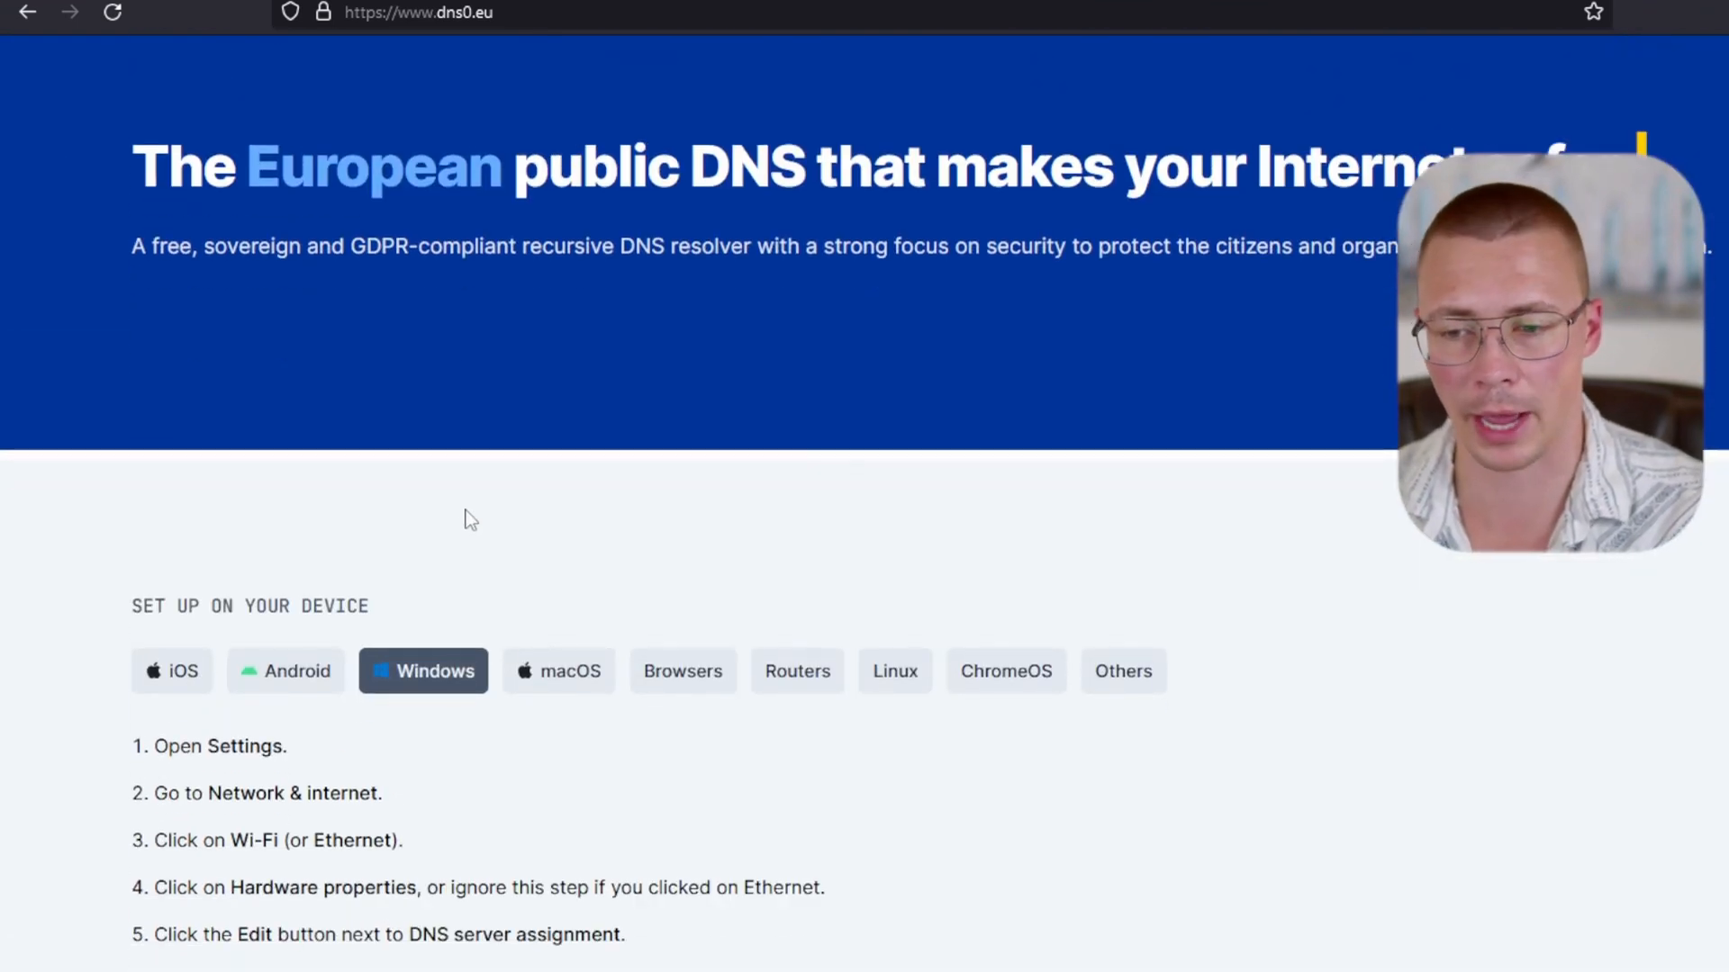
scroll(down, 3)
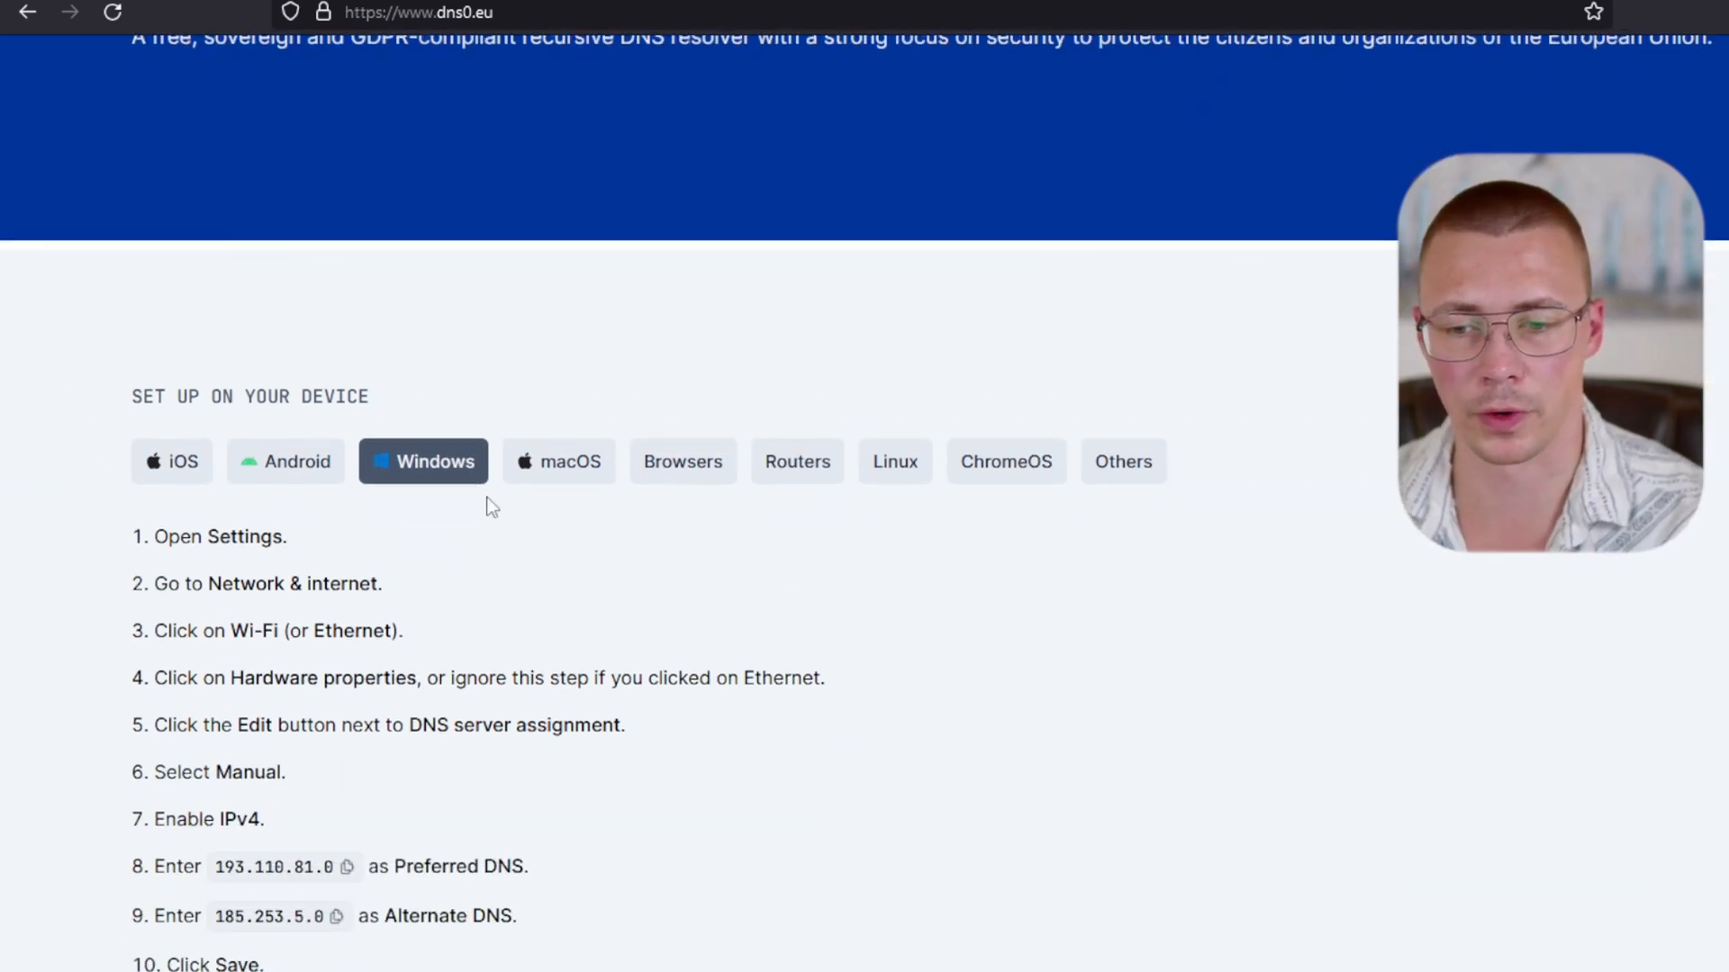
- Return to the browser setup instructions, scrolled to the top
click(682, 461)
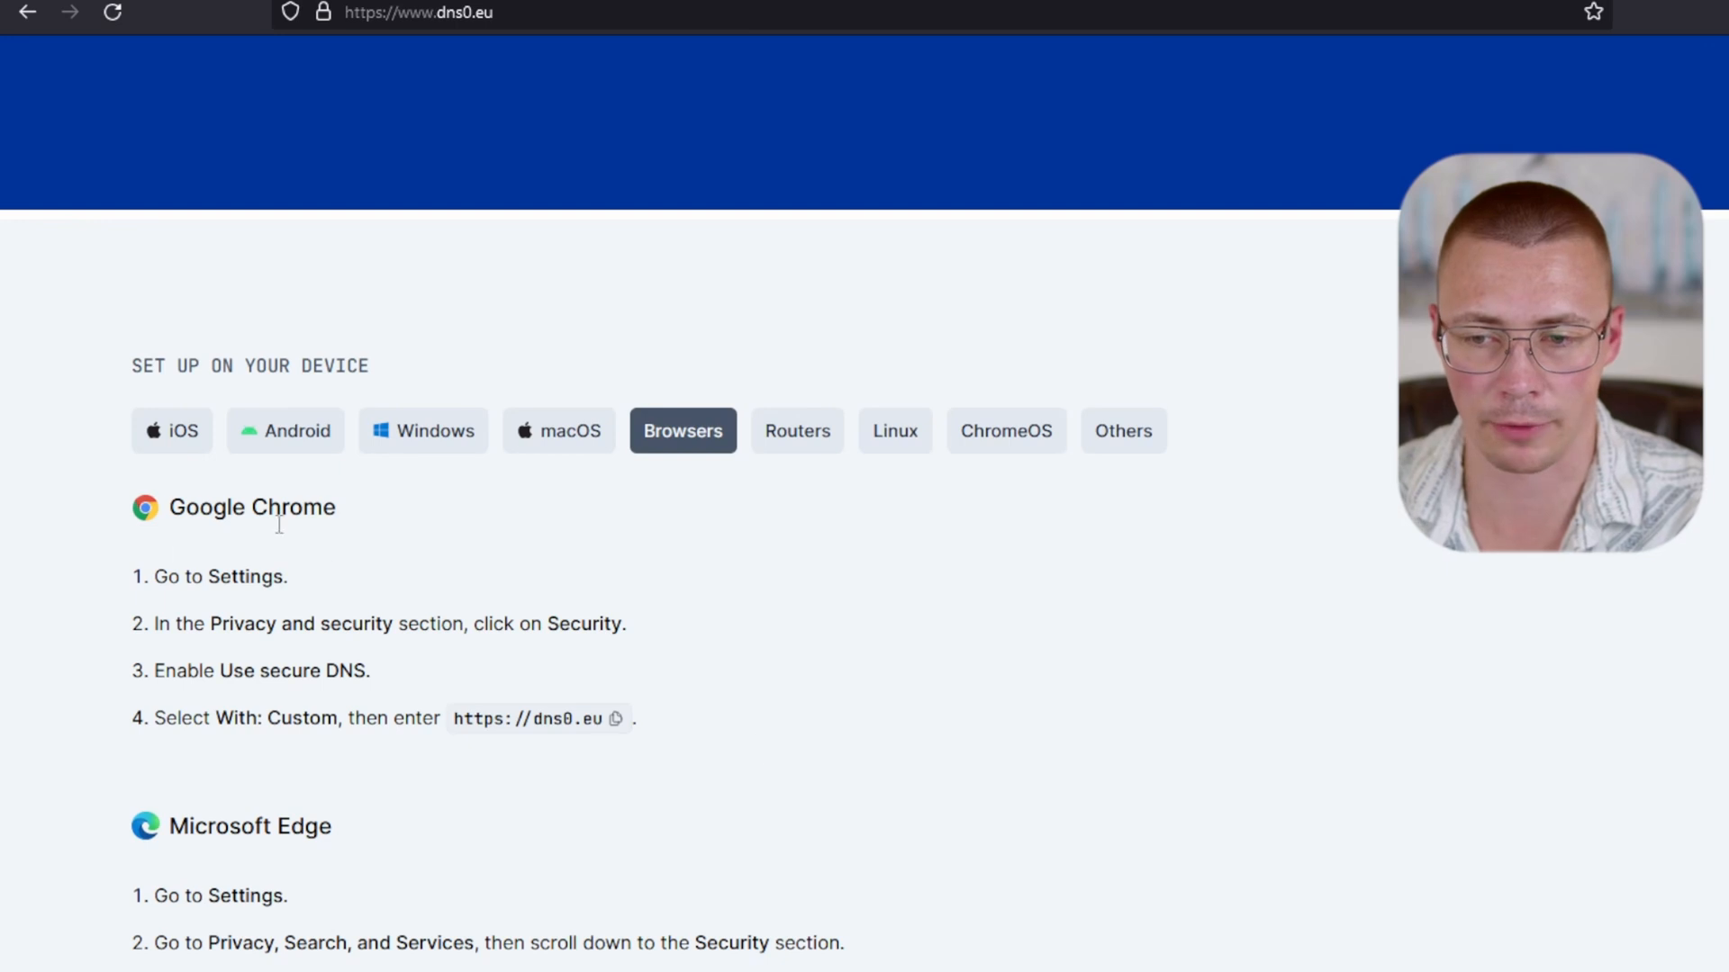
scroll(up, 3)
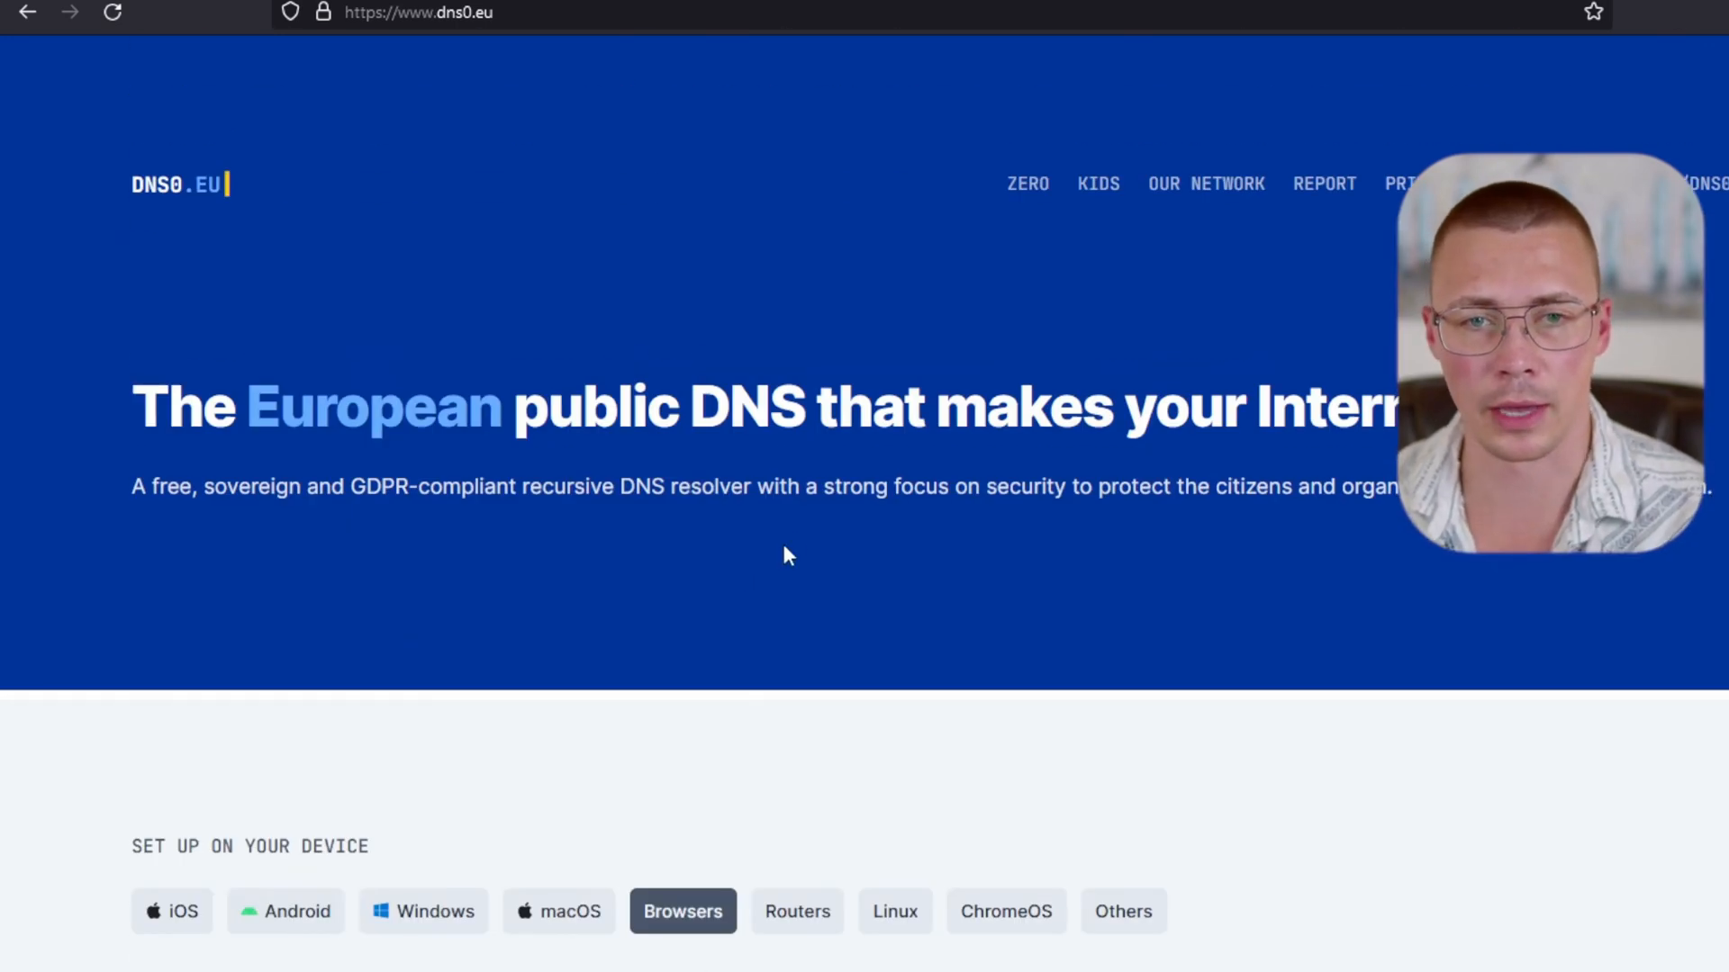